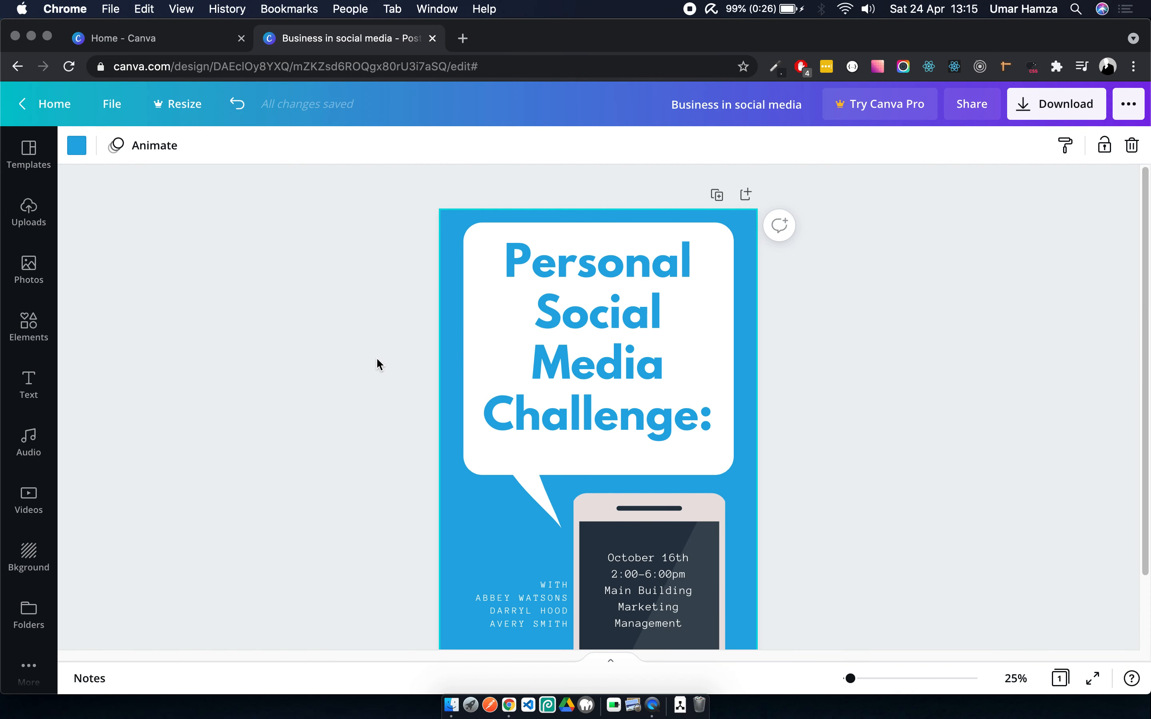
{"action": "mouse_move", "coordinate": [66, 118]}
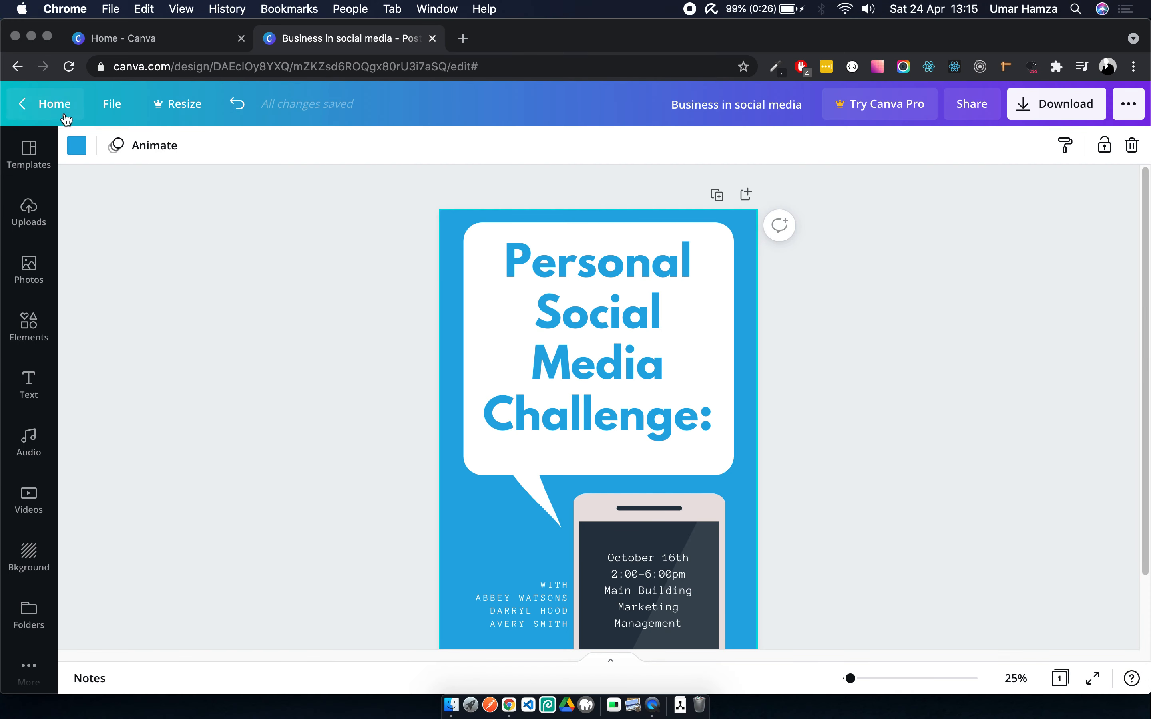
{"action": "mouse_move", "coordinate": [894, 213]}
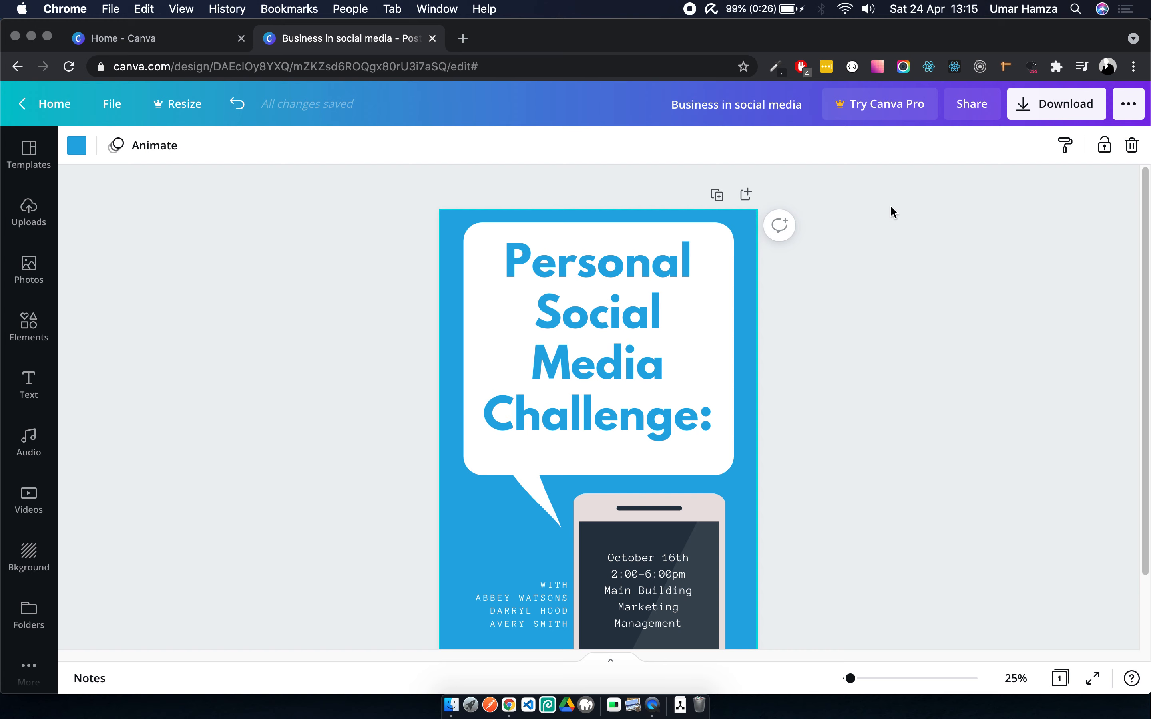
- From the Canva home page, start a new blank Instagram Post from the Social media types
{"action": "left_click", "coordinate": [53, 103]}
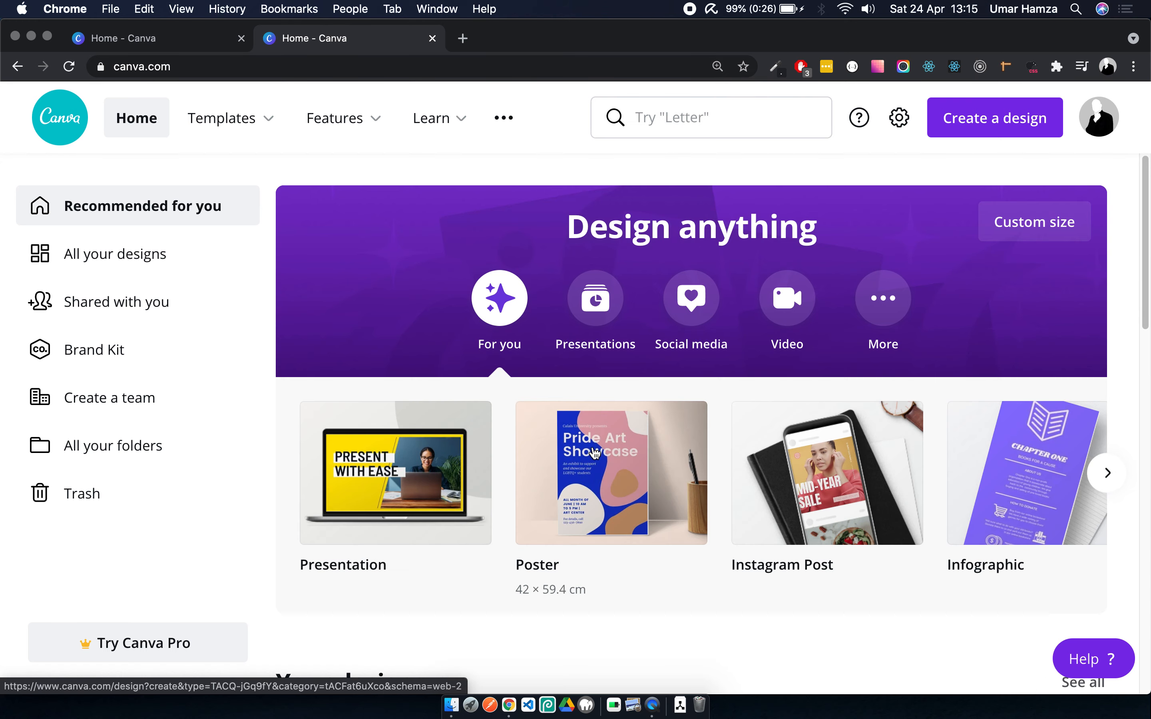
{"action": "left_click", "coordinate": [691, 298]}
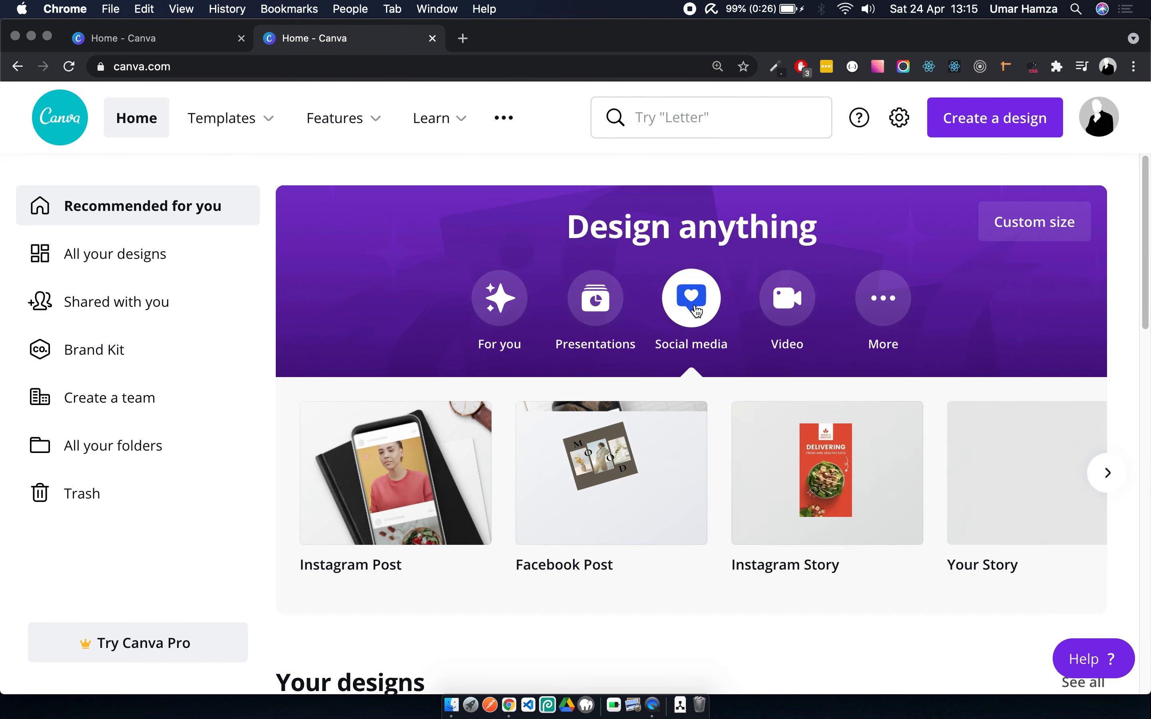
{"action": "left_click", "coordinate": [395, 472]}
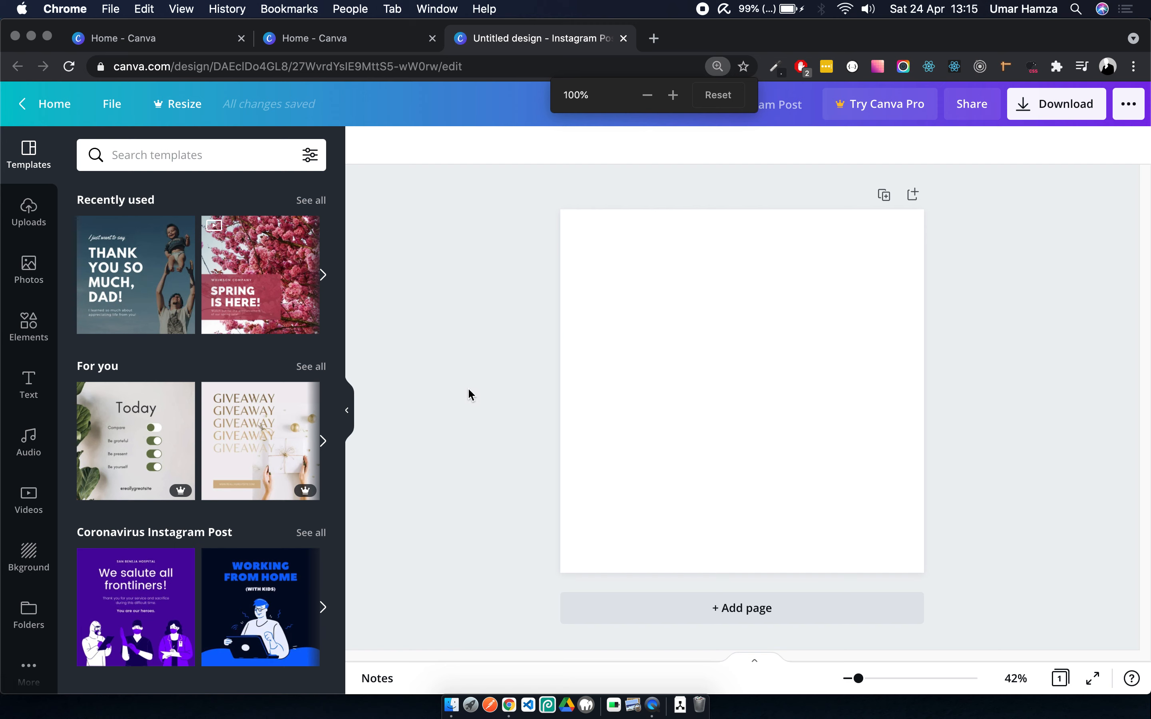
{"action": "mouse_move", "coordinate": [406, 391]}
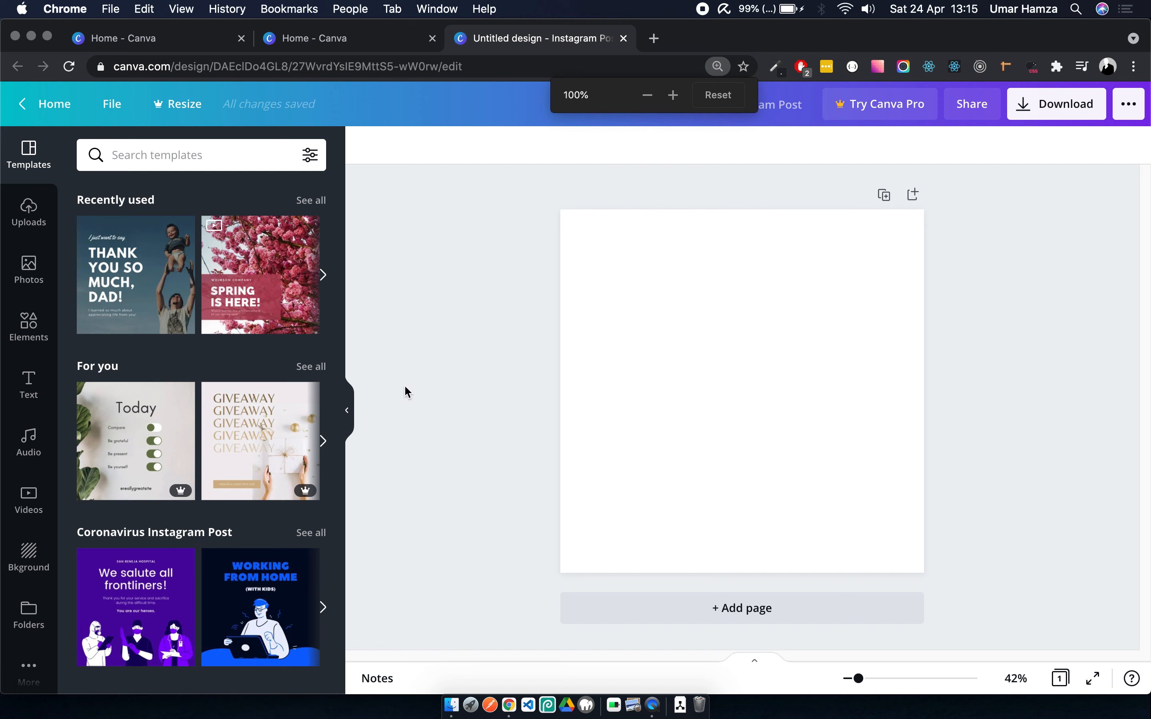
{"action": "mouse_move", "coordinate": [323, 294]}
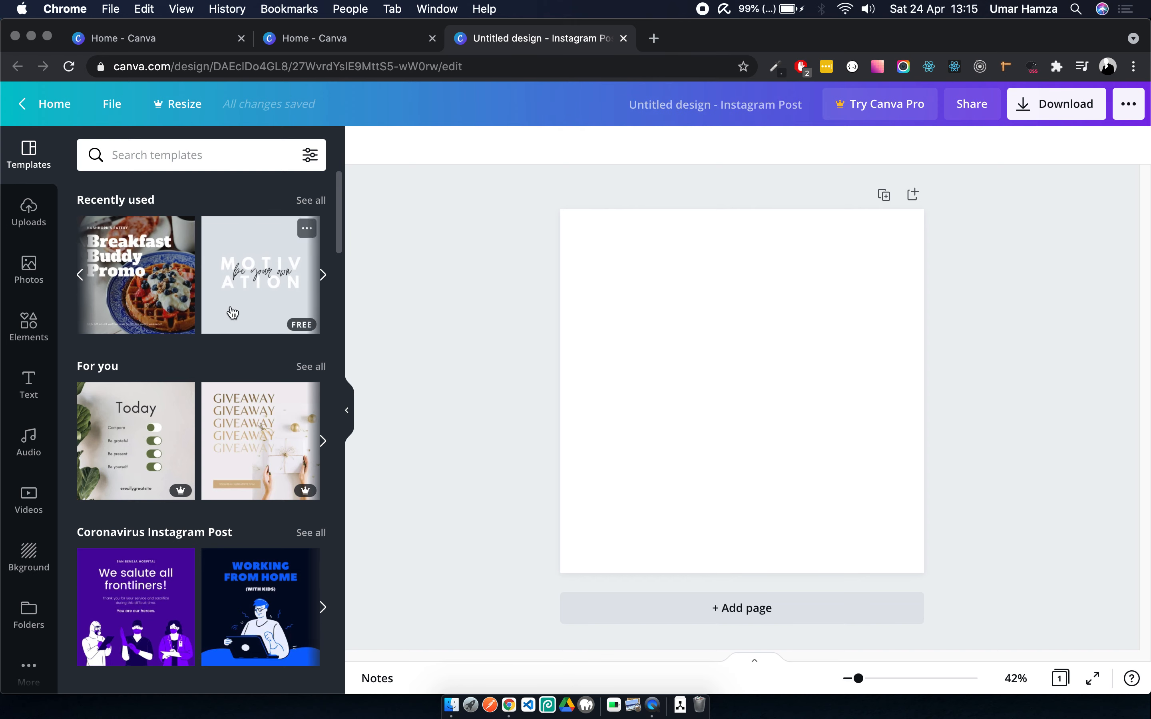
- Apply the Spring Is Here template from the recently used templates
{"action": "scroll", "scroll_direction": "down", "scroll_amount": 3}
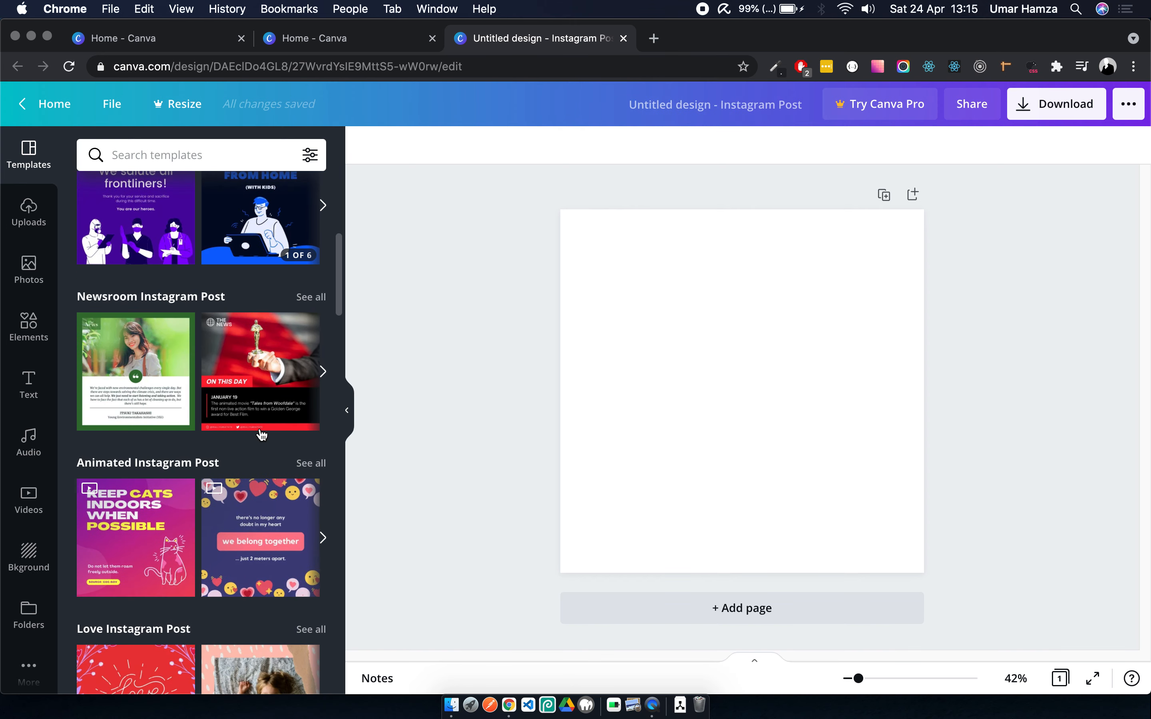
{"action": "scroll", "scroll_direction": "down", "scroll_amount": 3}
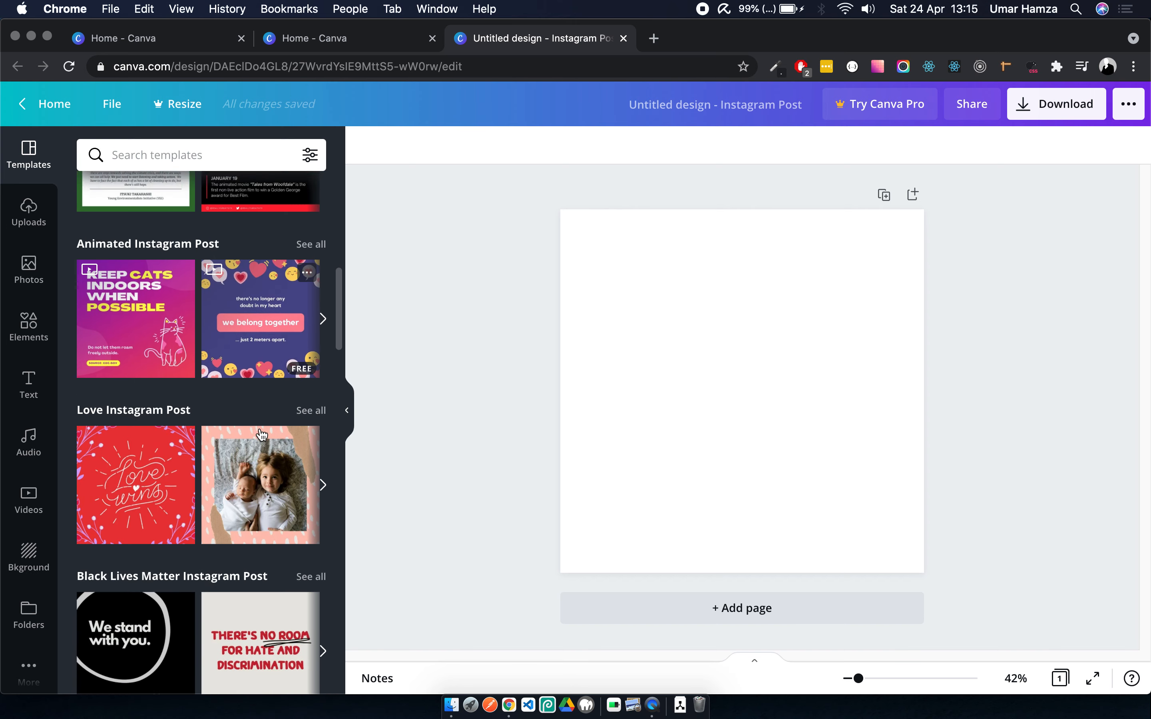
{"action": "scroll", "scroll_direction": "up", "scroll_amount": 3}
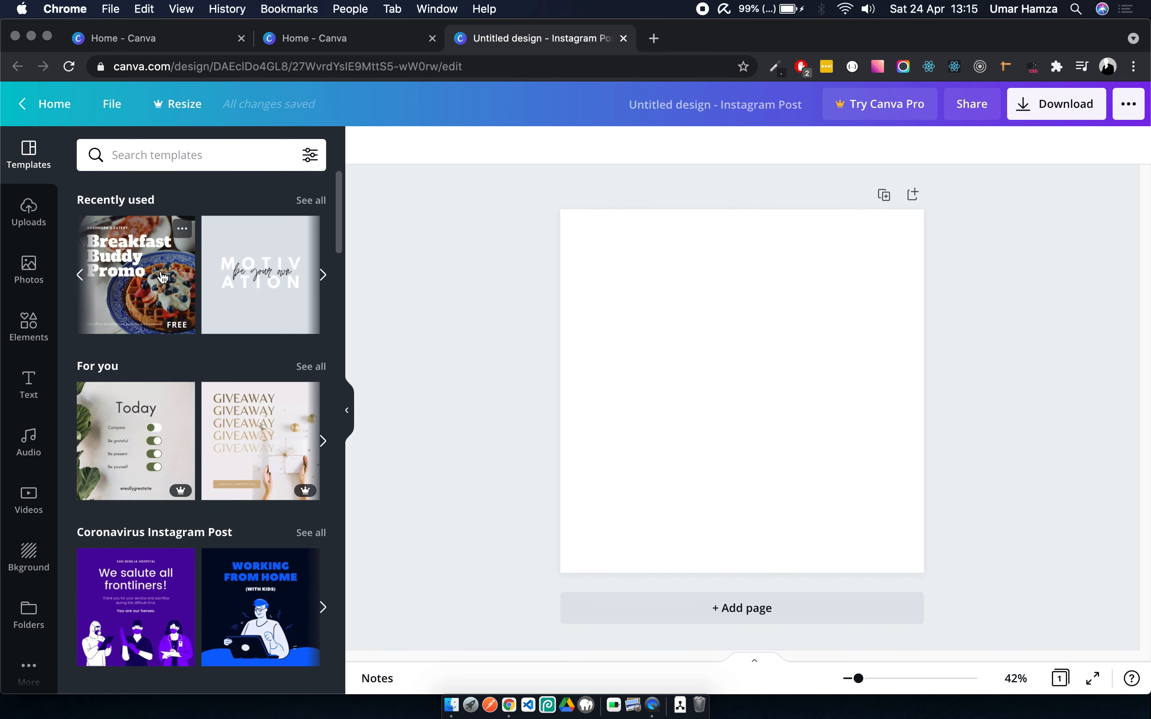
{"action": "left_click", "coordinate": [322, 275]}
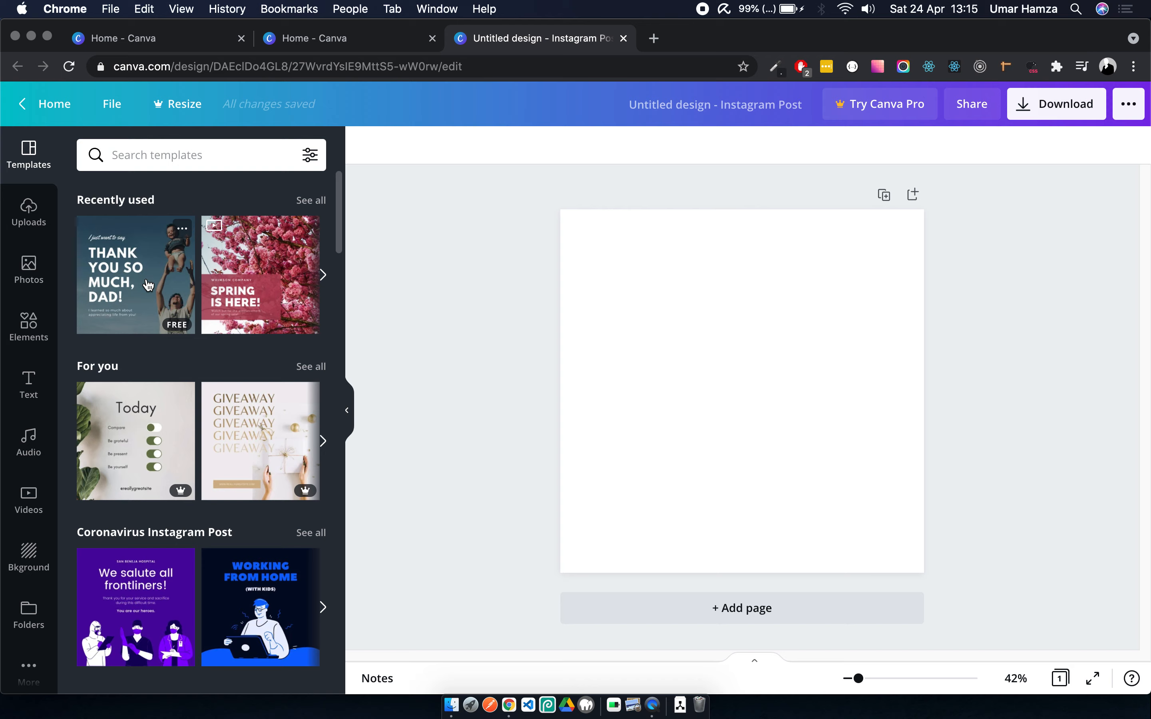
{"action": "left_click", "coordinate": [259, 274]}
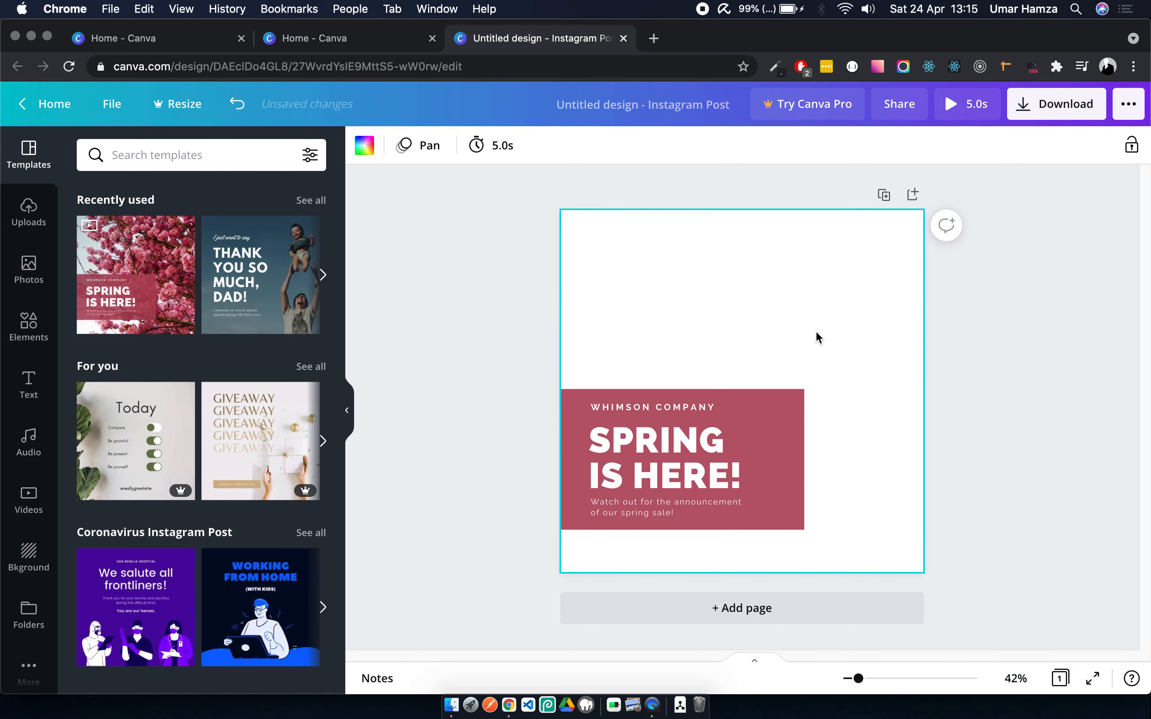
- Delete the template's red banner and text so the page is empty again
{"action": "left_click", "coordinate": [665, 458]}
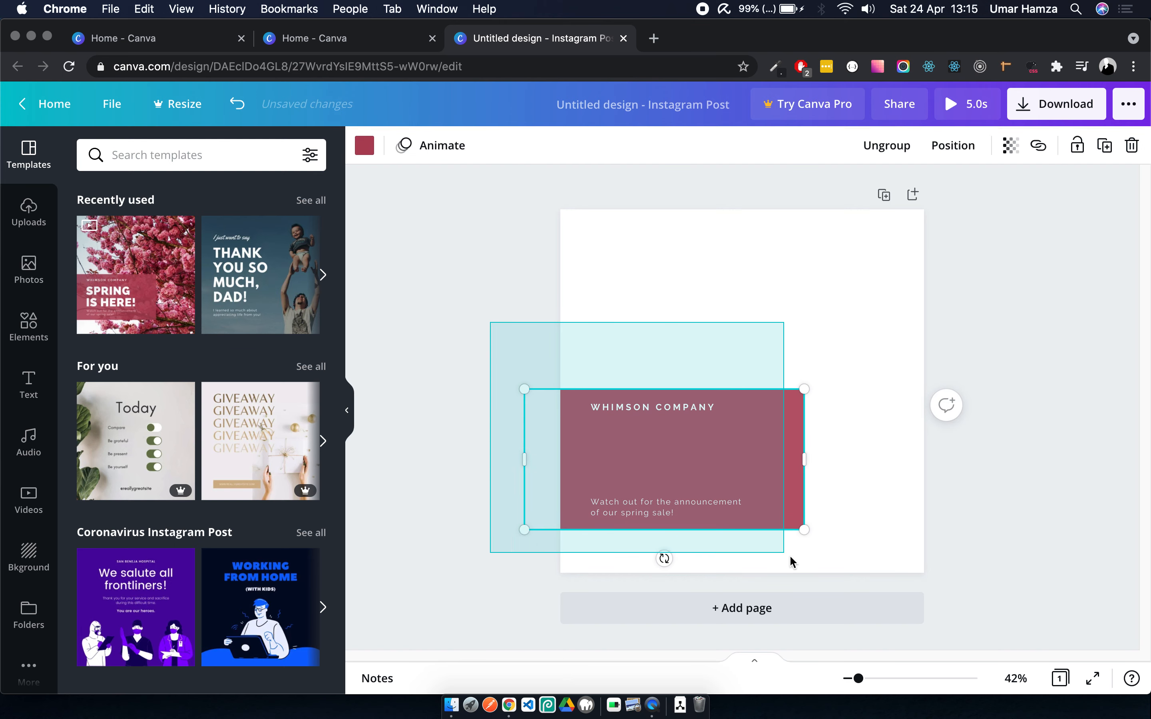
{"action": "key", "text": "Delete"}
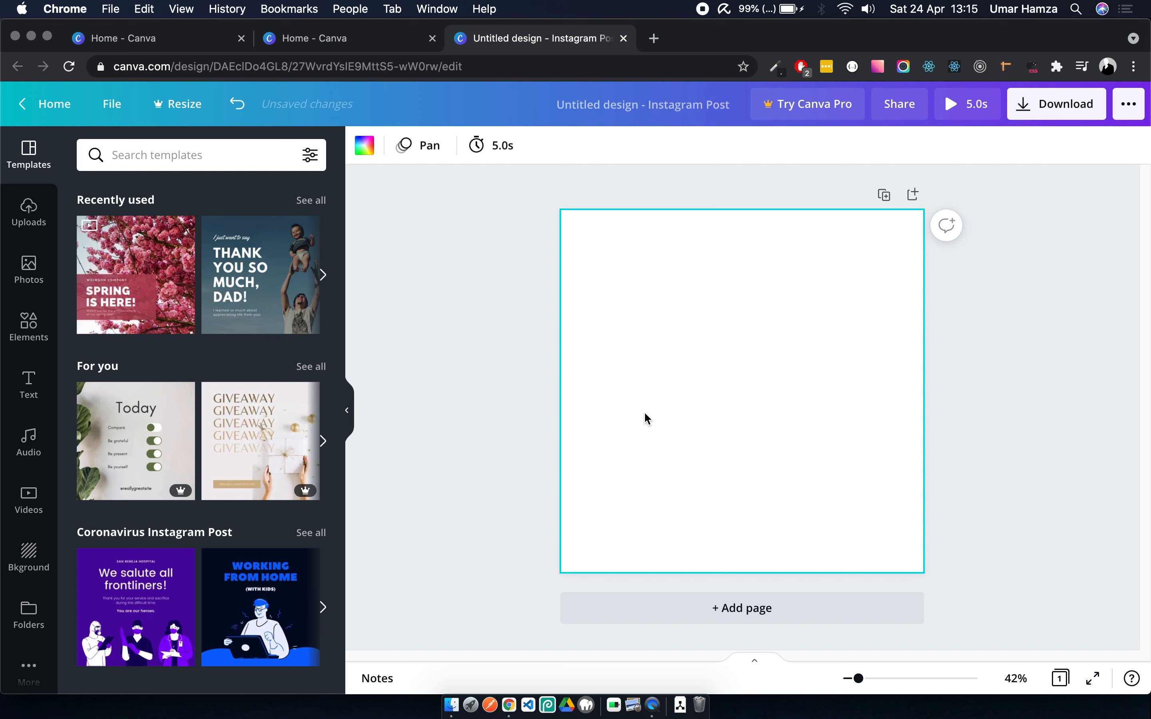
- Set the page background to solid black from Default Colors
{"action": "left_click", "coordinate": [365, 145]}
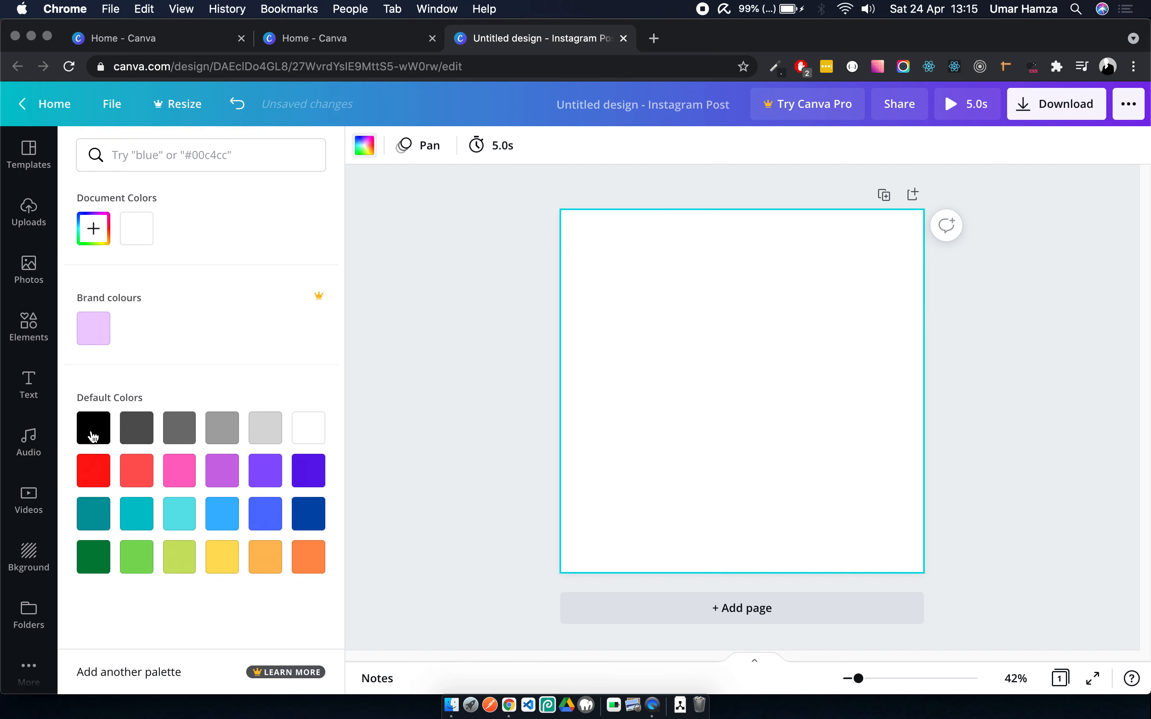
{"action": "left_click", "coordinate": [93, 428]}
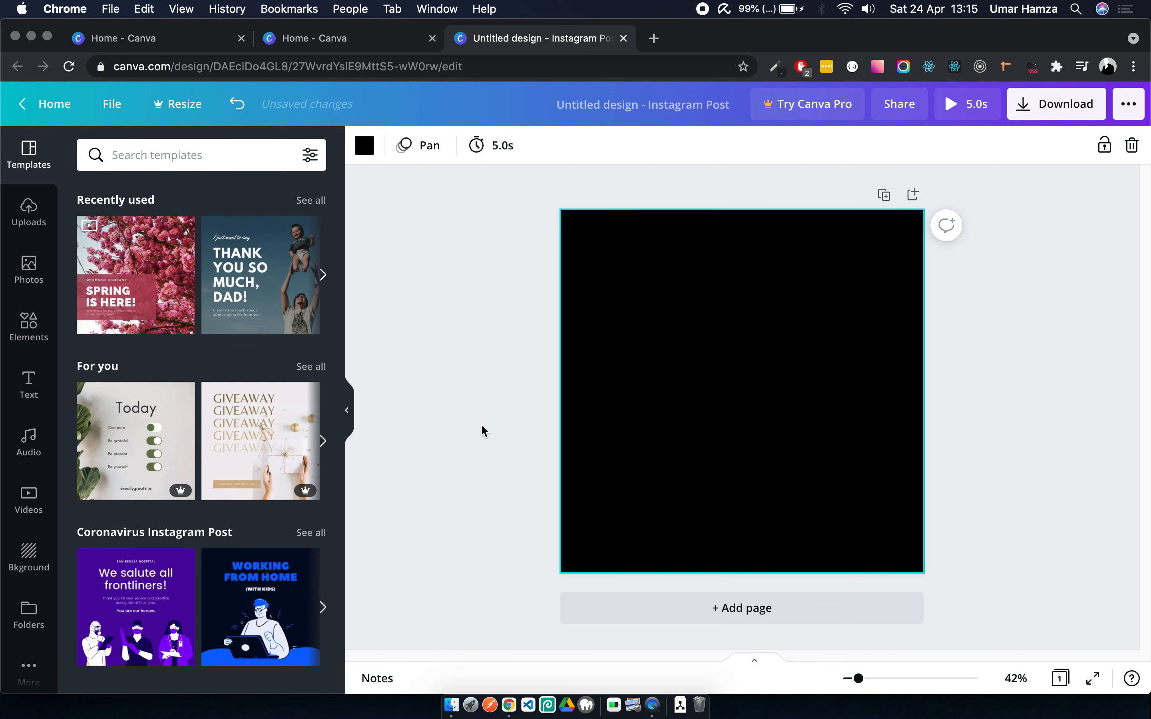
{"action": "left_click", "coordinate": [483, 431]}
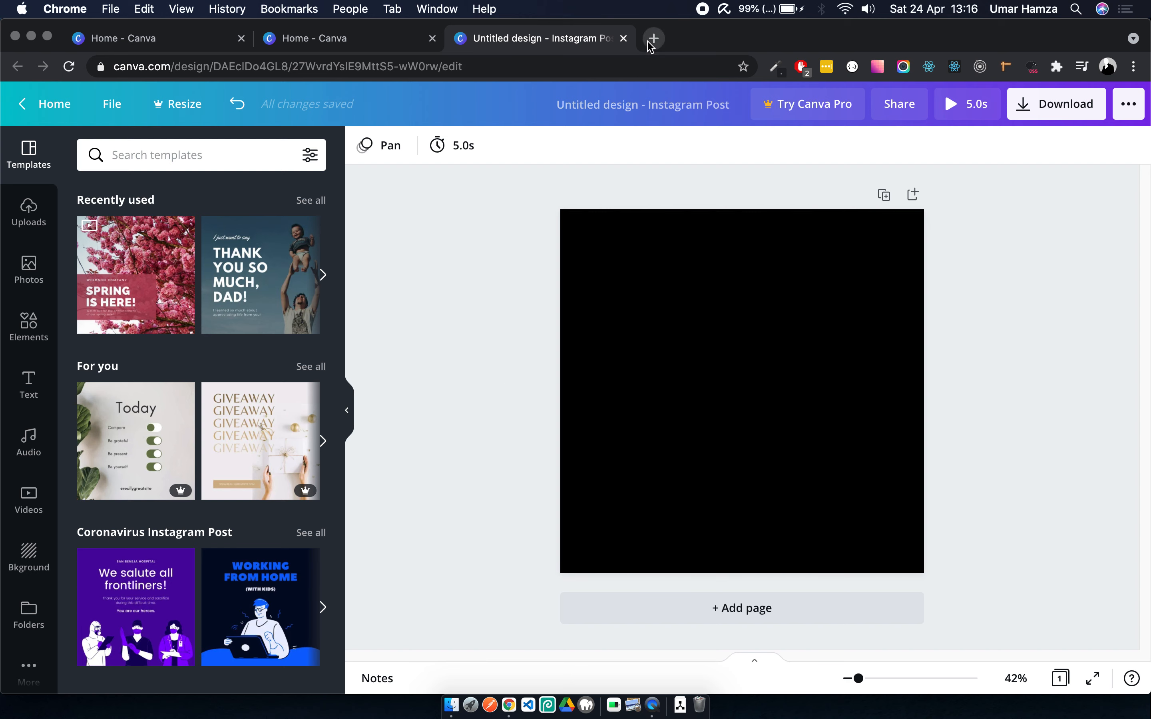
{"action": "mouse_move", "coordinate": [652, 39]}
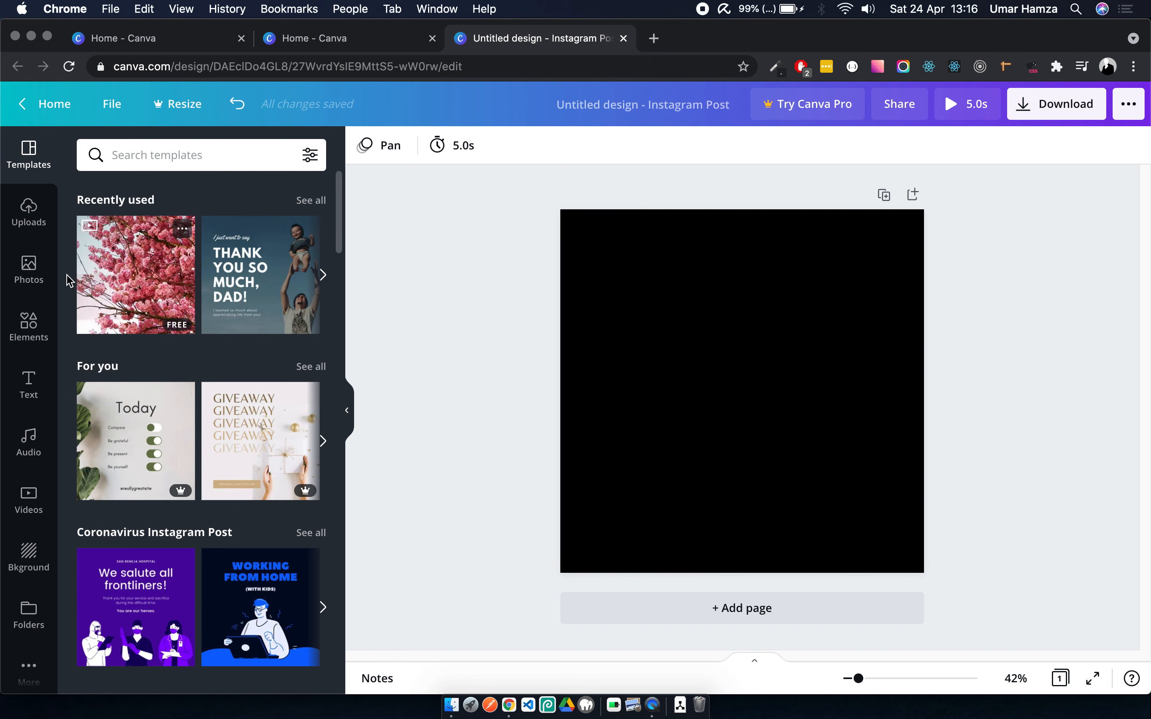
- Add a heading reading 'What was the first programming language you learnt?'
{"action": "left_click", "coordinate": [28, 385]}
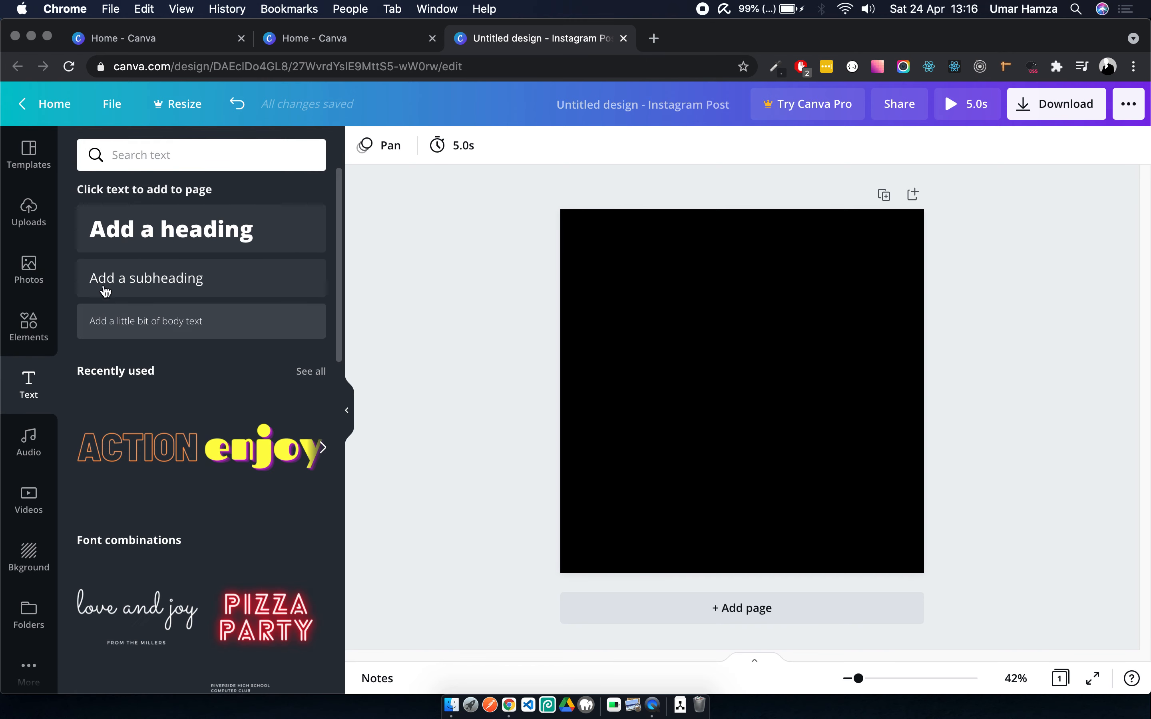
{"action": "left_click", "coordinate": [170, 229]}
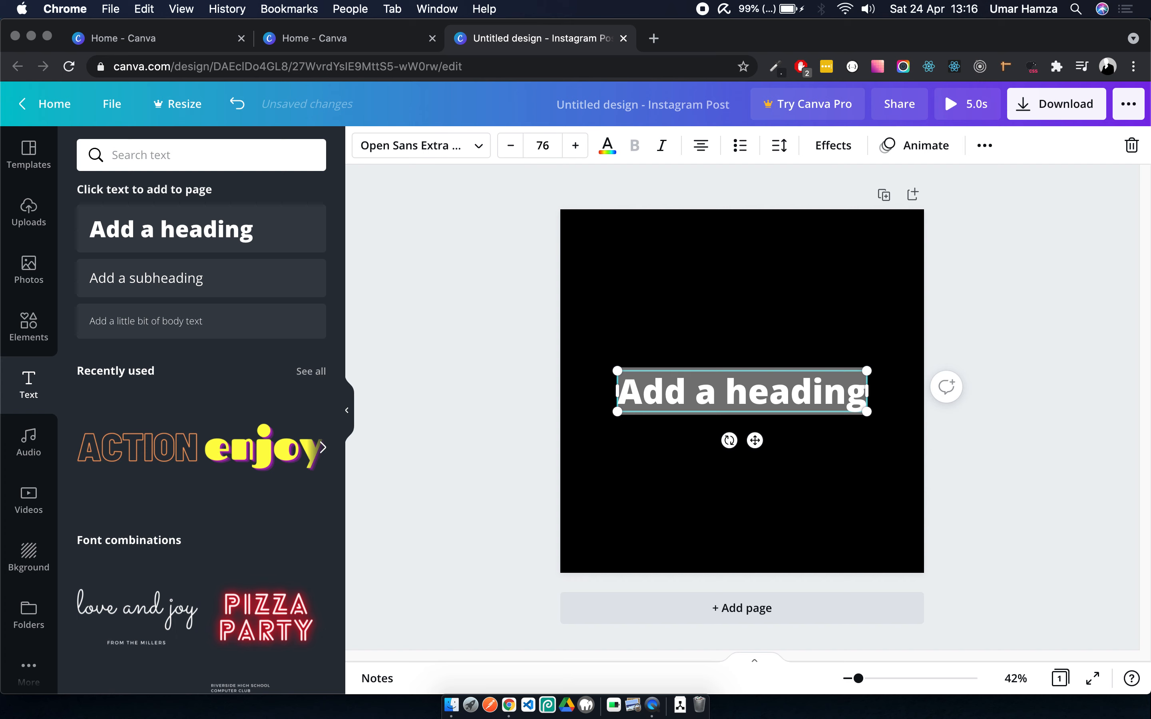
{"action": "type", "text": "What was the first progr"}
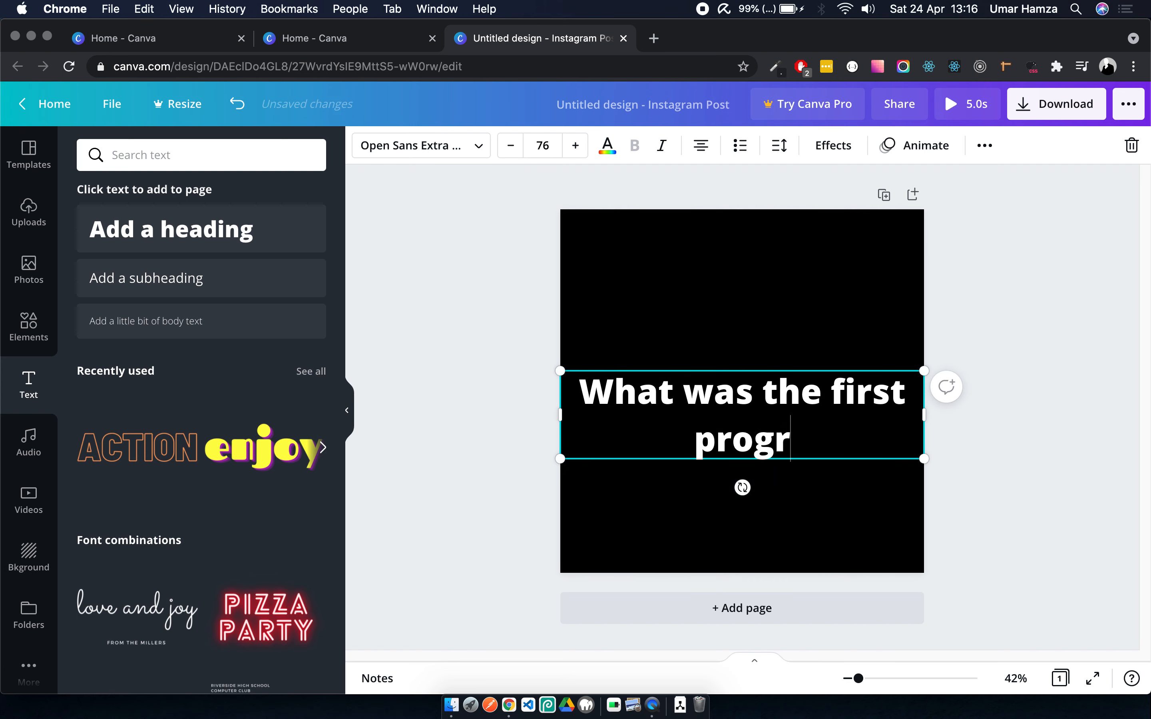
{"action": "type", "text": "amming lan"}
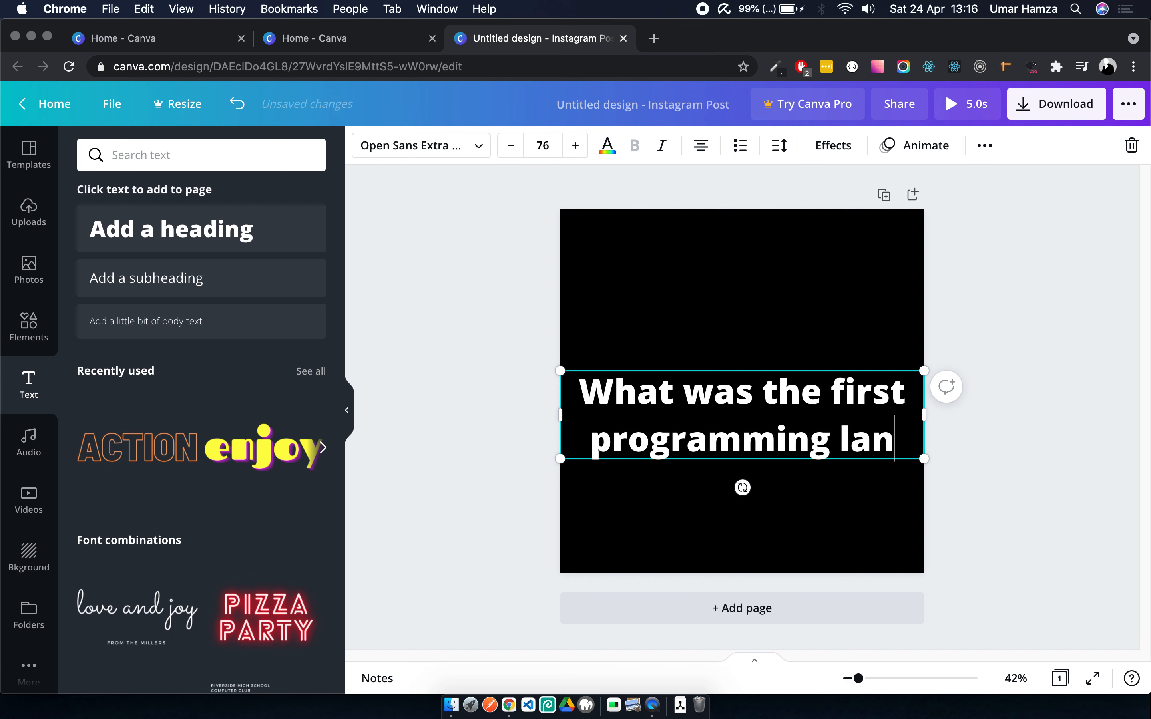
{"action": "type", "text": "guage you"}
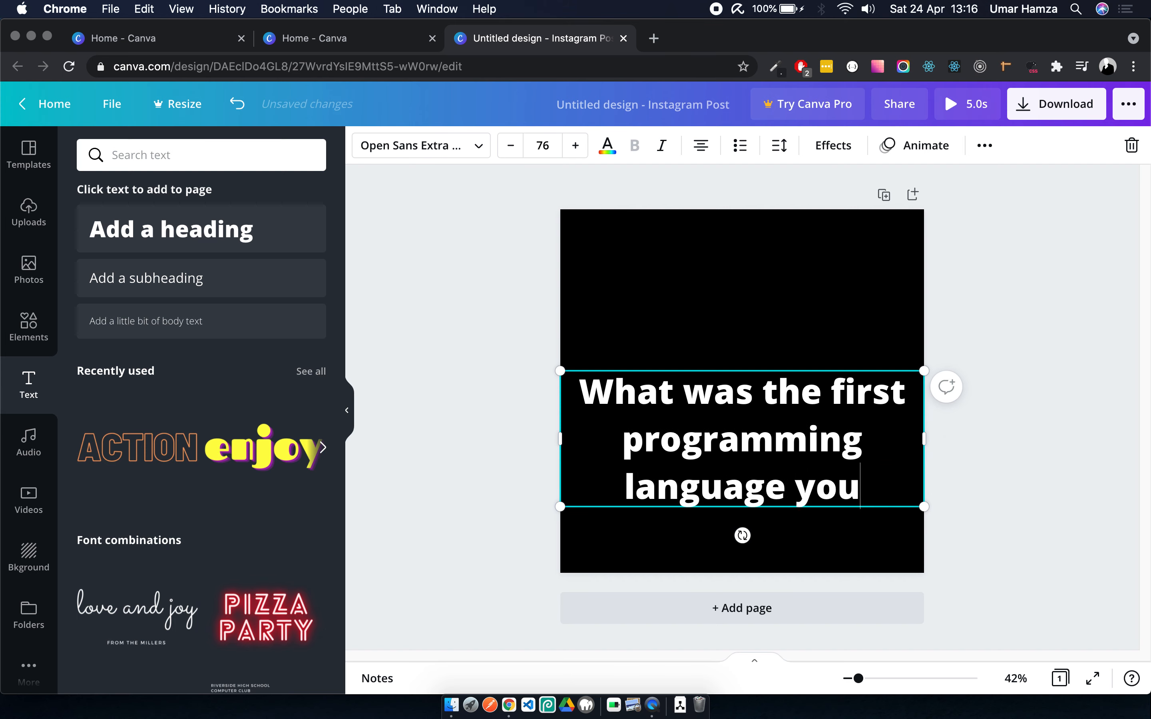
{"action": "type", "text": "learn"}
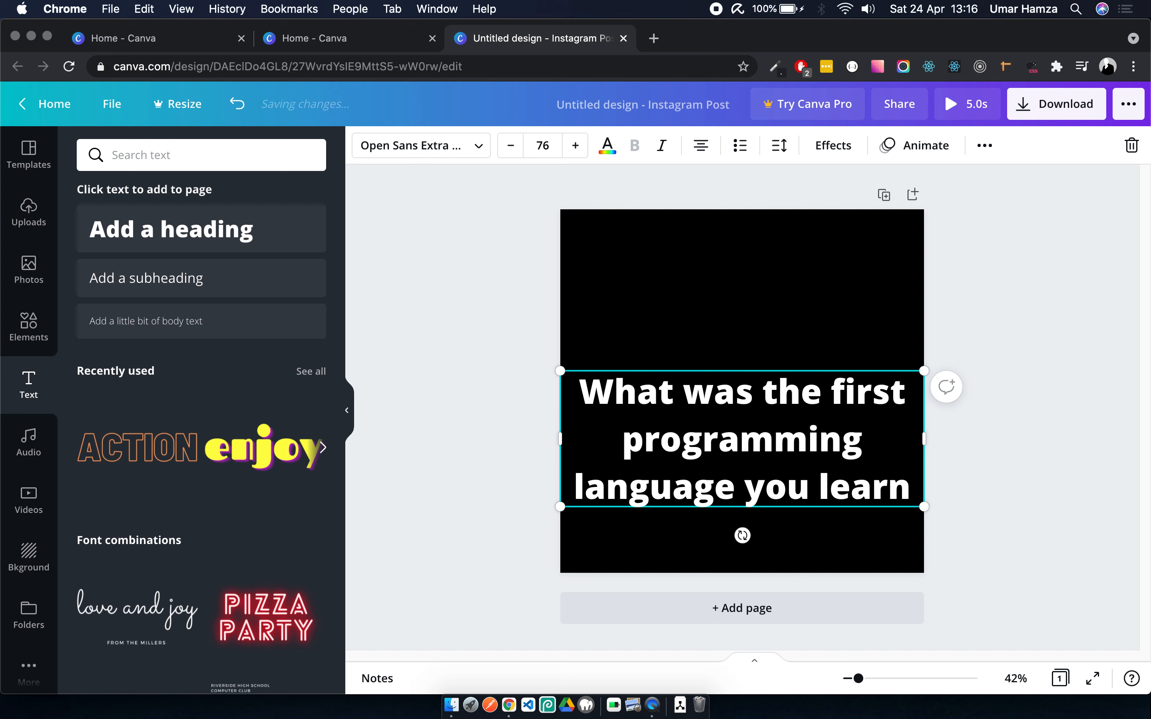
{"action": "type", "text": "t?"}
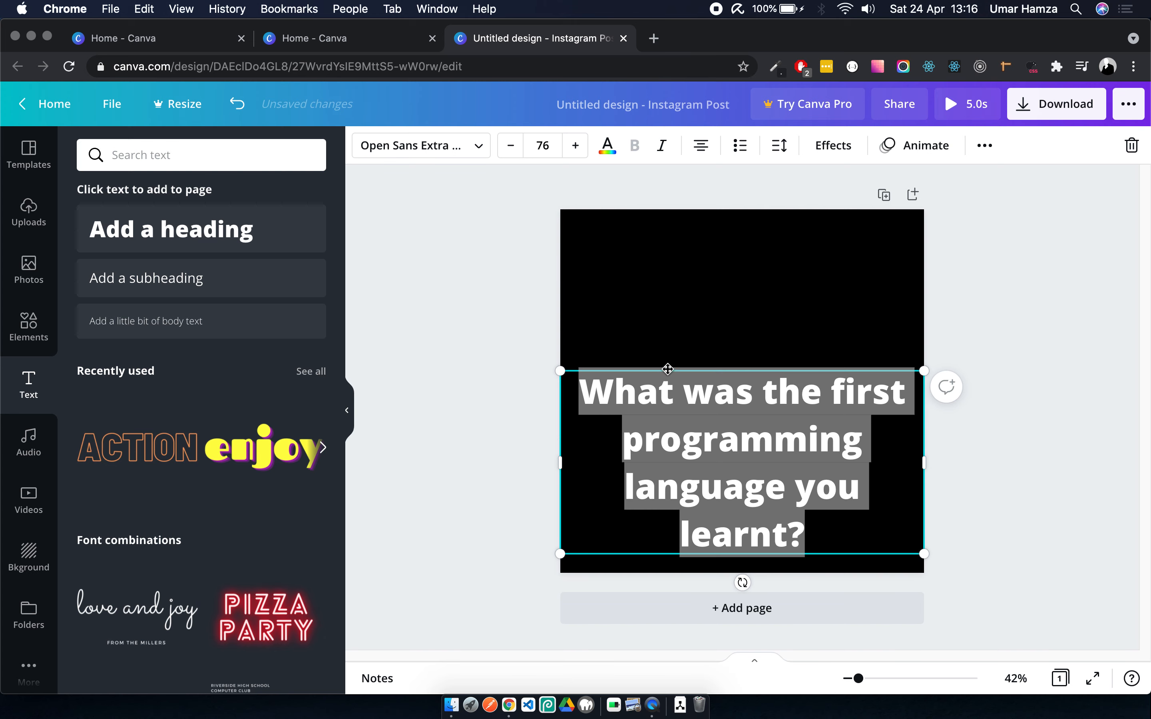
{"action": "mouse_move", "coordinate": [421, 145]}
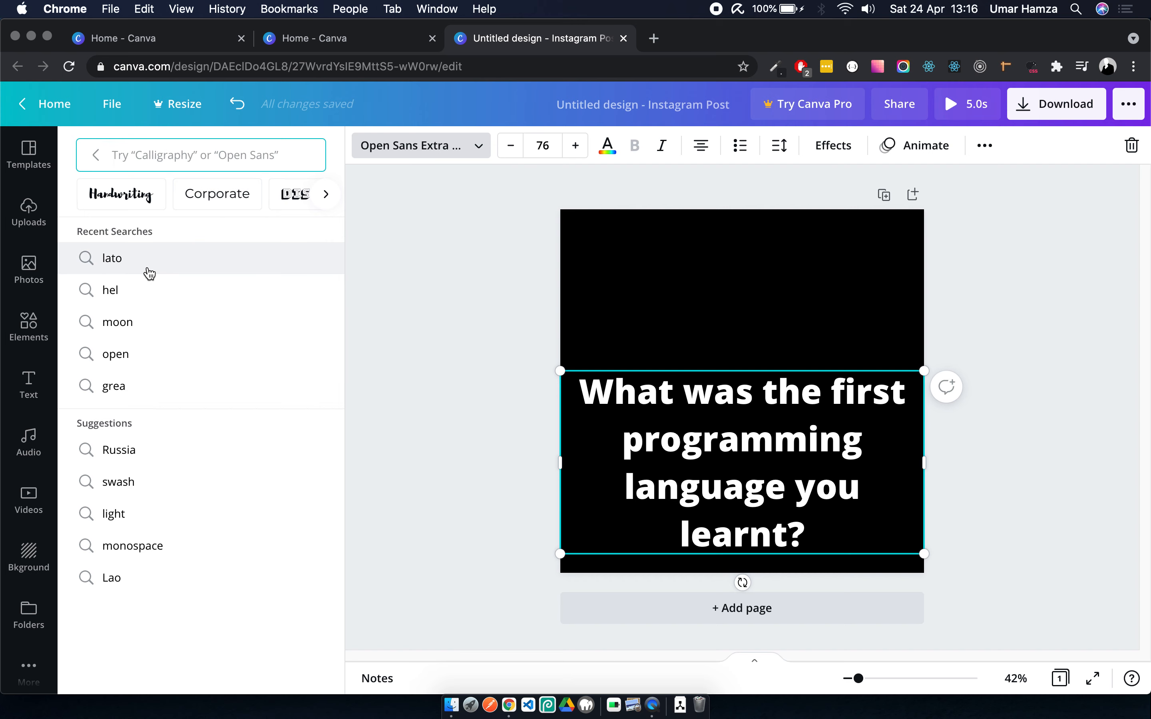
- Search fonts for lato and set the question heading in Lato Hairline
{"action": "left_click", "coordinate": [113, 257]}
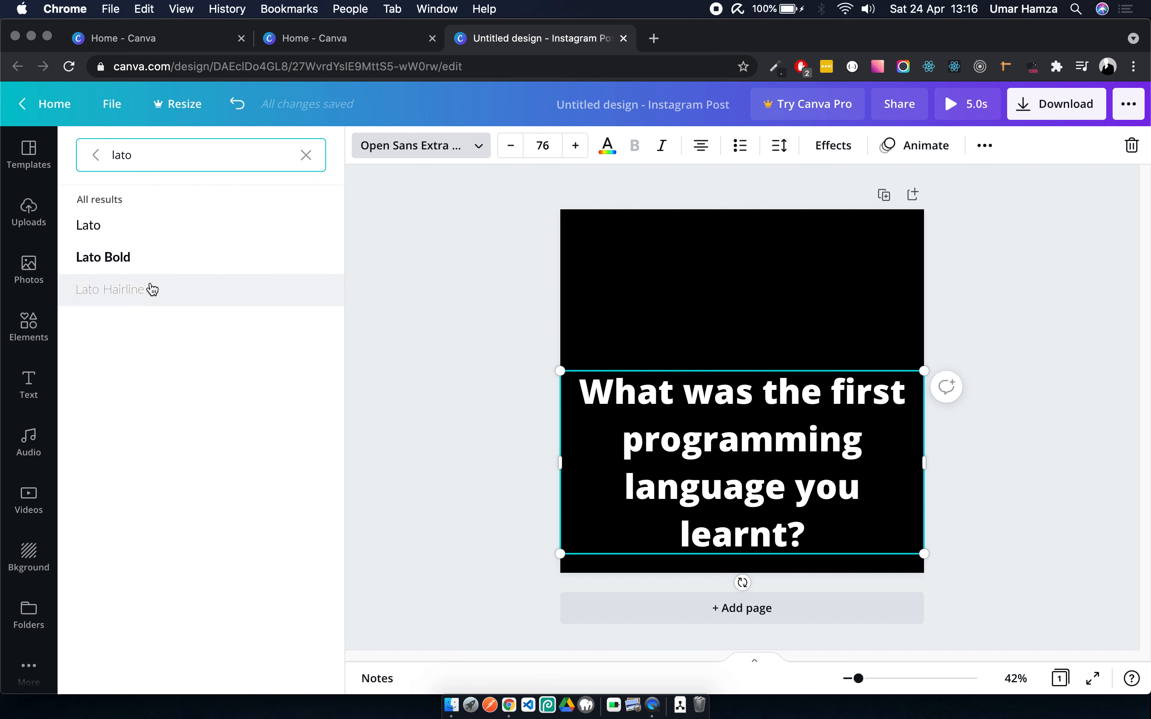
{"action": "left_click", "coordinate": [109, 290]}
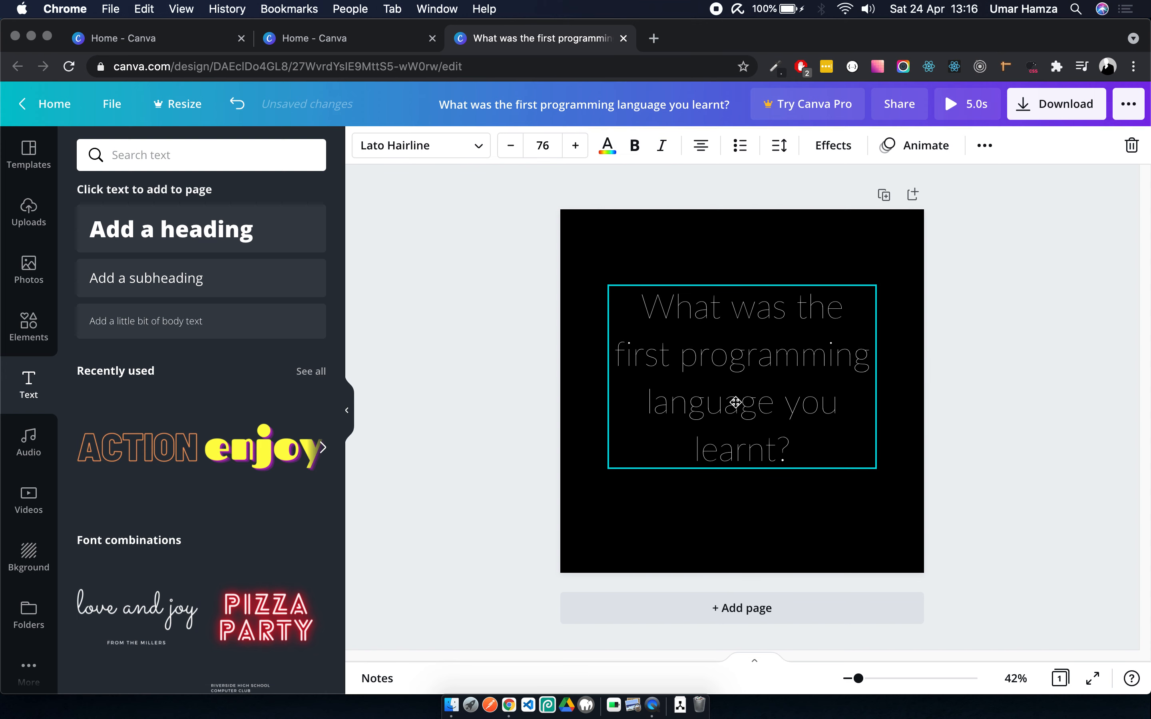
{"action": "left_click", "coordinate": [777, 145]}
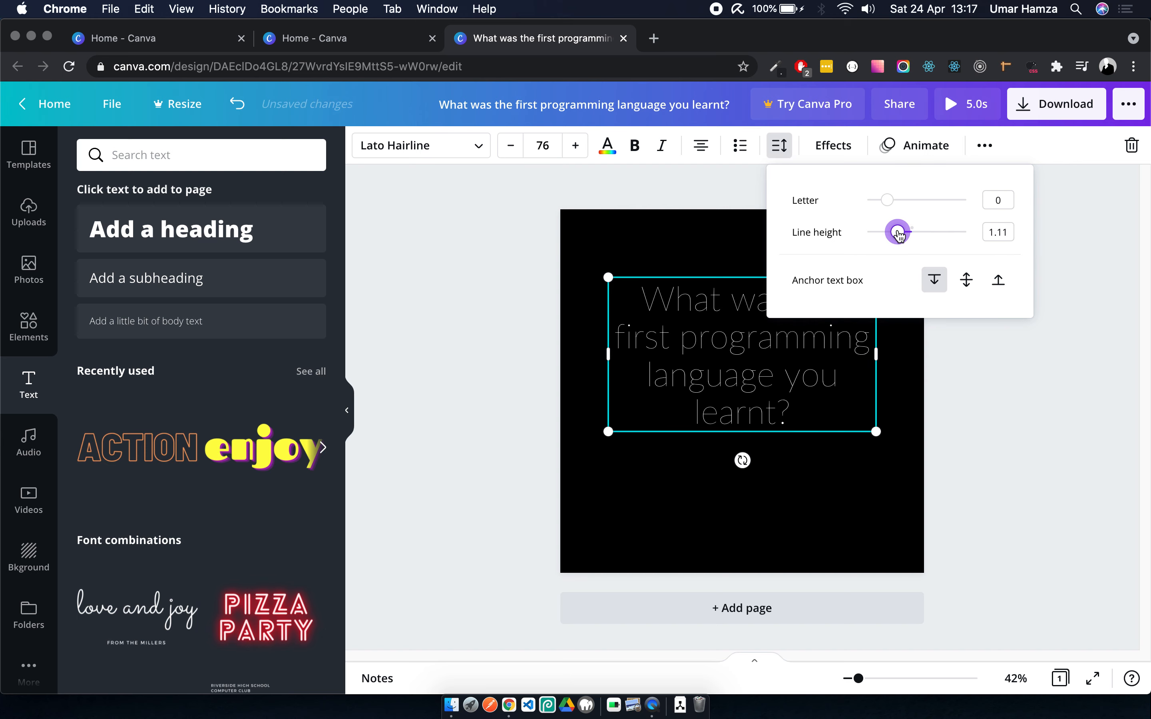
{"action": "left_click", "coordinate": [1013, 448]}
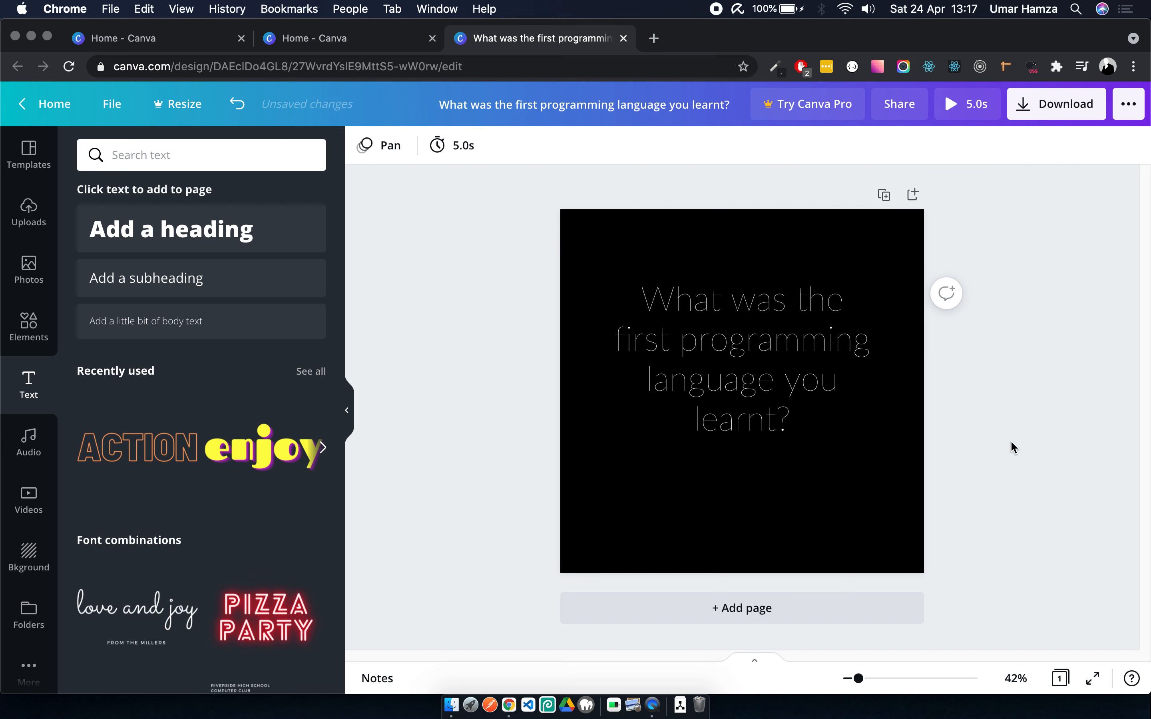
{"action": "left_click", "coordinate": [741, 360]}
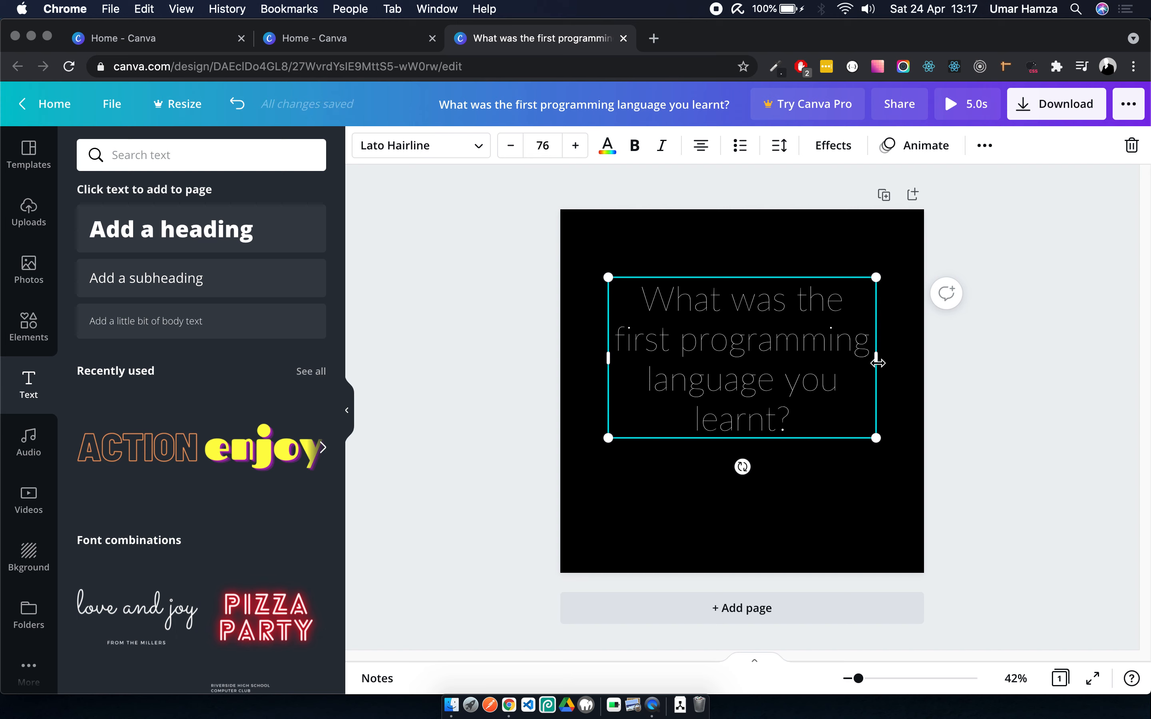
{"action": "mouse_move", "coordinate": [801, 353]}
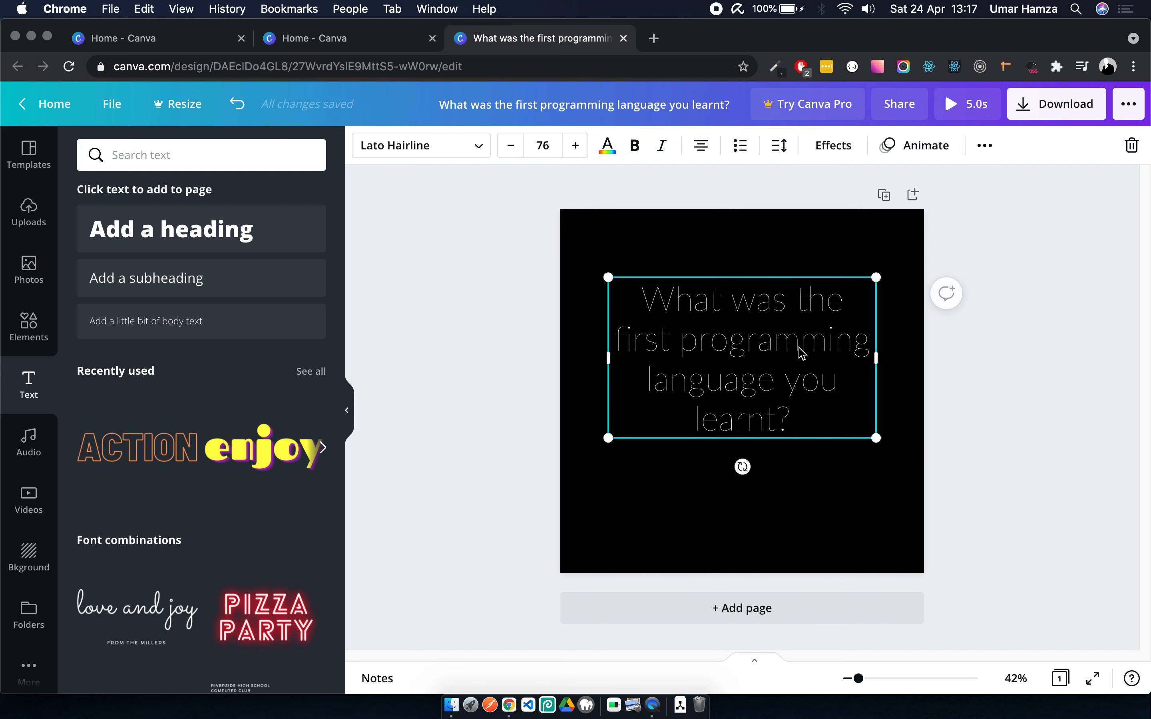
{"action": "mouse_move", "coordinate": [865, 622]}
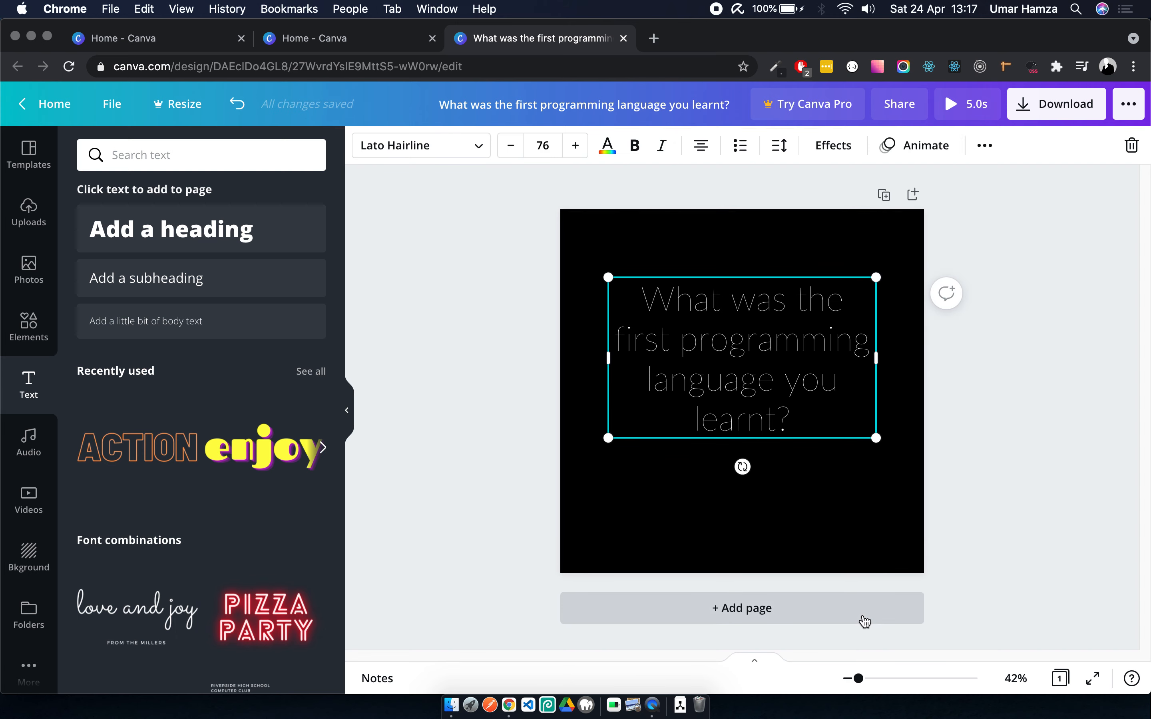
{"action": "mouse_move", "coordinate": [649, 378]}
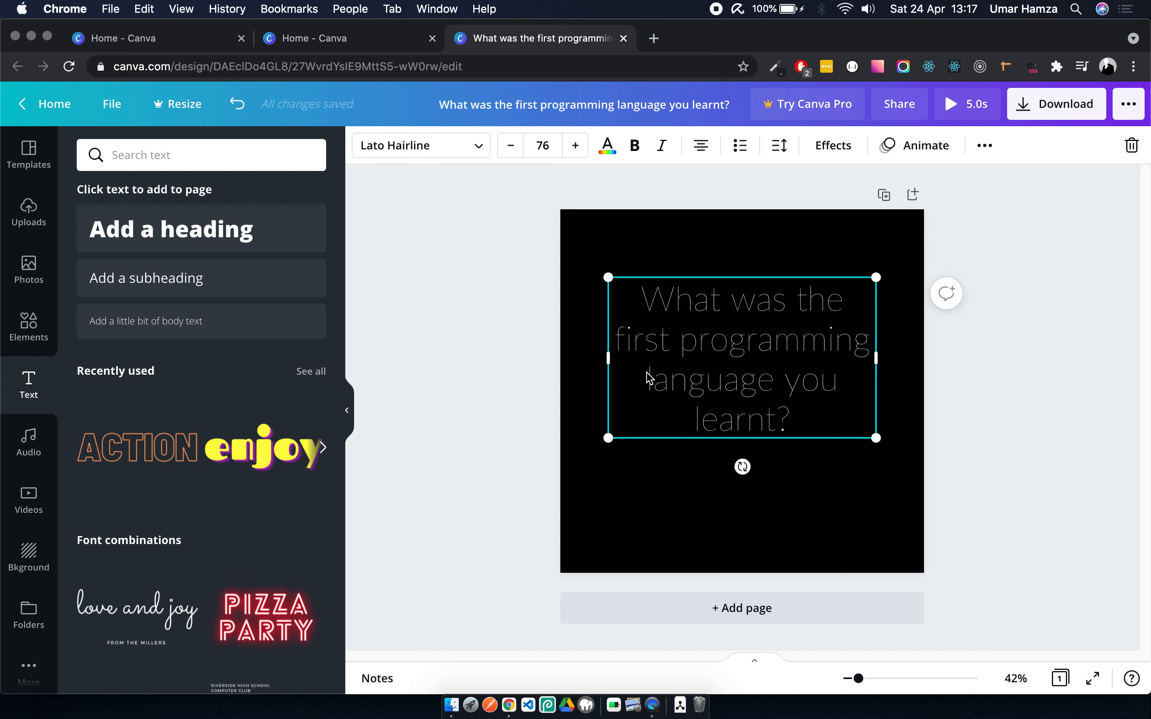
{"action": "mouse_move", "coordinate": [506, 281]}
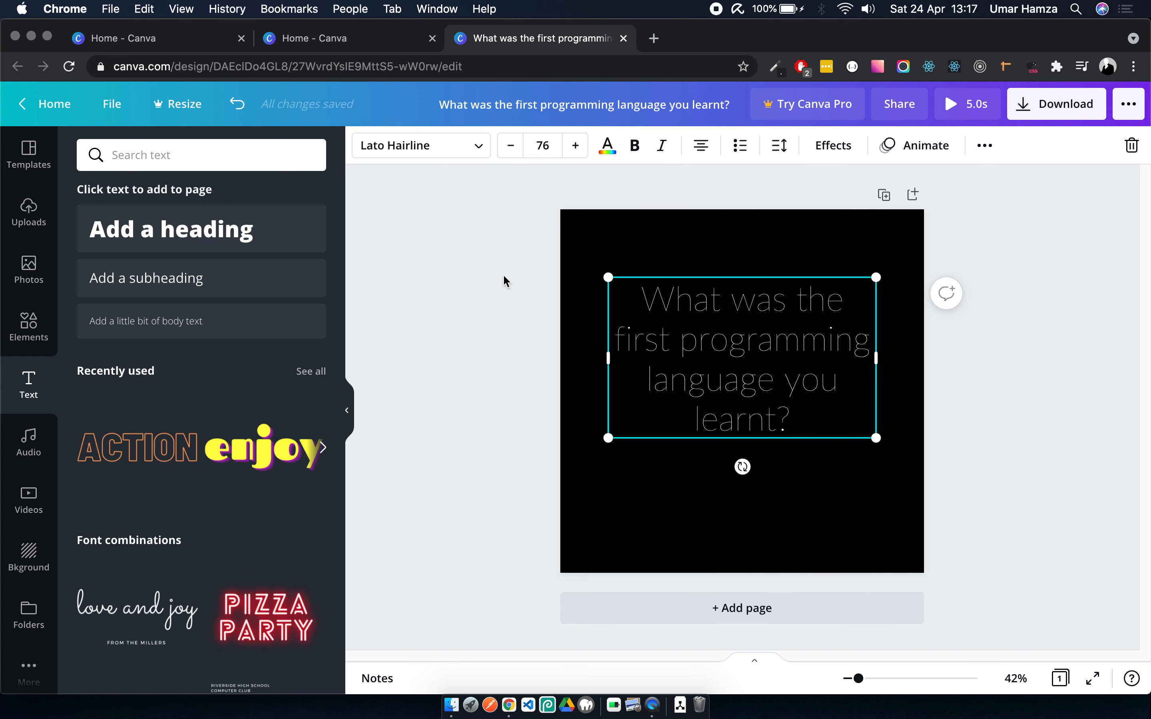
- Switch the question text to regular Lato so it reads bold and white
{"action": "type", "text": "lato"}
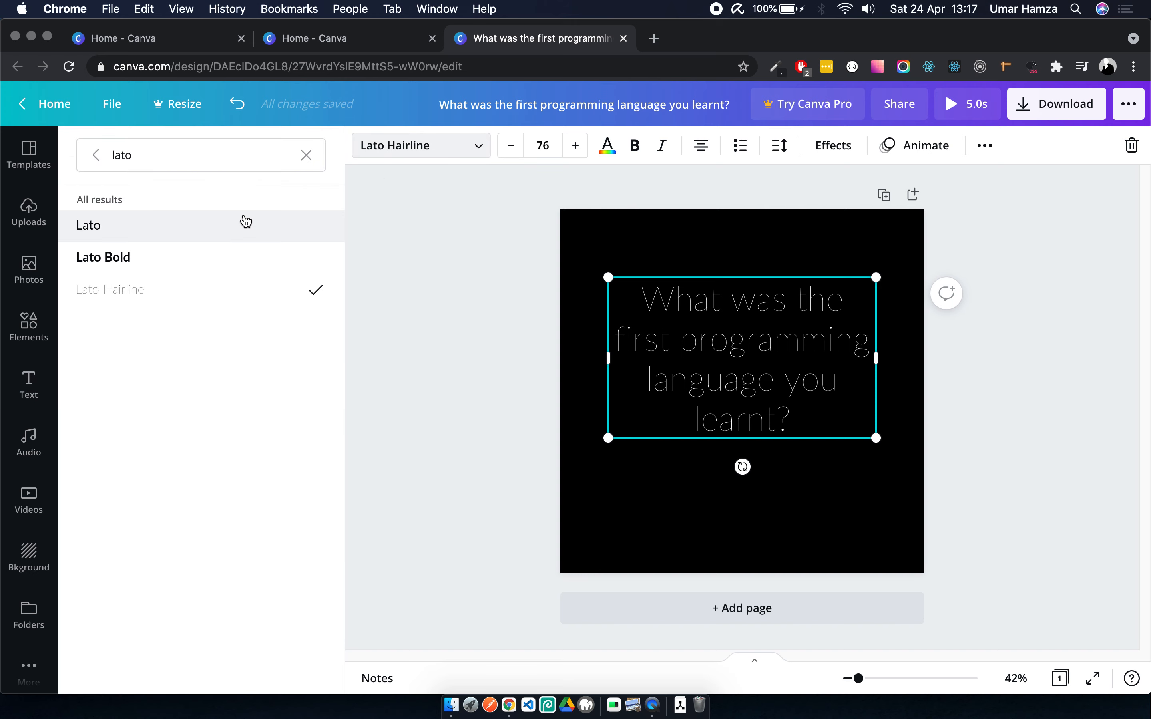
{"action": "left_click", "coordinate": [87, 226]}
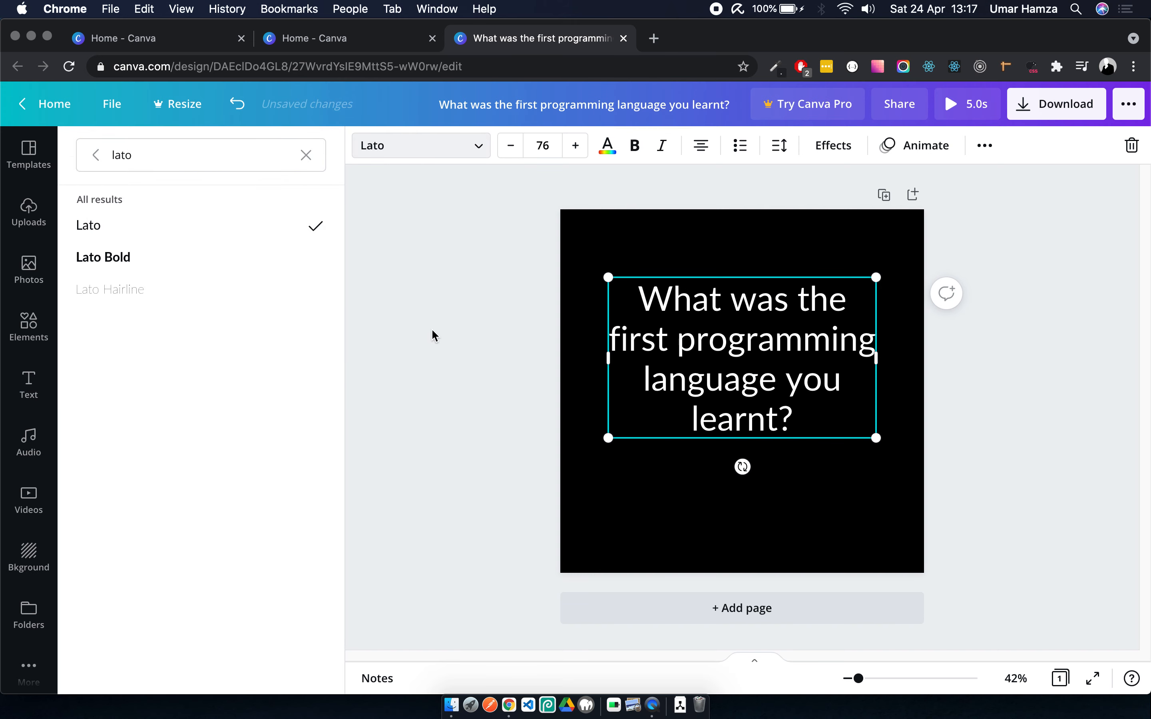
{"action": "left_click", "coordinate": [28, 385]}
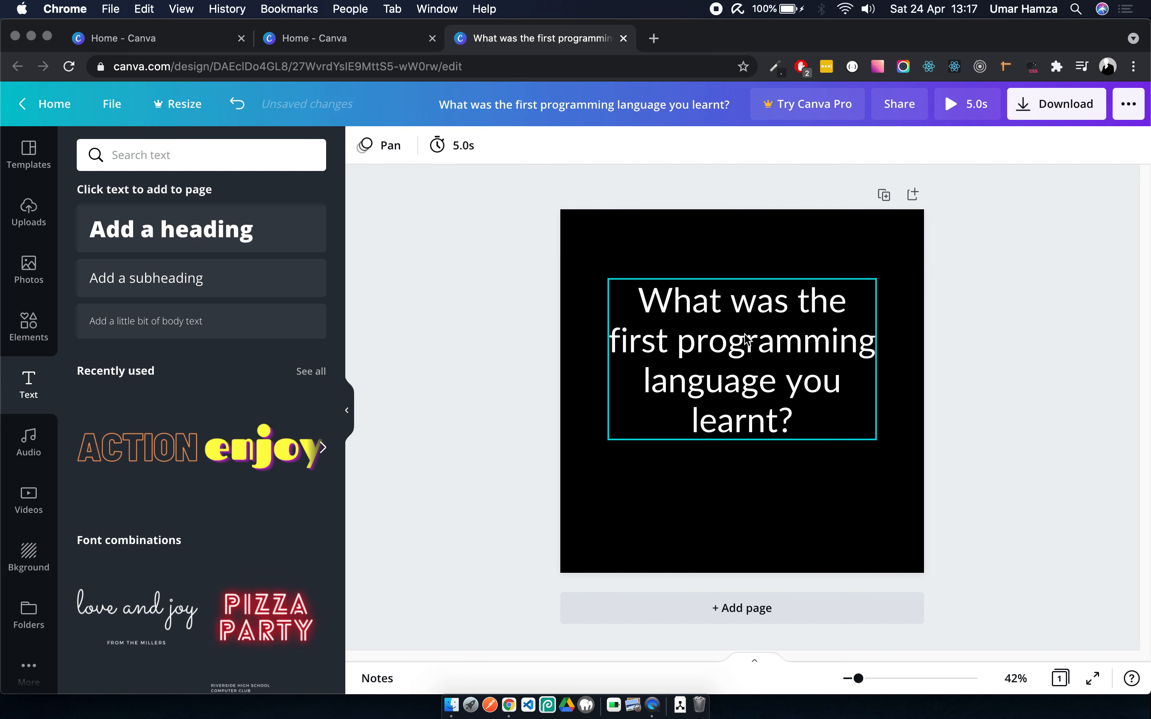
{"action": "left_click", "coordinate": [742, 360]}
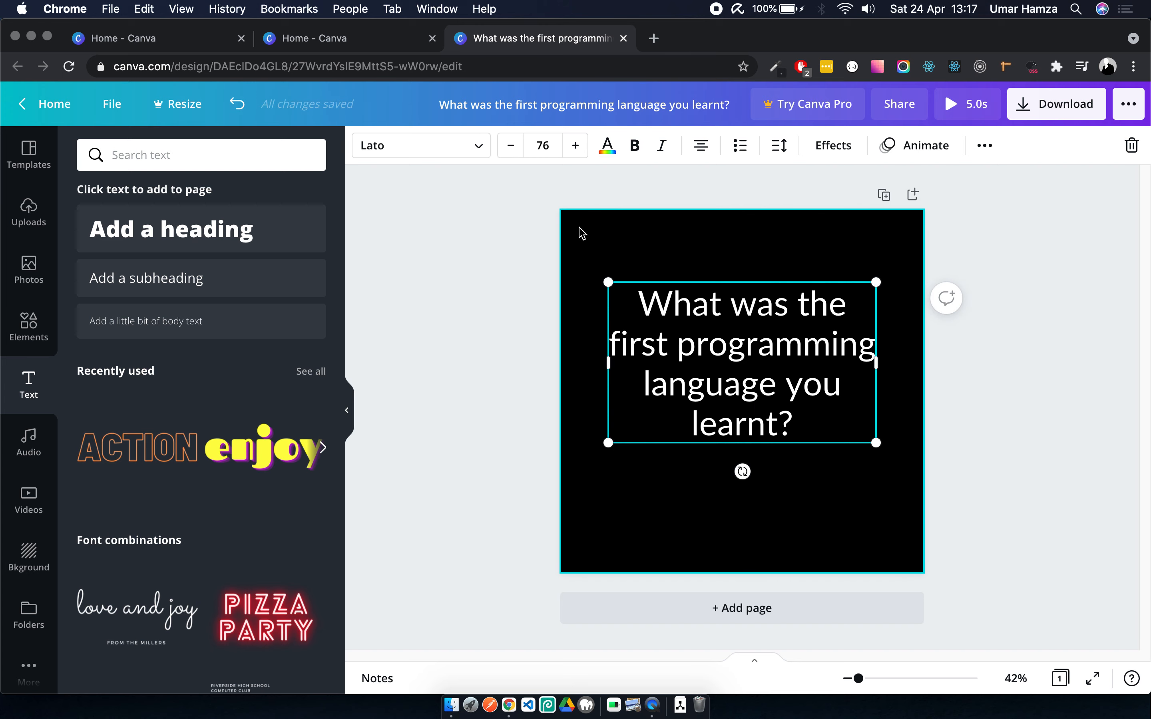
{"action": "mouse_move", "coordinate": [559, 193]}
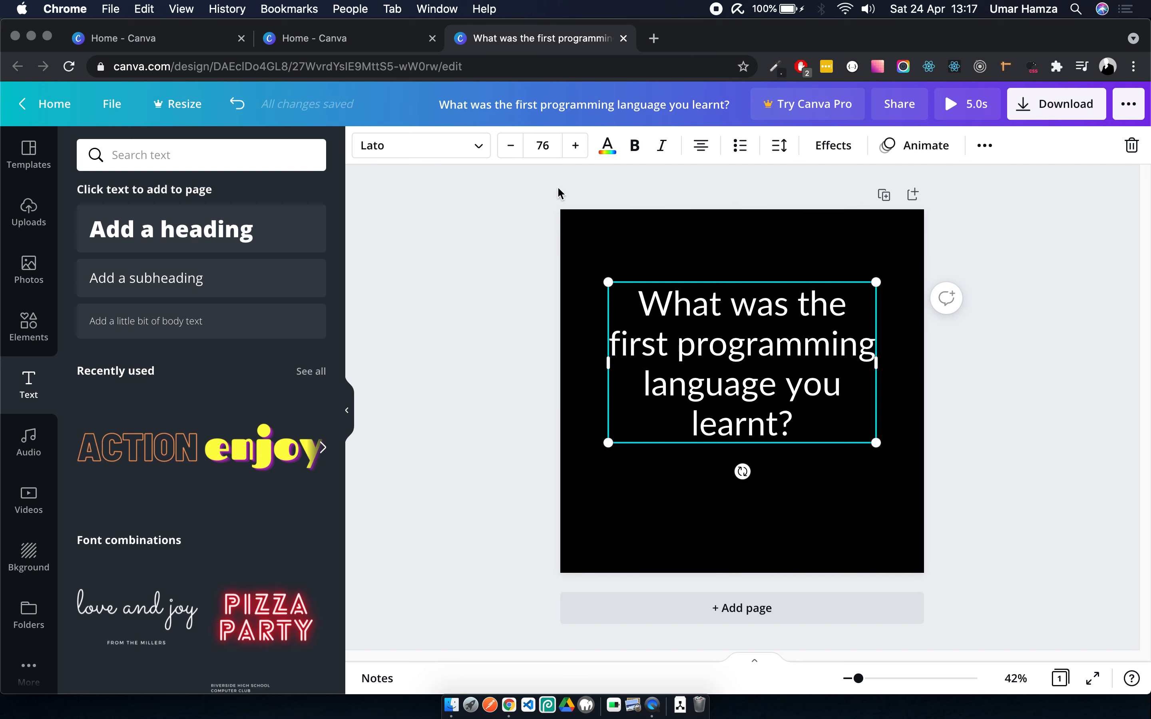
- In a new tab, go to iconfinder.com, search 'code' and filter to free icons
{"action": "left_click", "coordinate": [652, 38]}
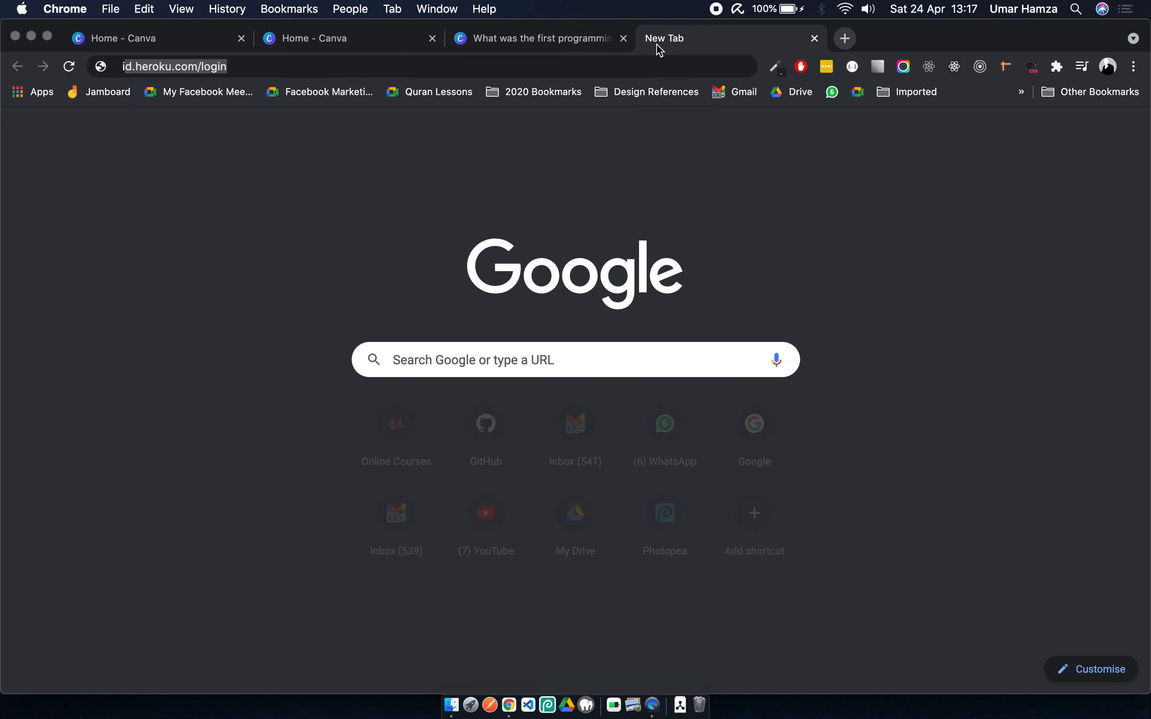
{"action": "type", "text": "iconfinder."}
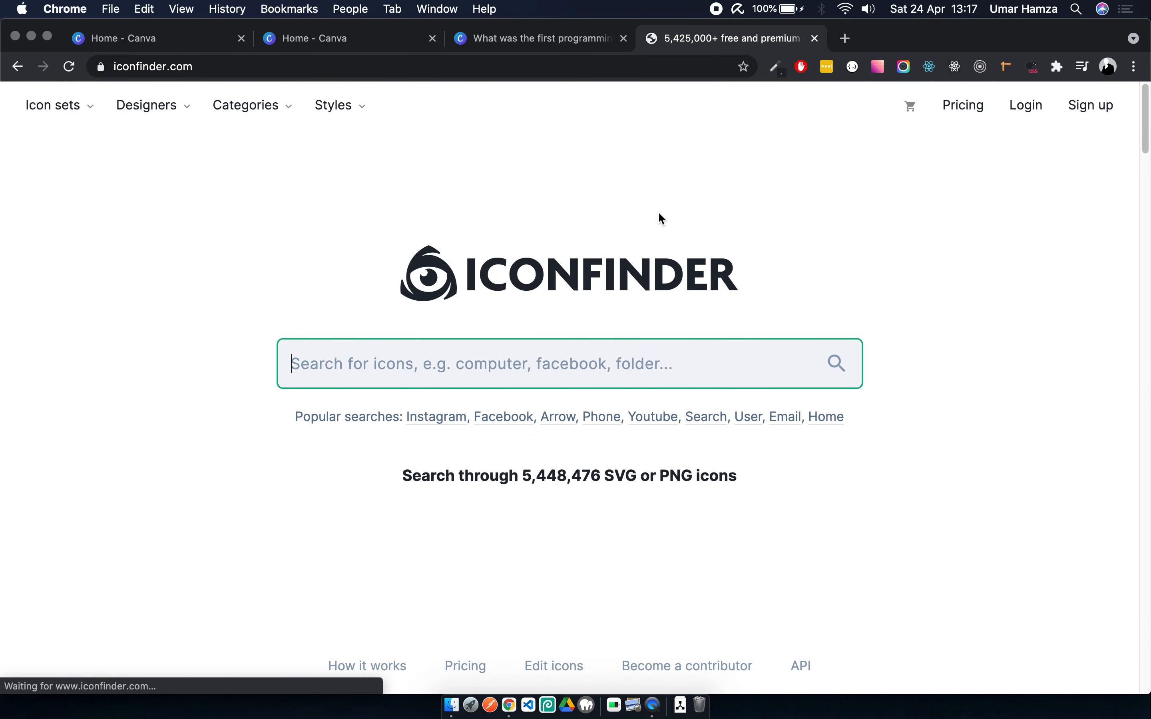
{"action": "type", "text": "code"}
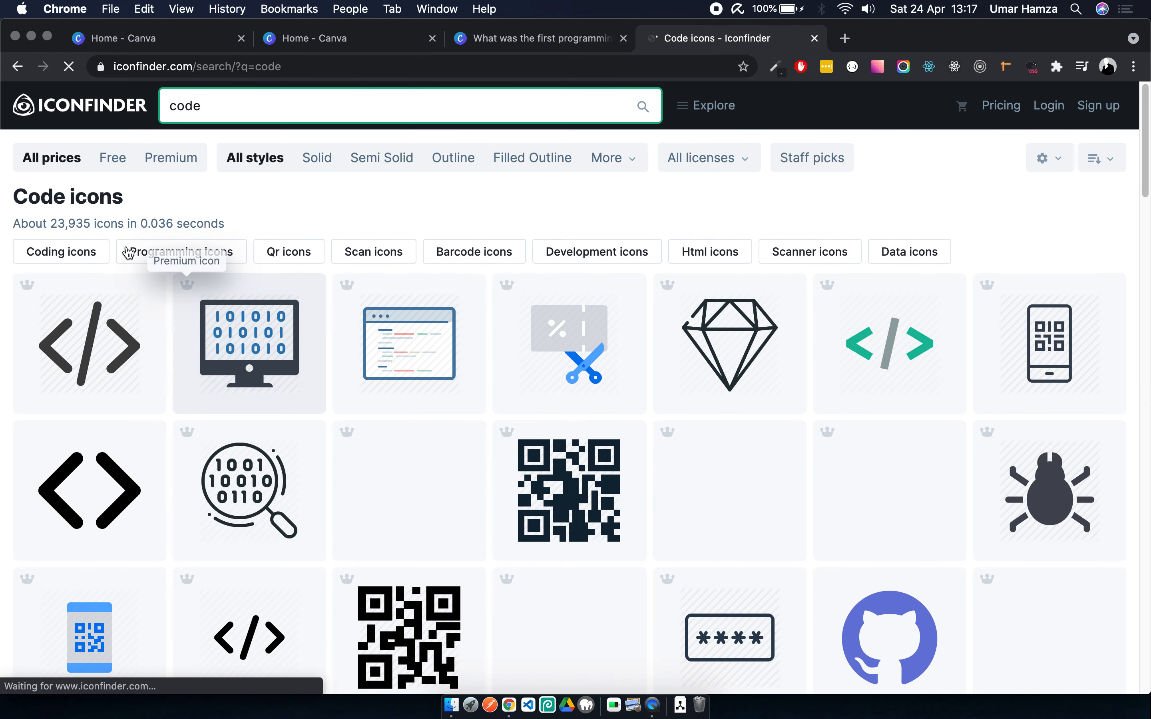
{"action": "left_click", "coordinate": [112, 157]}
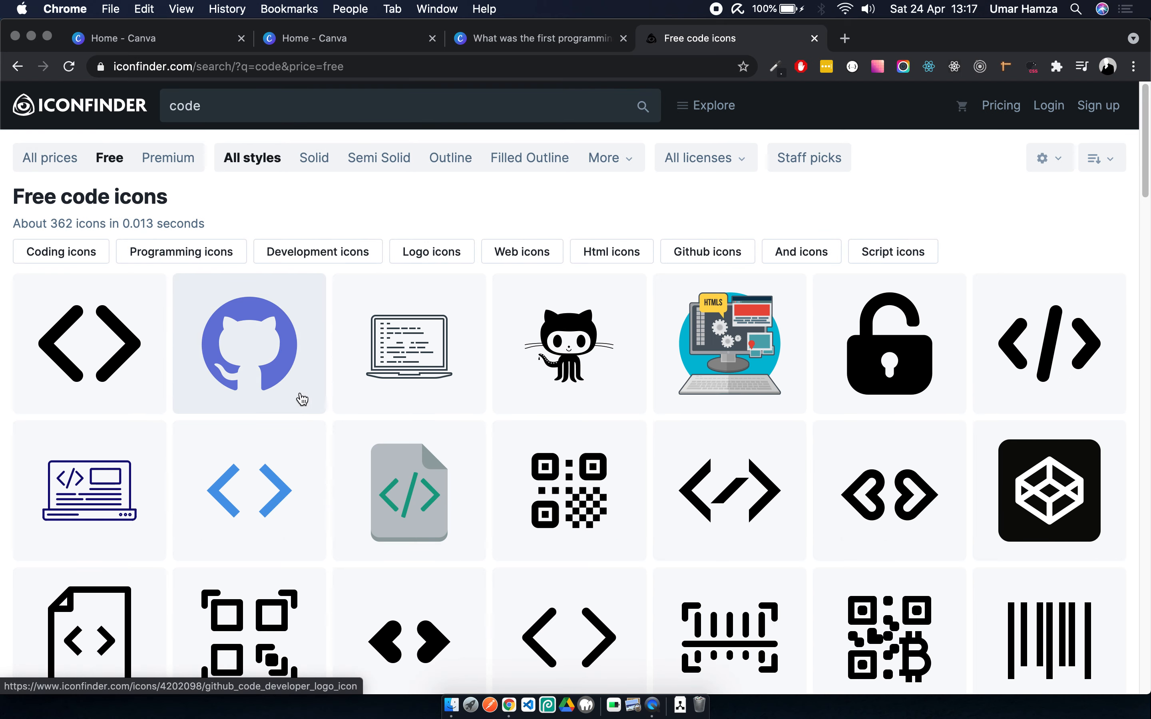
{"action": "mouse_move", "coordinate": [89, 367]}
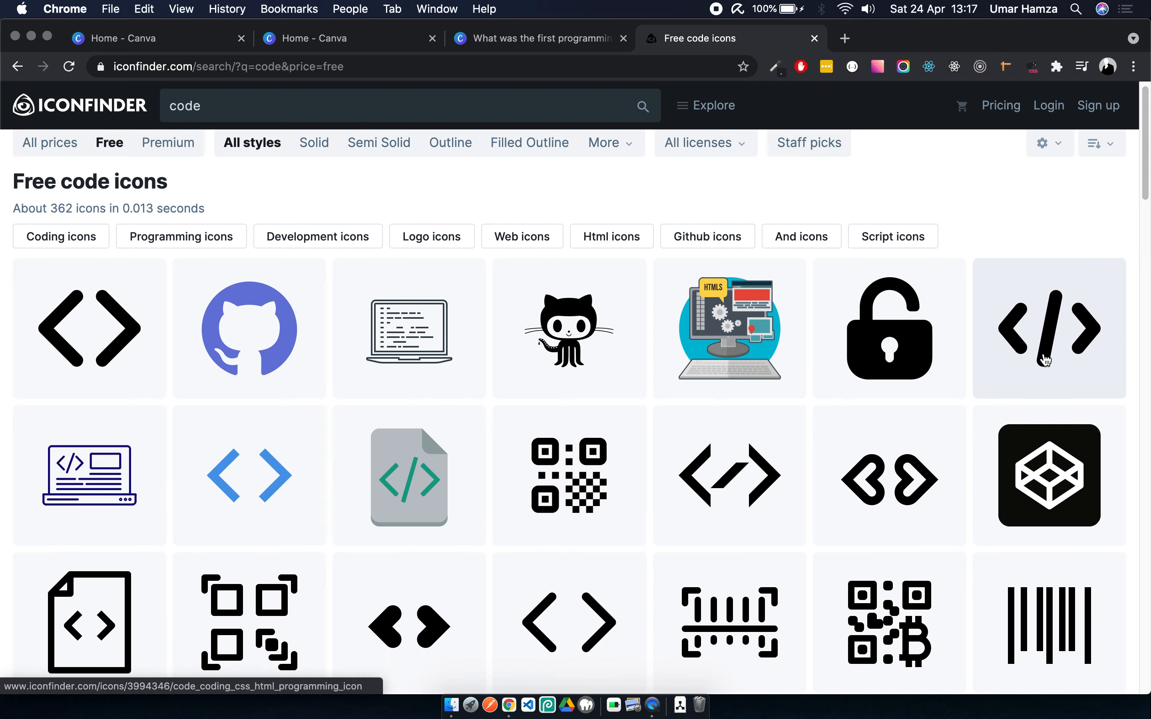
- Run a new Iconfinder search for 'programming' icons
{"action": "scroll", "scroll_direction": "down", "scroll_amount": 3}
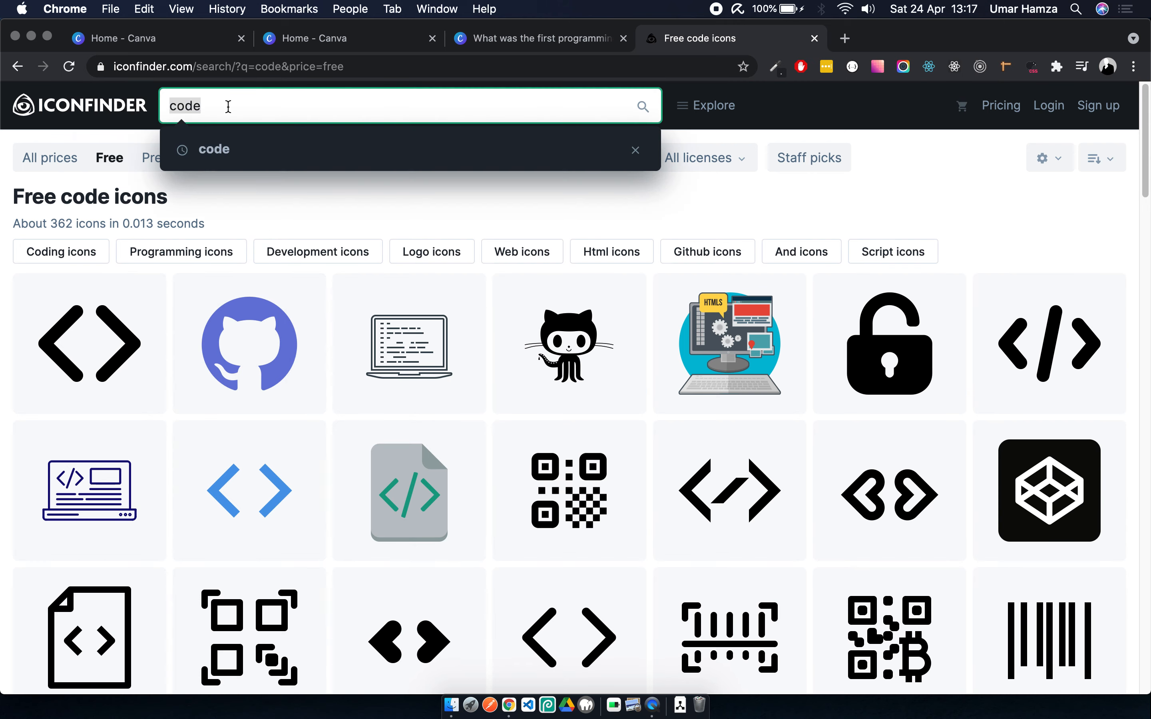
{"action": "type", "text": "programming"}
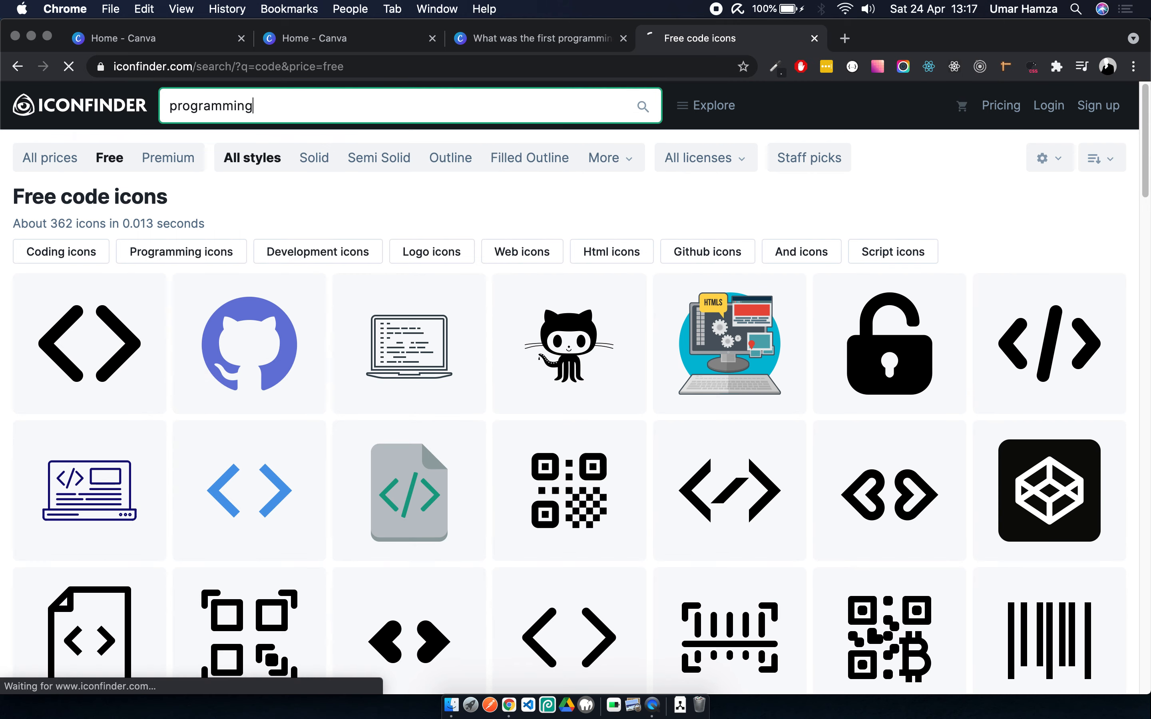
{"action": "key", "text": "Return"}
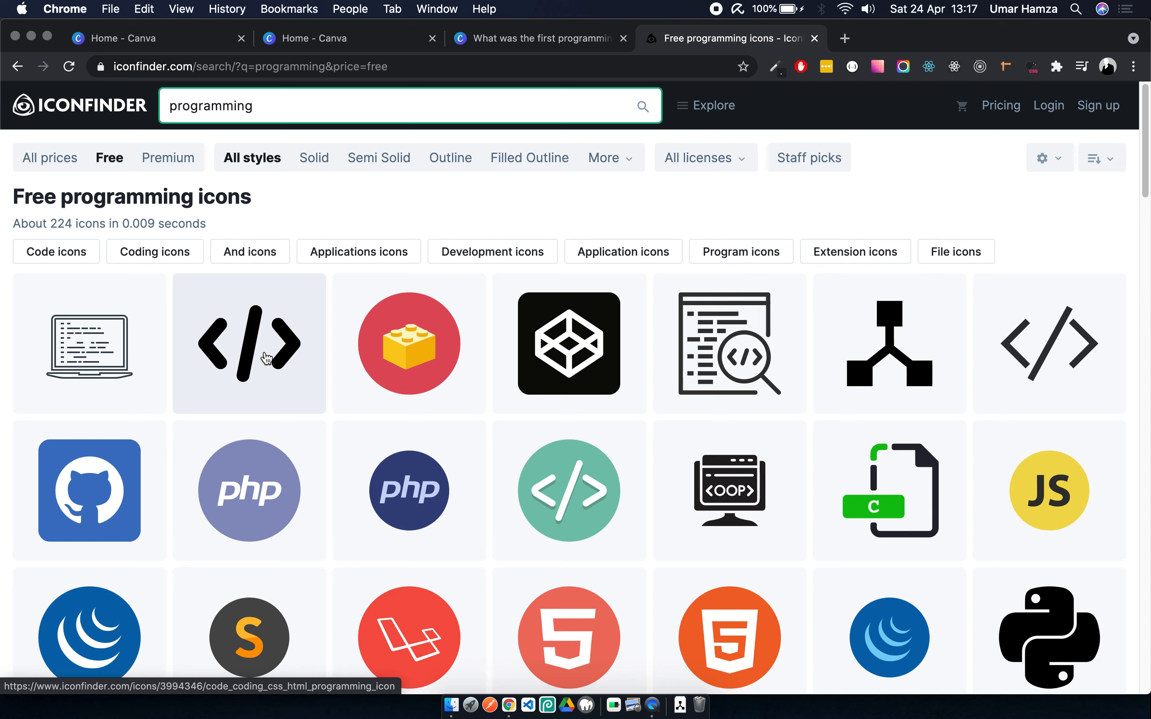
{"action": "mouse_move", "coordinate": [888, 359]}
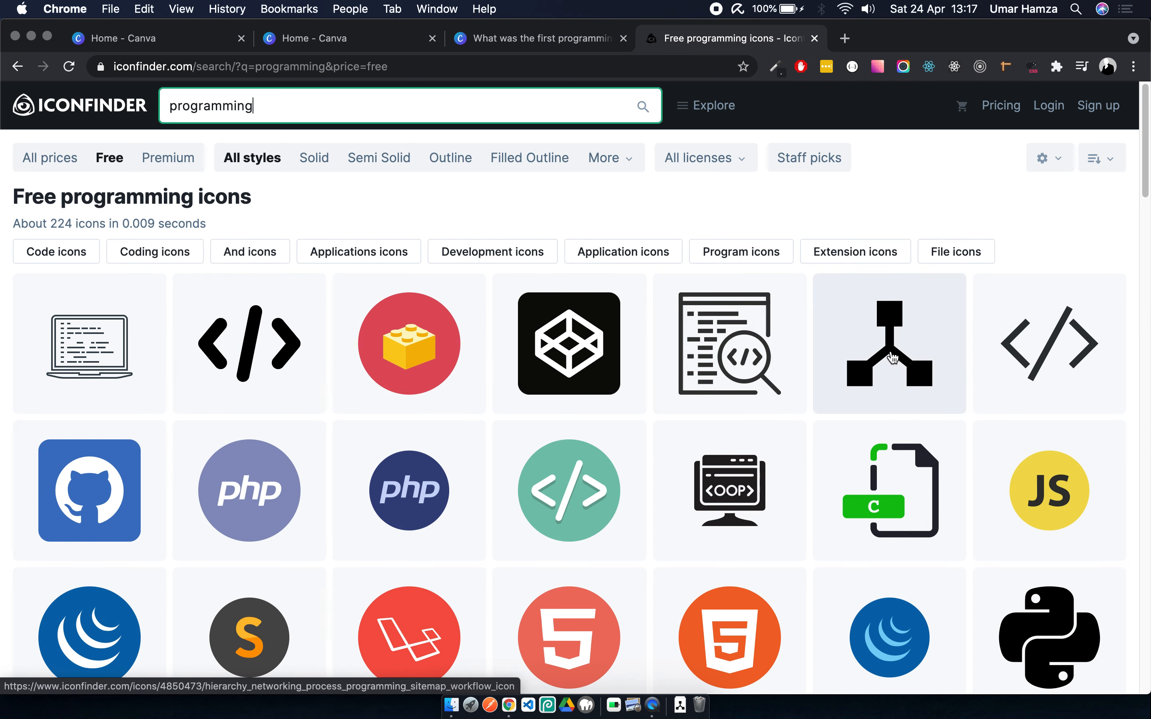
{"action": "mouse_move", "coordinate": [838, 412]}
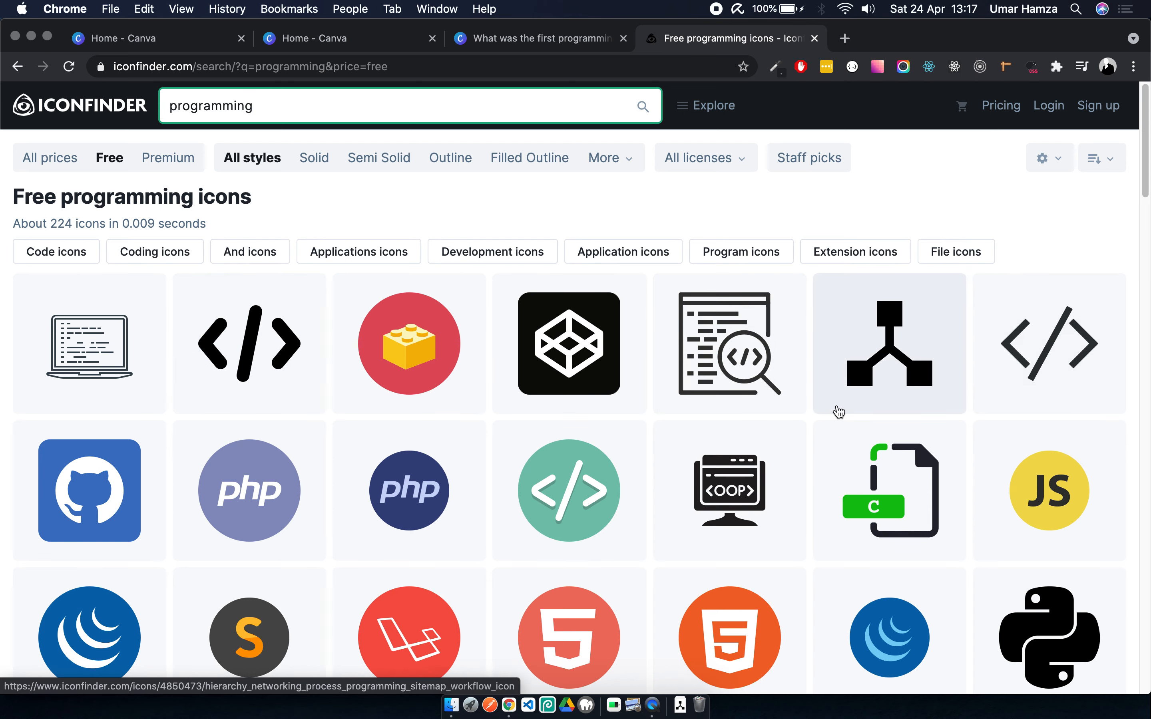
- Back in Canva, add the uploaded hierarchy and brackets icons at the top and colour them white
{"action": "left_click", "coordinate": [539, 38]}
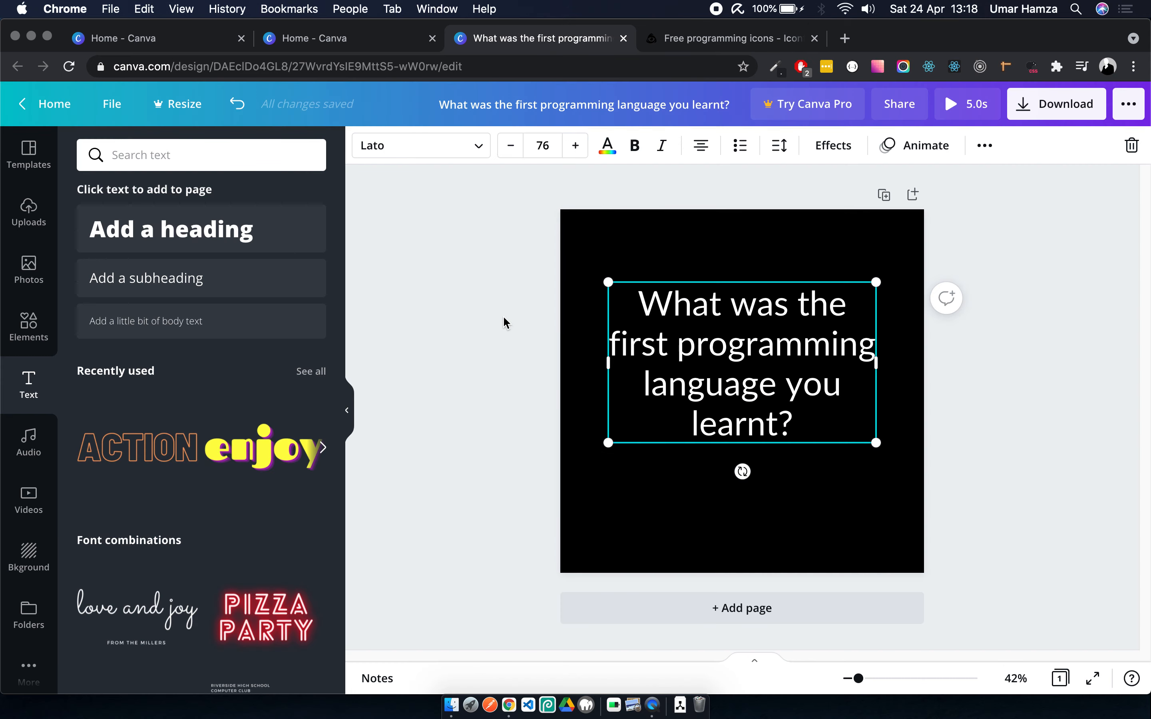
{"action": "left_click", "coordinate": [28, 269]}
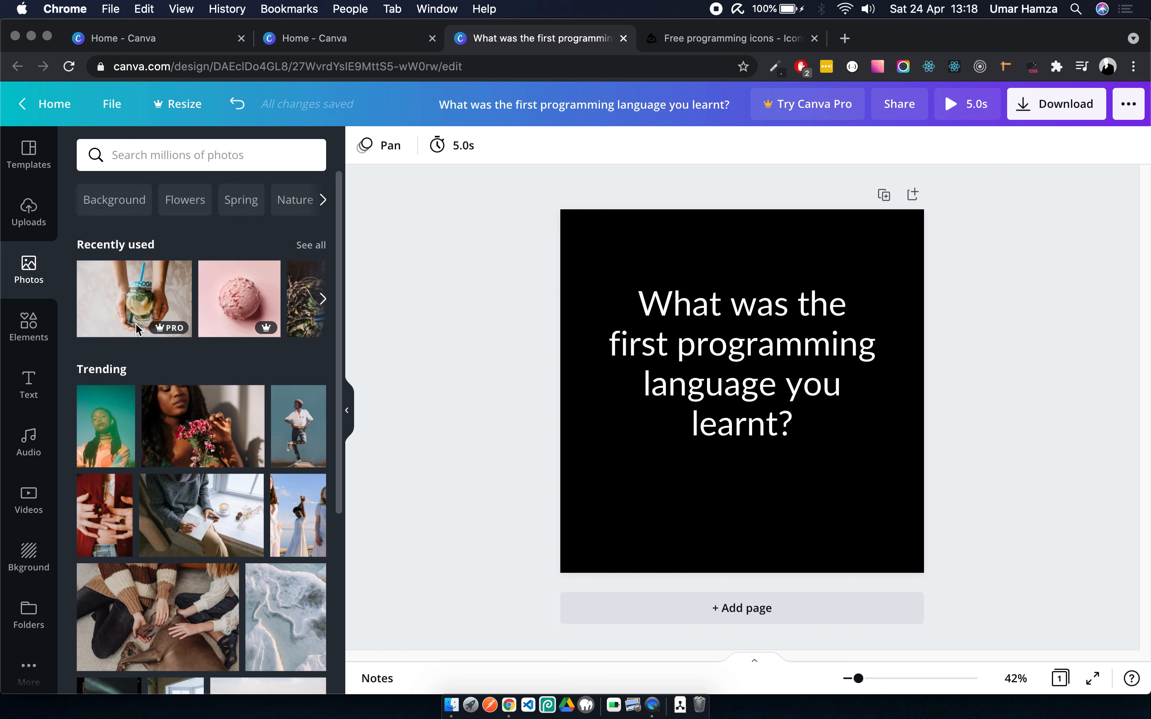
{"action": "mouse_move", "coordinate": [28, 503]}
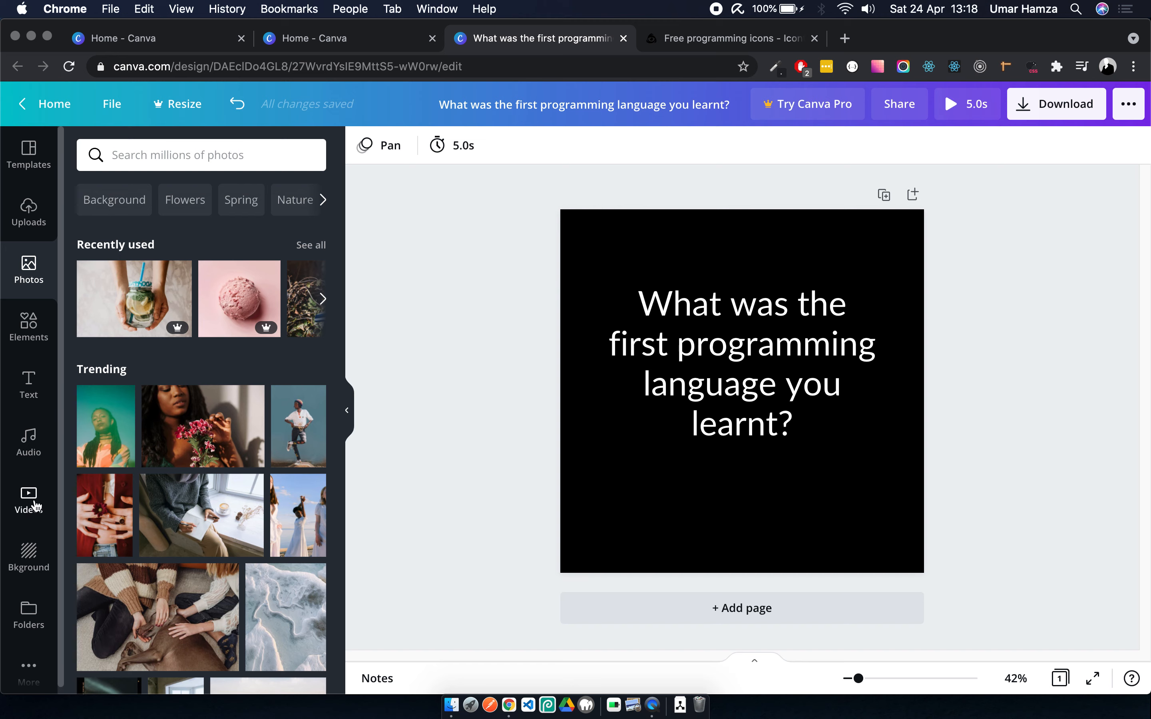
{"action": "left_click", "coordinate": [28, 212]}
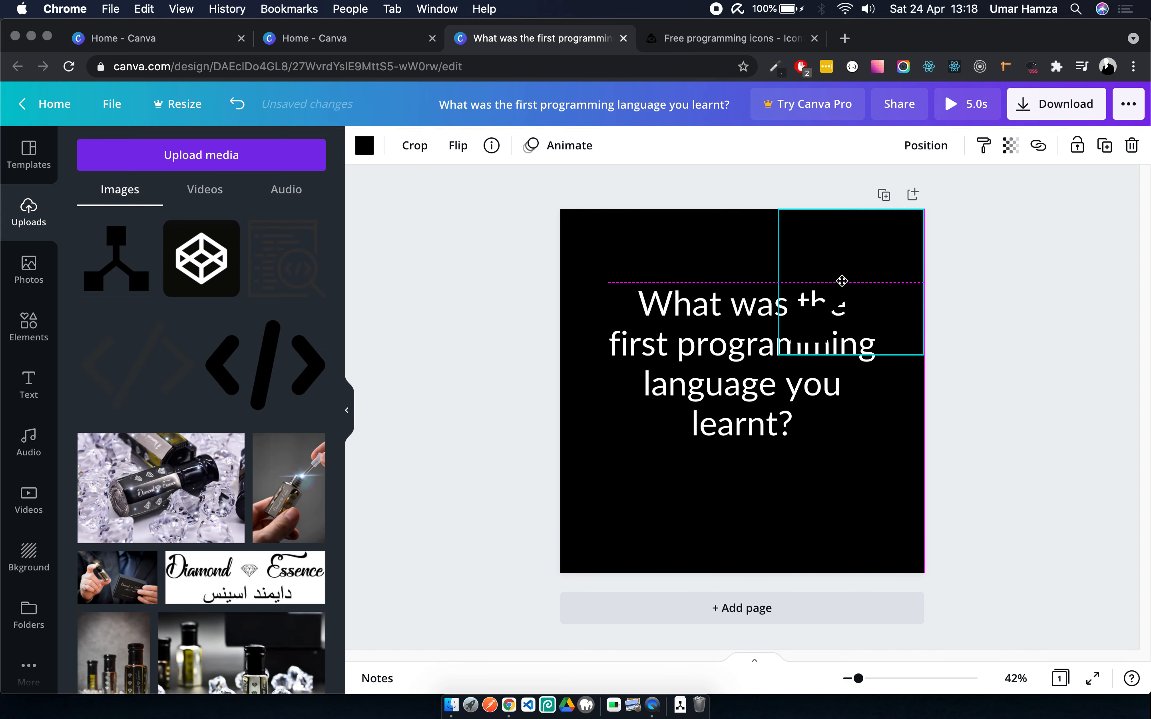
{"action": "left_click", "coordinate": [365, 146]}
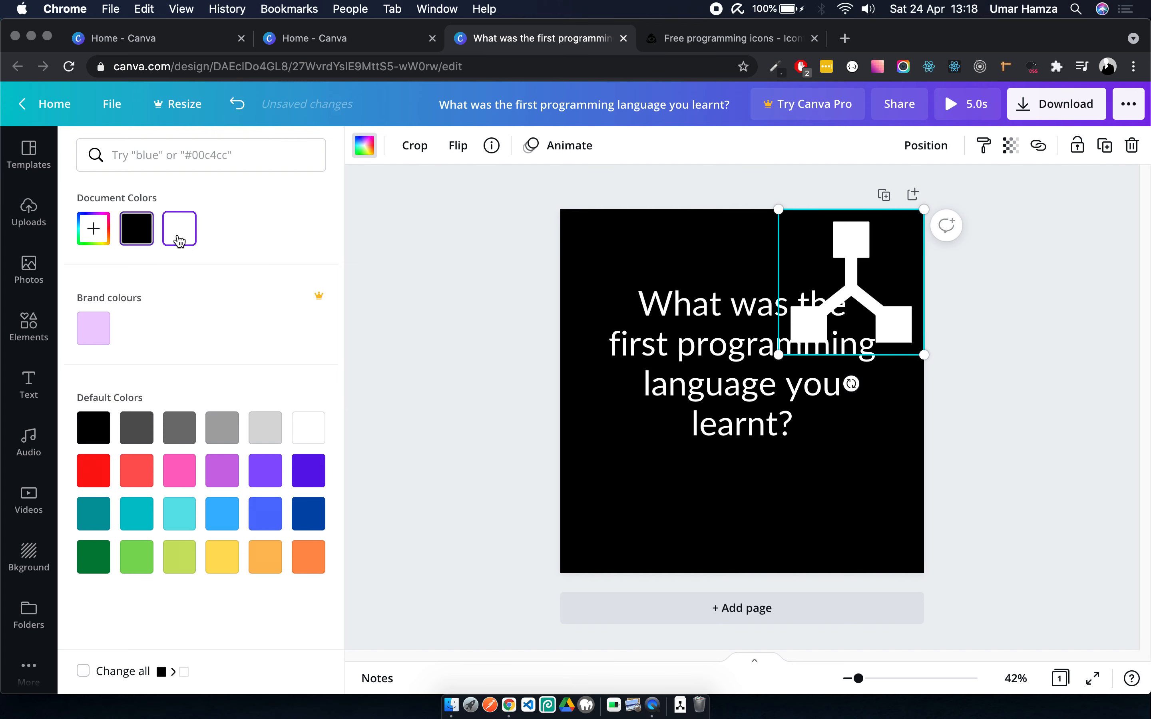
- Add the darker code search and brackets icons from Uploads below the question
{"action": "left_click", "coordinate": [28, 212]}
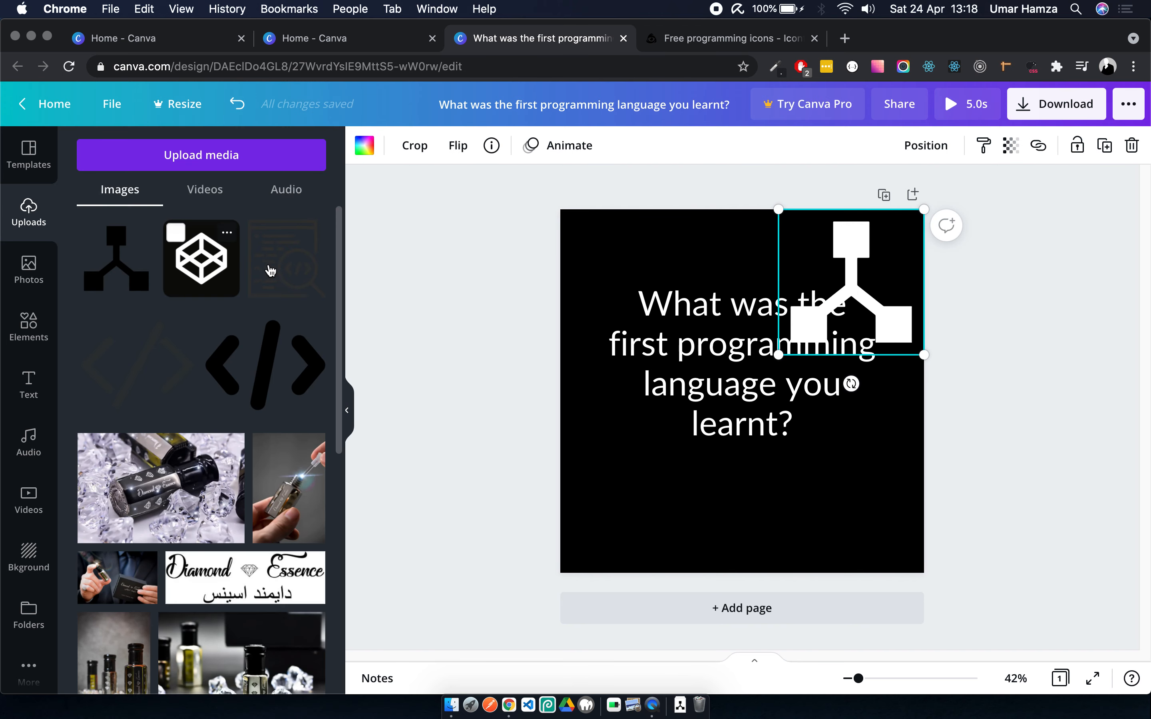
{"action": "left_click", "coordinate": [285, 257]}
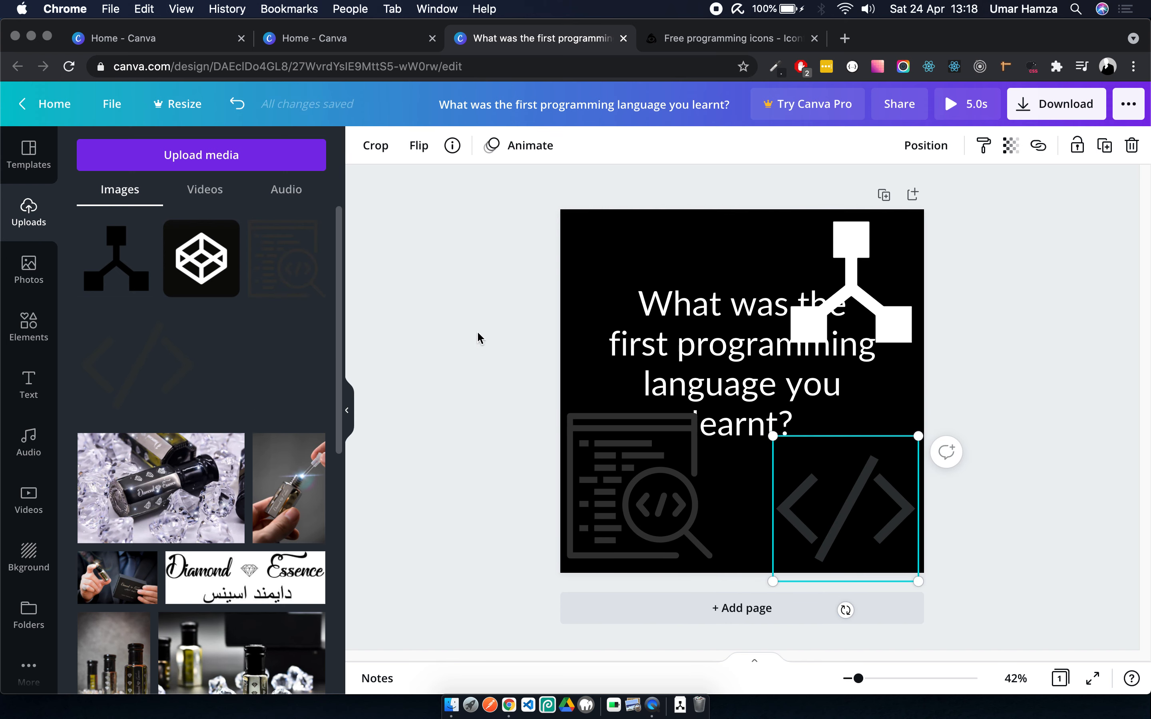
{"action": "left_click", "coordinate": [364, 145]}
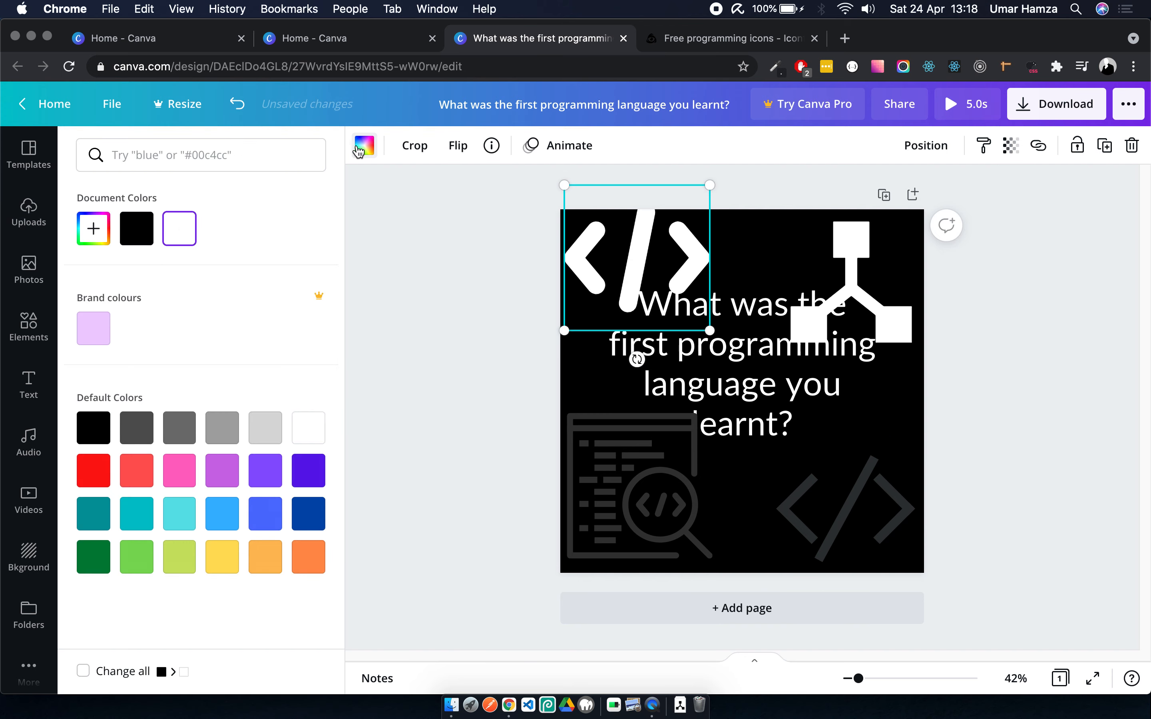
- Recolour the top-left brackets icon and lower the top-right icon's transparency
{"action": "left_click", "coordinate": [28, 155]}
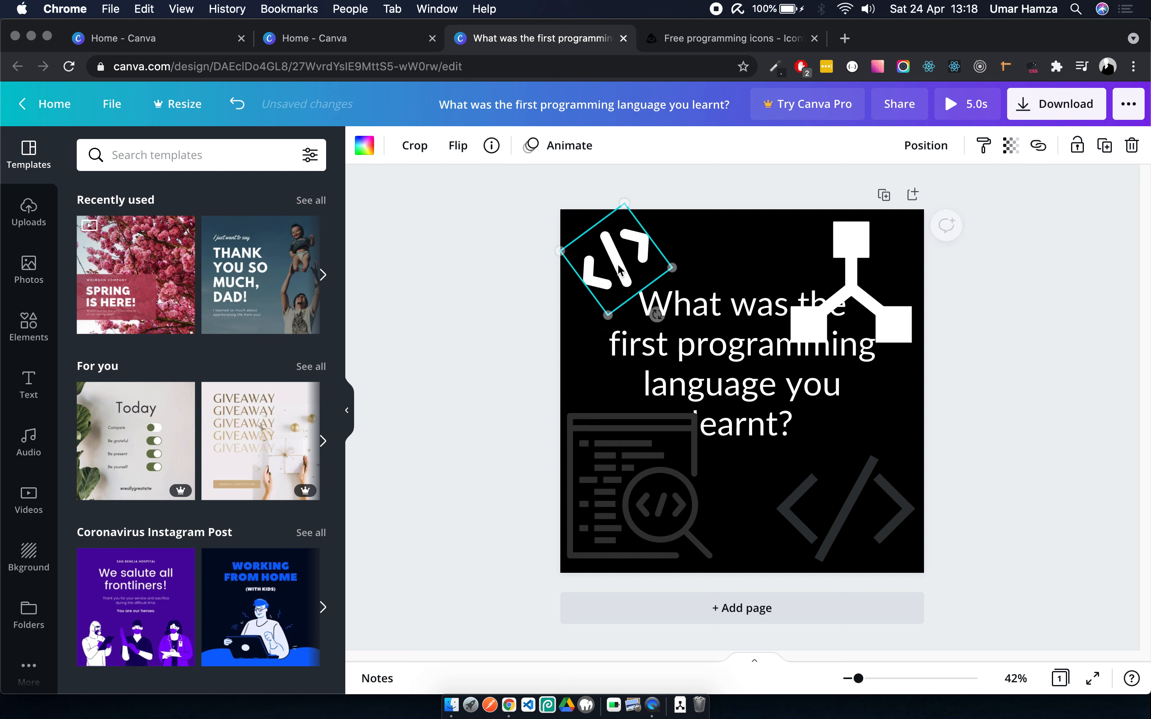
{"action": "left_click", "coordinate": [1011, 145]}
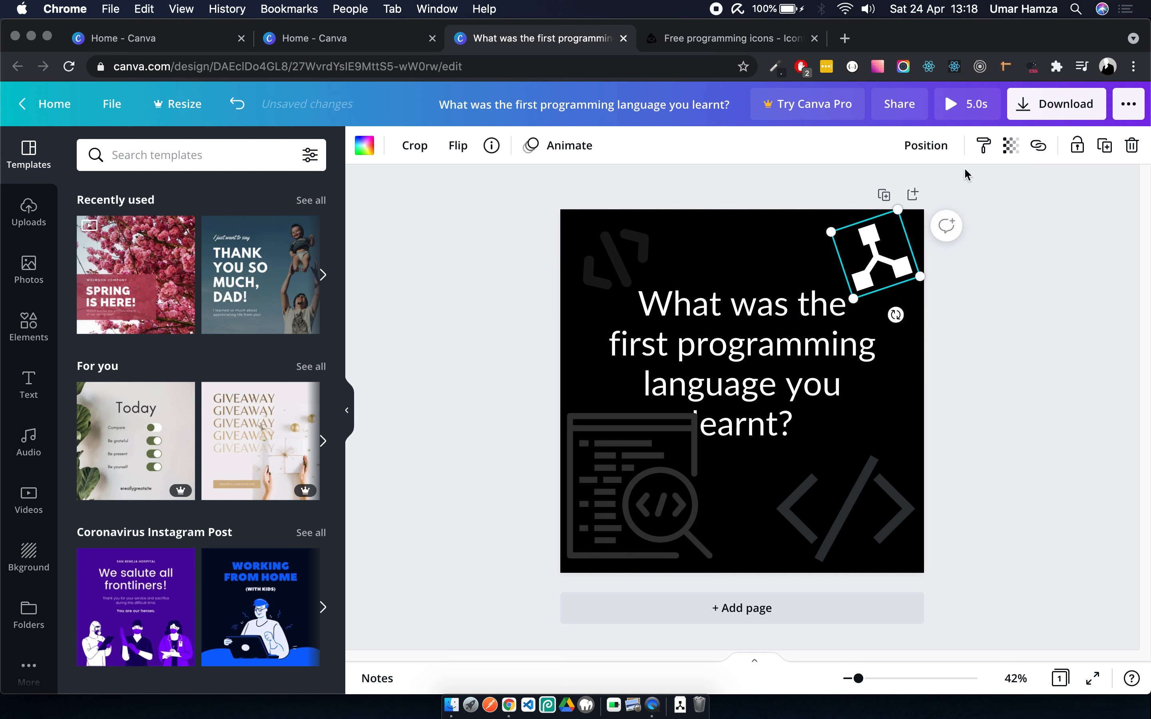
{"action": "left_click", "coordinate": [1011, 145]}
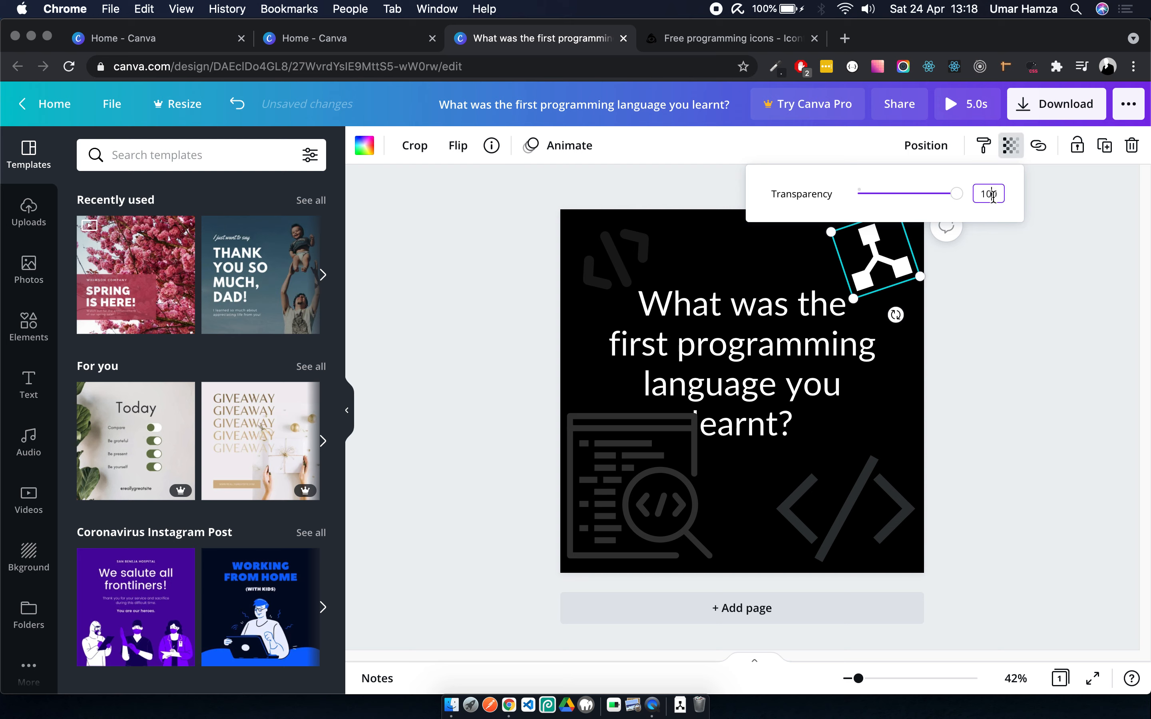
{"action": "left_click", "coordinate": [639, 488]}
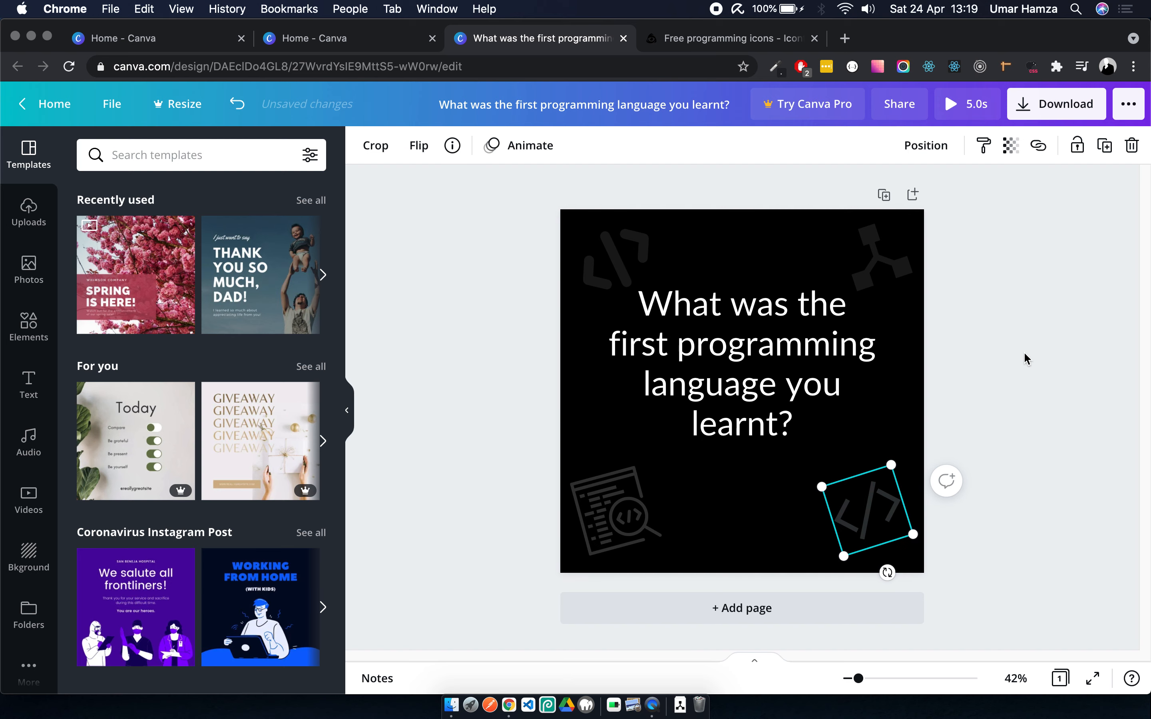
- Fade the bottom-left icon to about 63 transparency
{"action": "left_click", "coordinate": [1011, 145]}
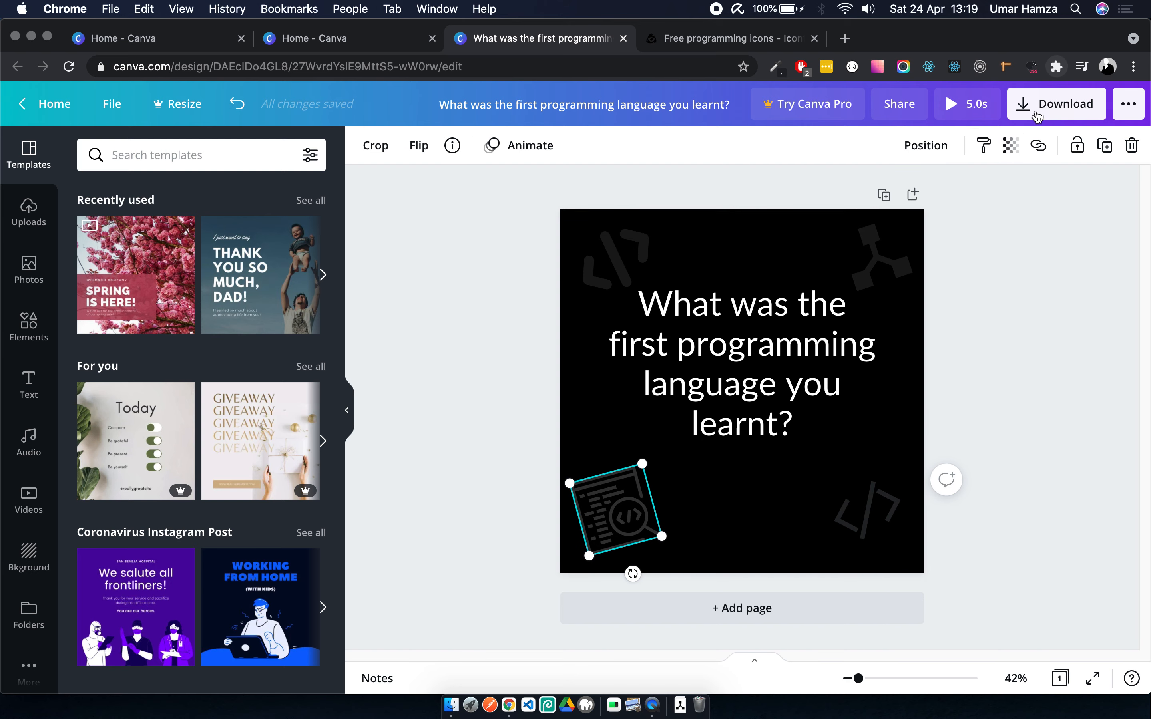
{"action": "left_click", "coordinate": [1012, 146]}
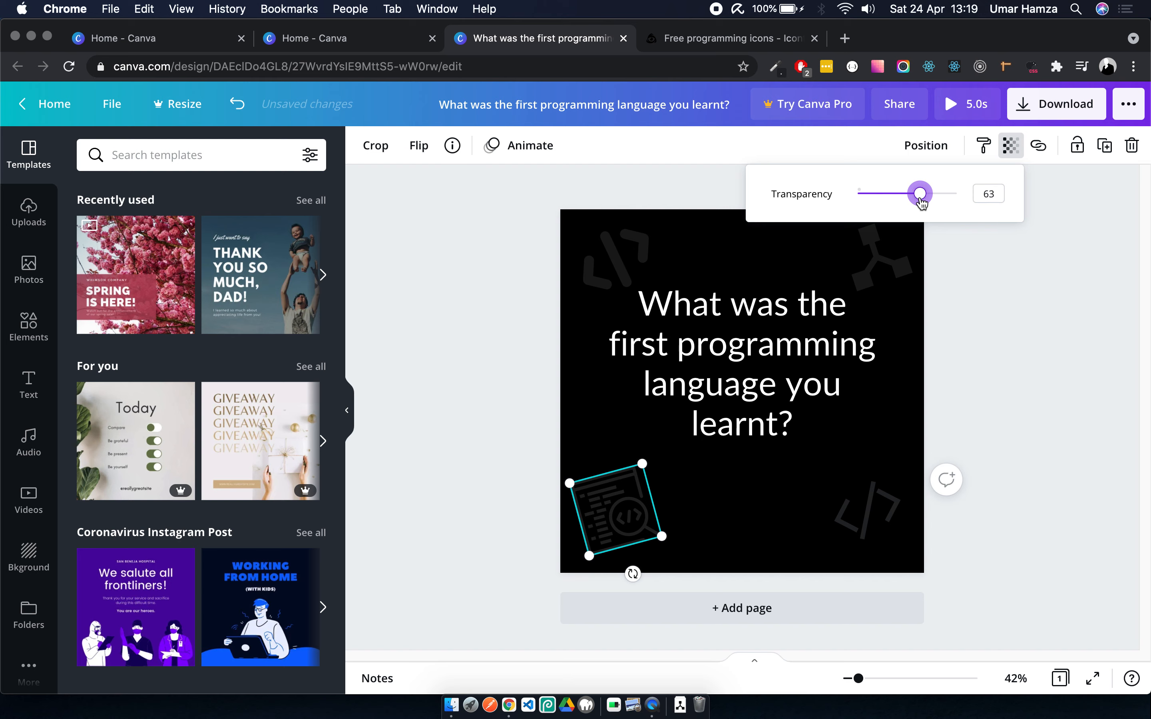
{"action": "left_click", "coordinate": [686, 463]}
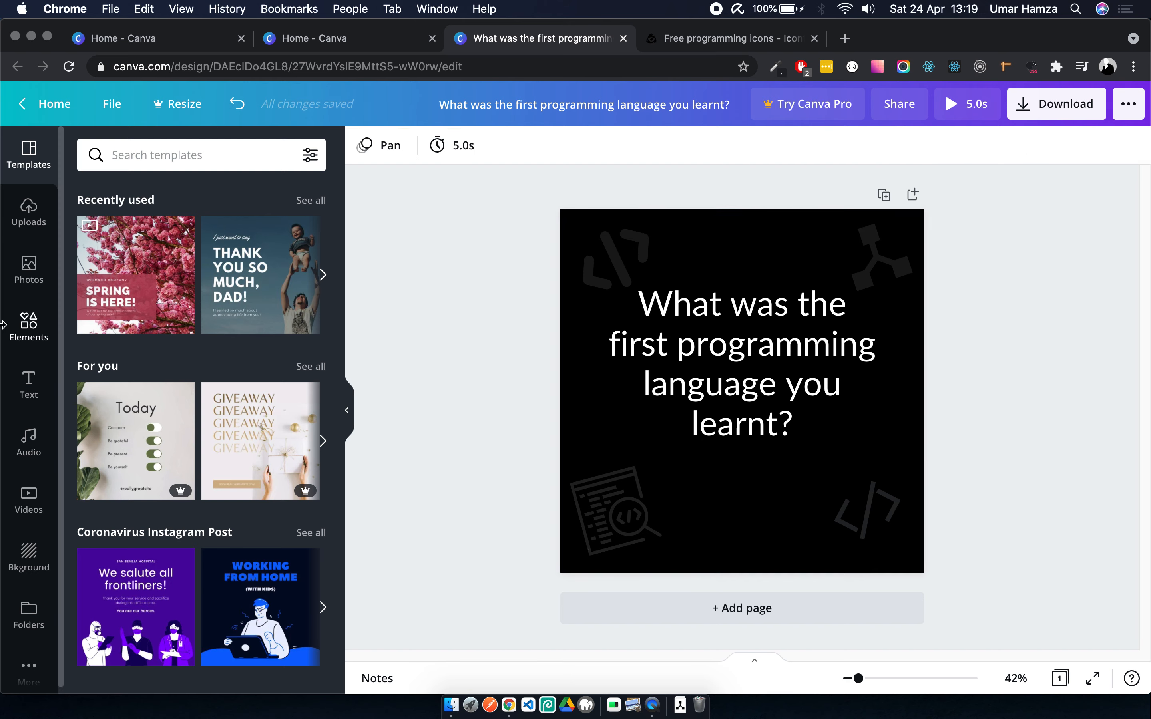
- Add a subheading reading 'Comment down below' under the question
{"action": "left_click", "coordinate": [28, 384]}
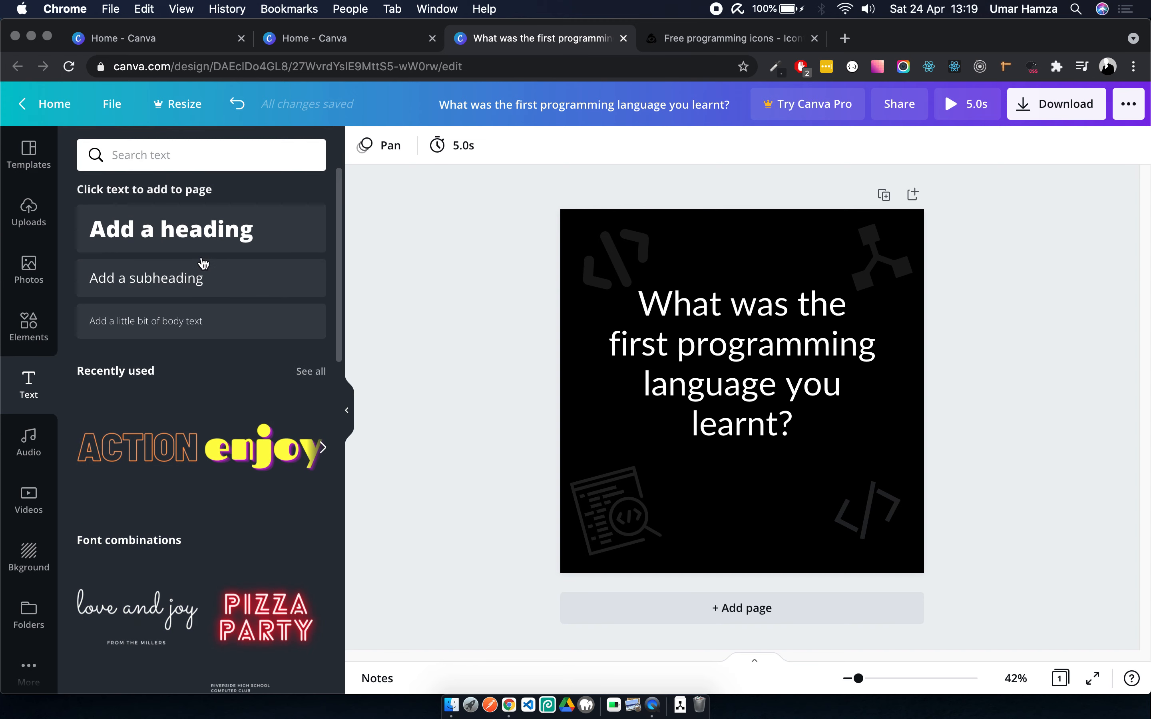
{"action": "left_click", "coordinate": [144, 277]}
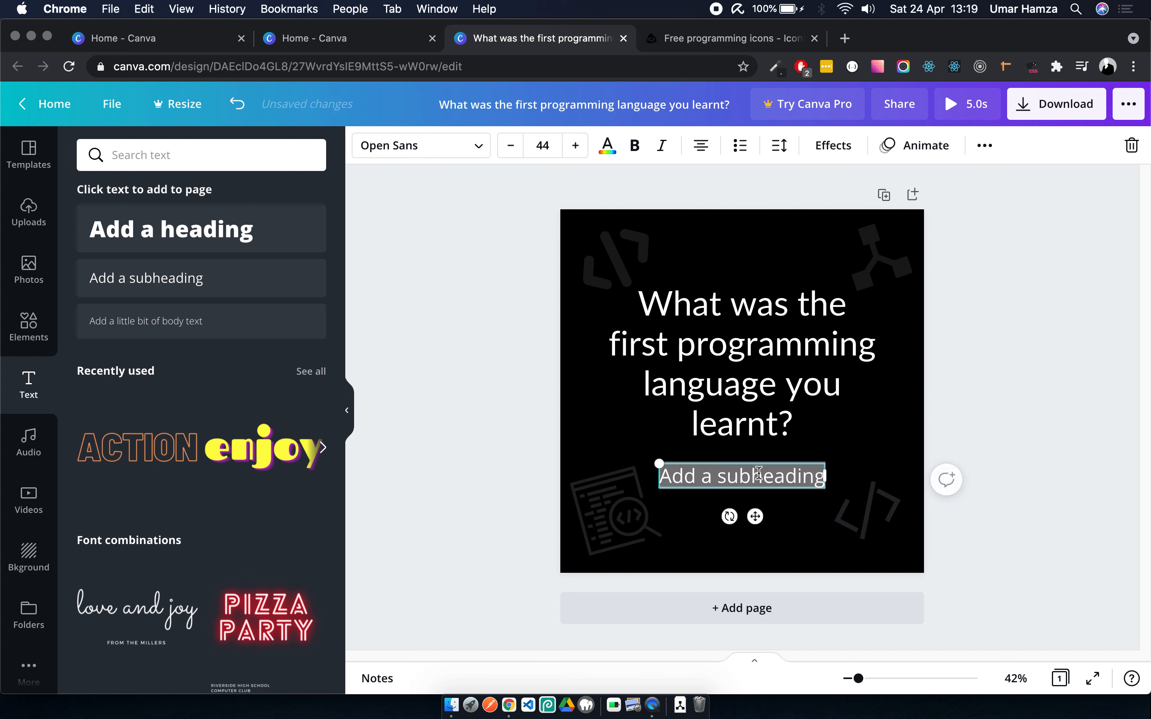
{"action": "type", "text": "Commen"}
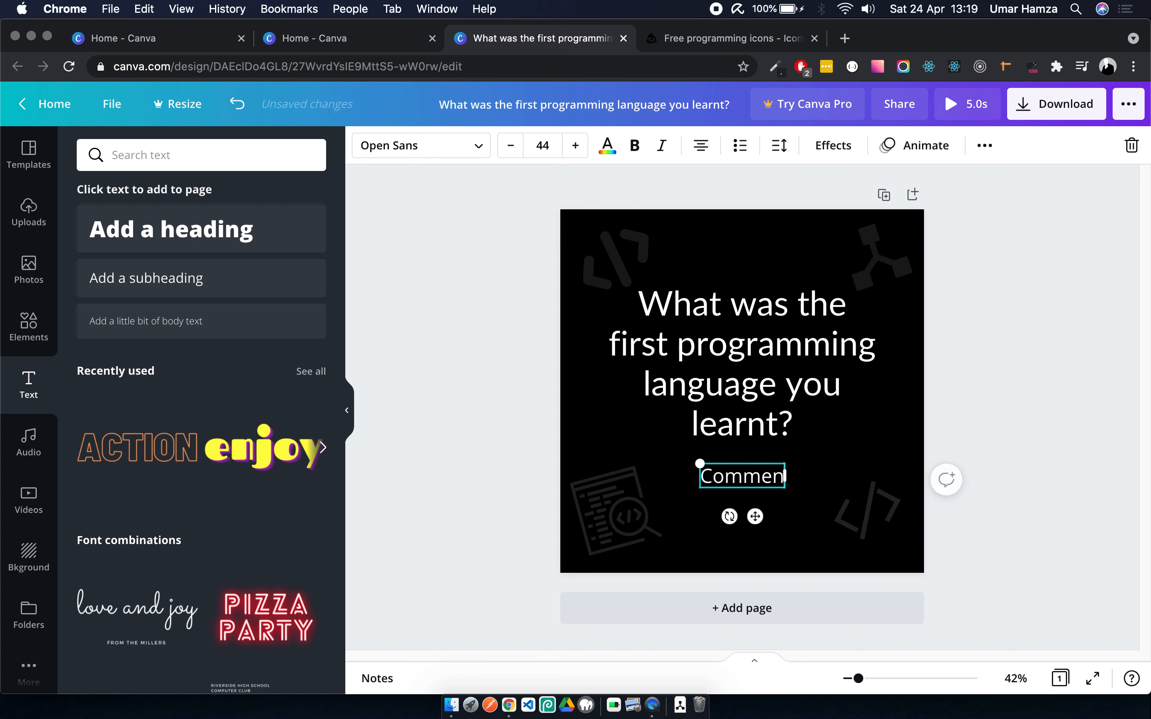
{"action": "type", "text": "down"}
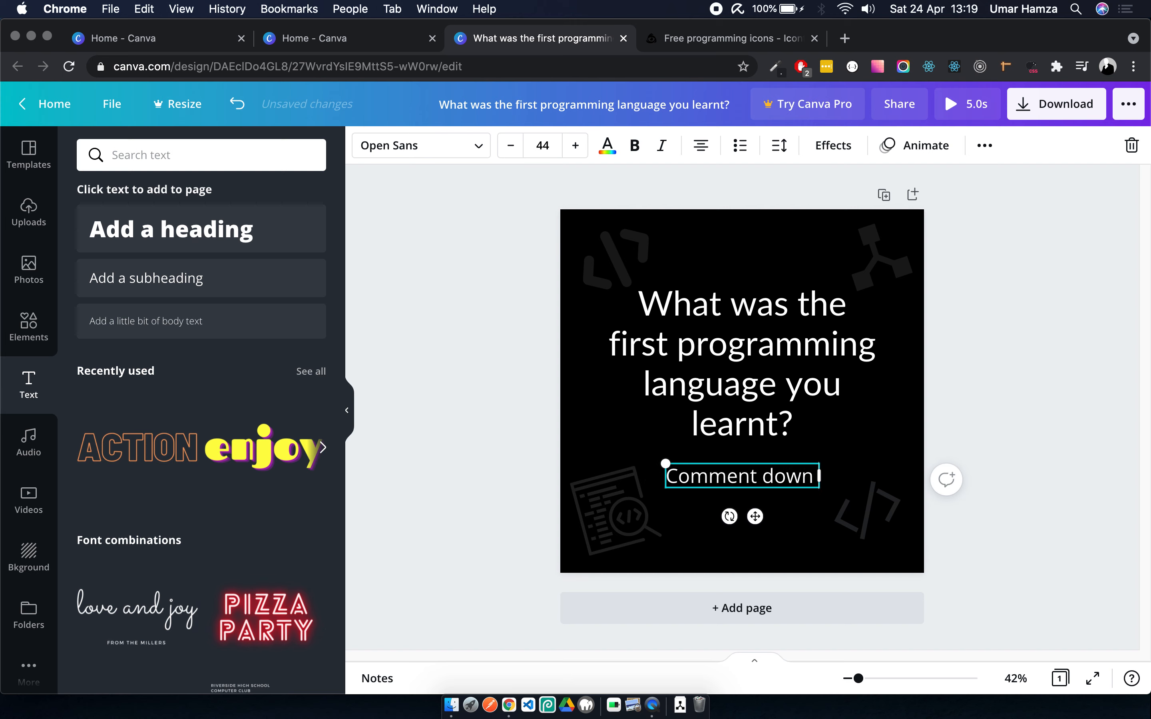
{"action": "type", "text": "below"}
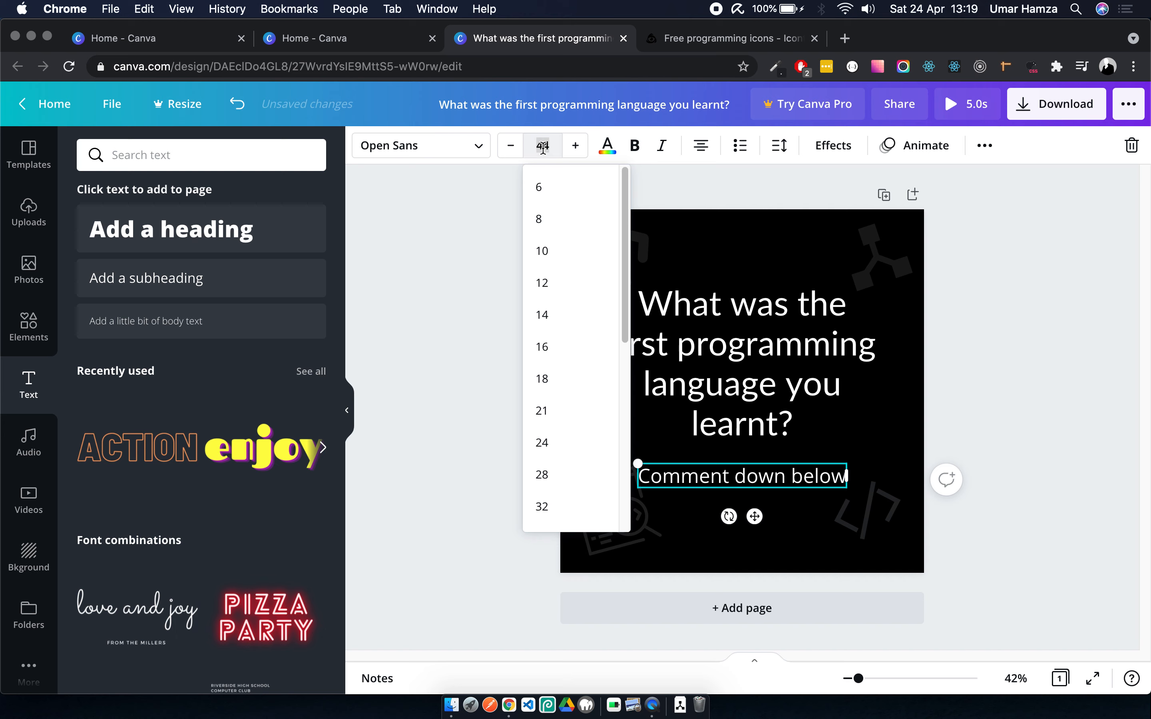
- Adjust the comment line's font size down to 21 and then slightly larger
{"action": "left_click", "coordinate": [541, 411]}
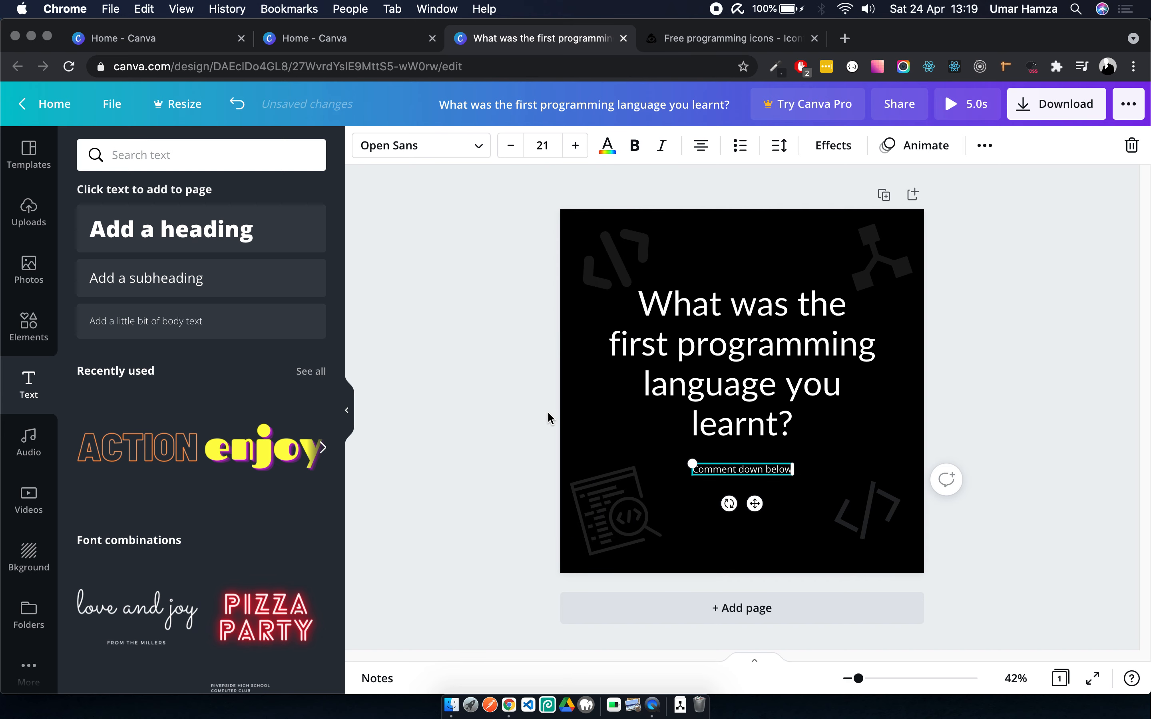
{"action": "left_click", "coordinate": [574, 144]}
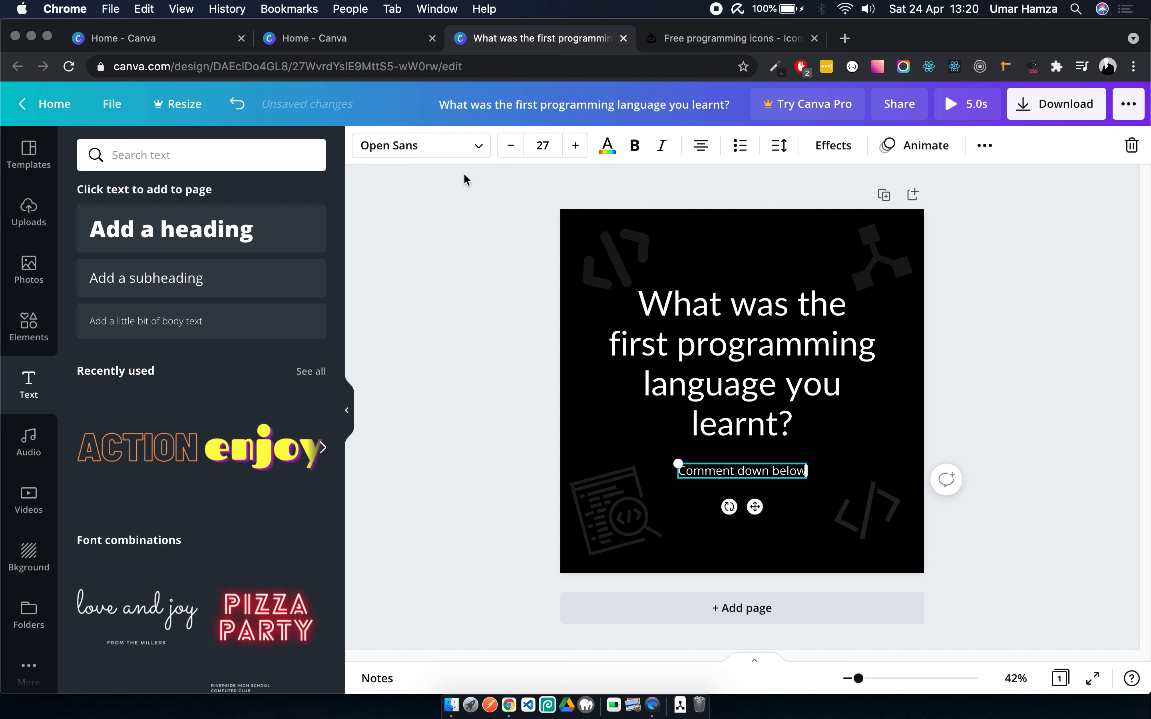
- Set the question in Lato Hairline and enlarge it a few sizes to about 81
{"action": "left_click", "coordinate": [741, 343]}
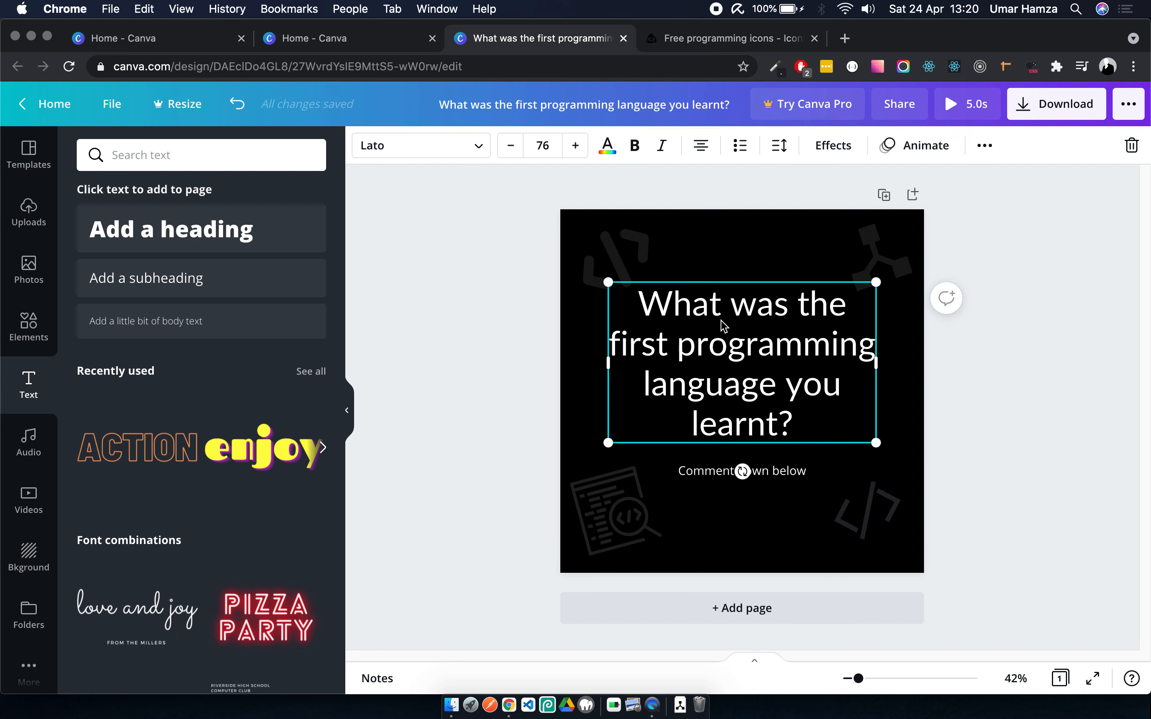
{"action": "left_click", "coordinate": [575, 145]}
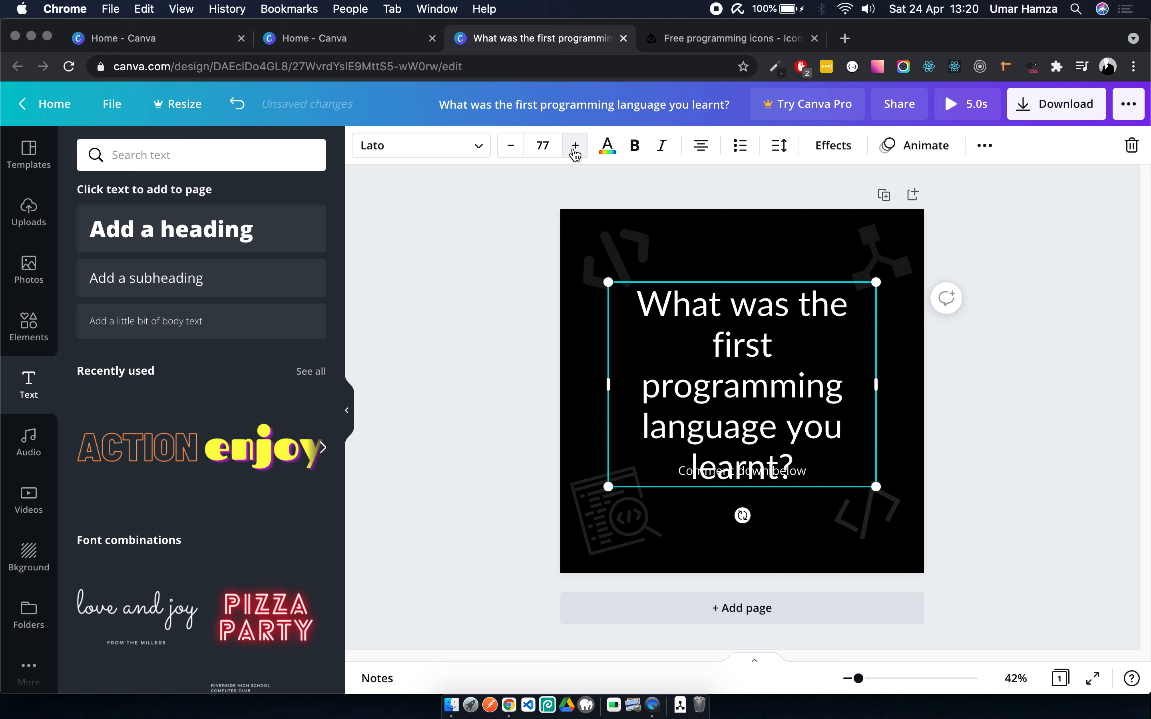
{"action": "left_click", "coordinate": [420, 146]}
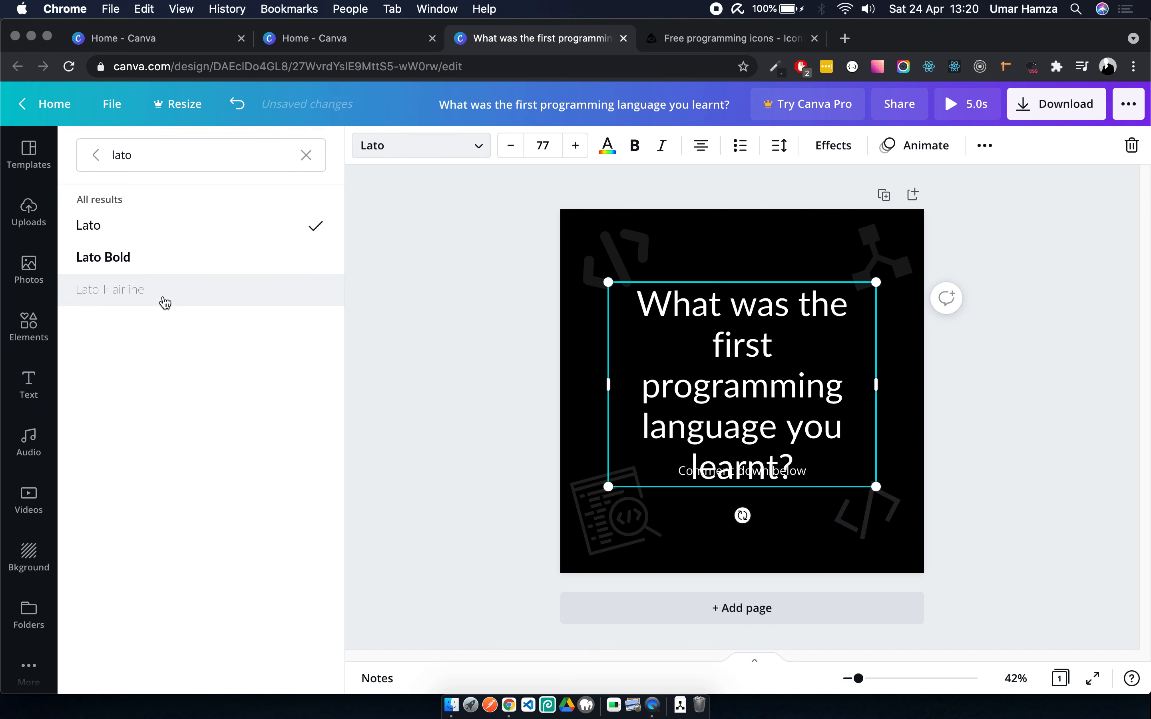
{"action": "left_click", "coordinate": [110, 290]}
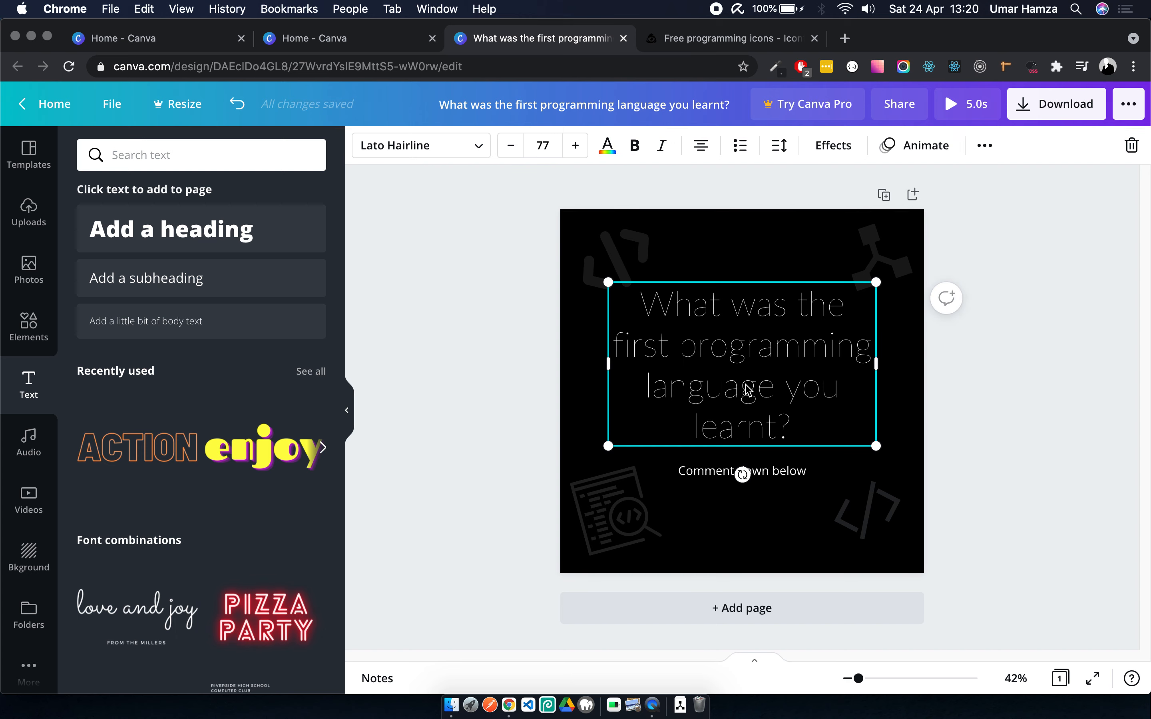
{"action": "mouse_move", "coordinate": [886, 363]}
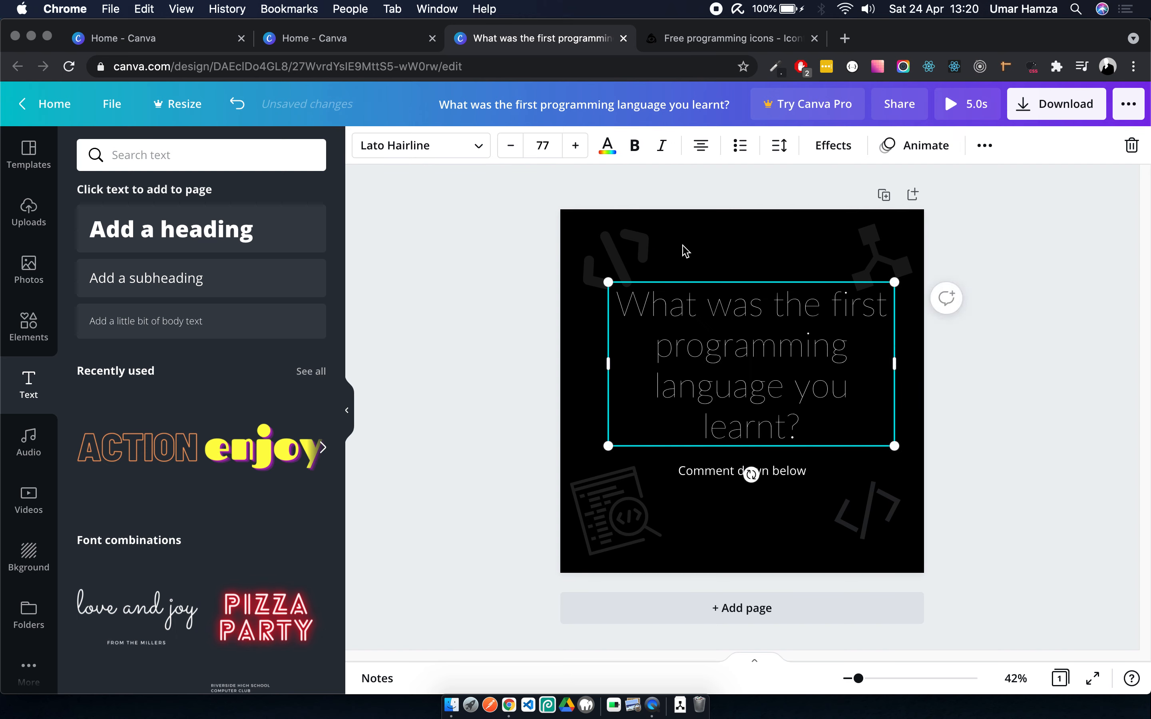
{"action": "left_click", "coordinate": [574, 146]}
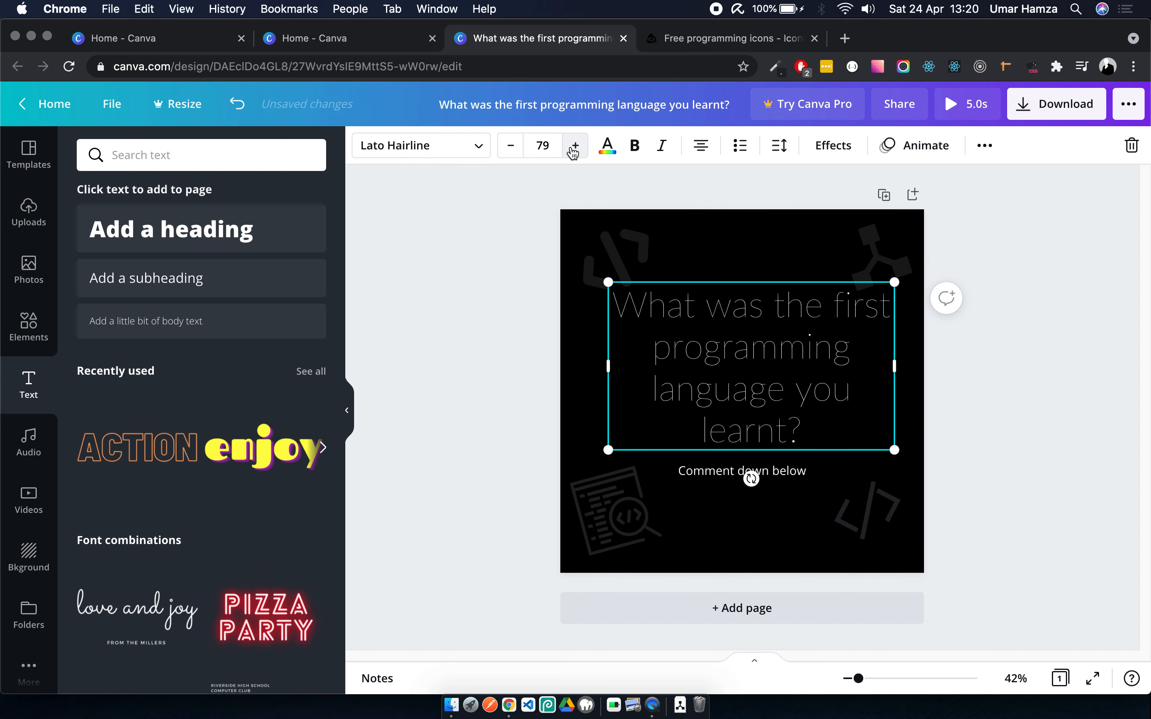
{"action": "left_click", "coordinate": [575, 145]}
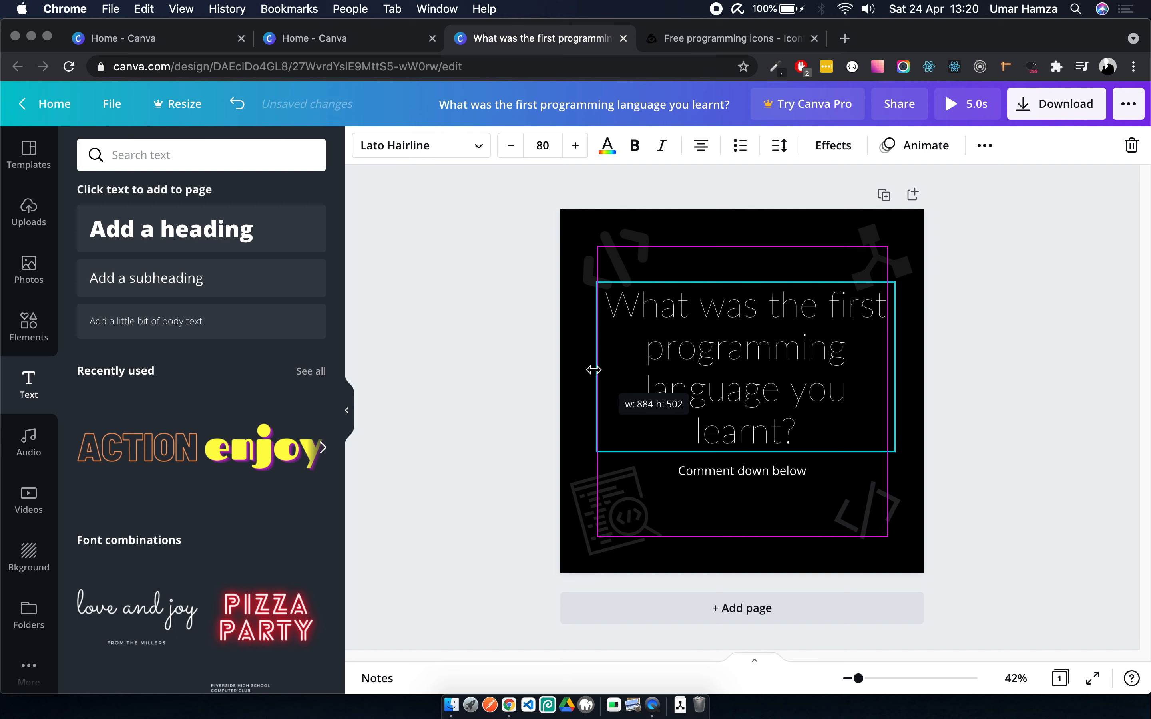
{"action": "left_click", "coordinate": [575, 145]}
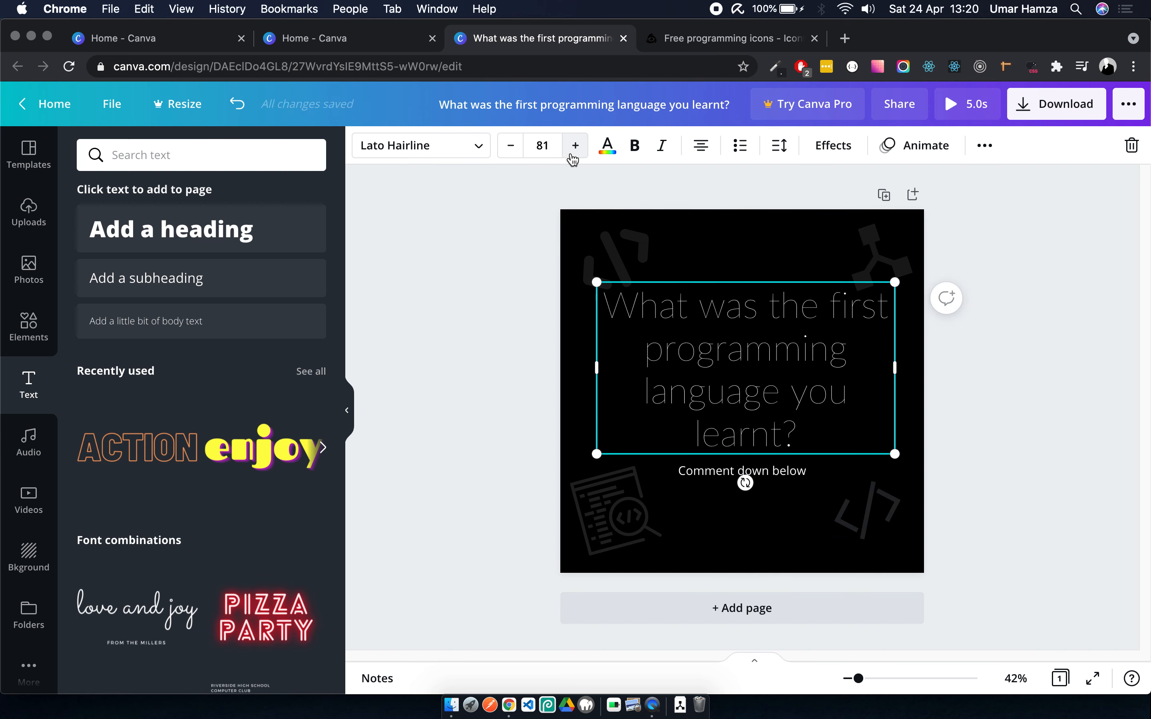
- Select the comment line, then search Elements for 'line' to add a white underline
{"action": "left_click", "coordinate": [741, 471]}
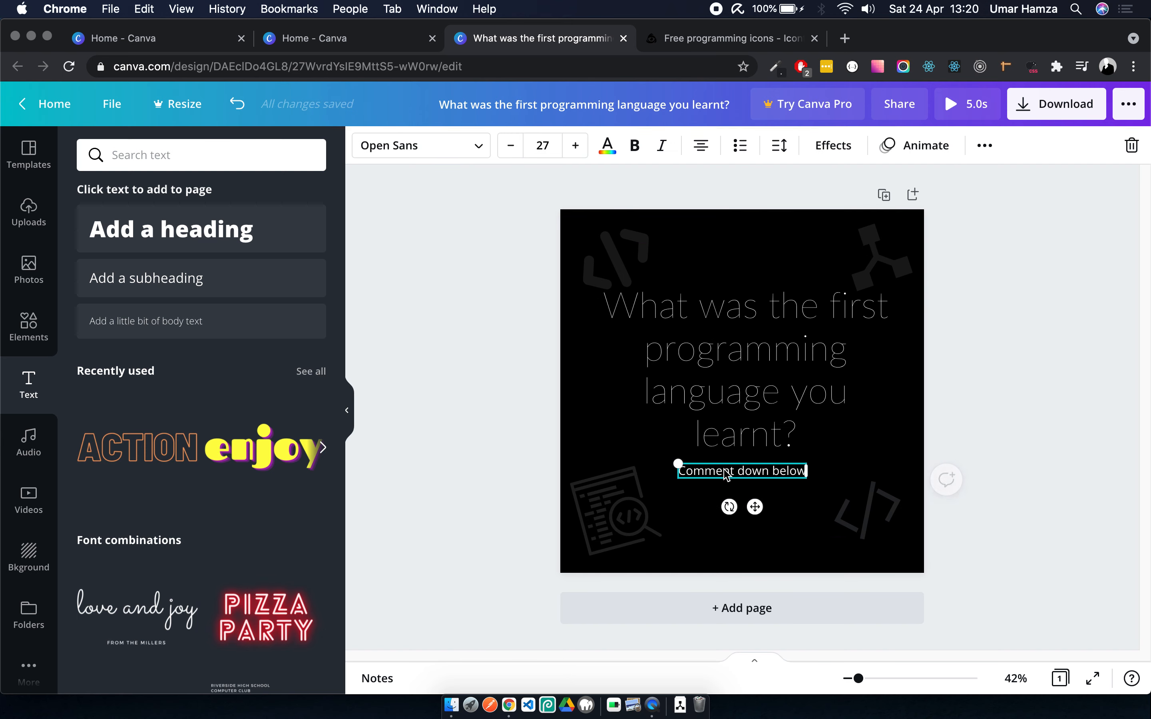
{"action": "type", "text": "lato"}
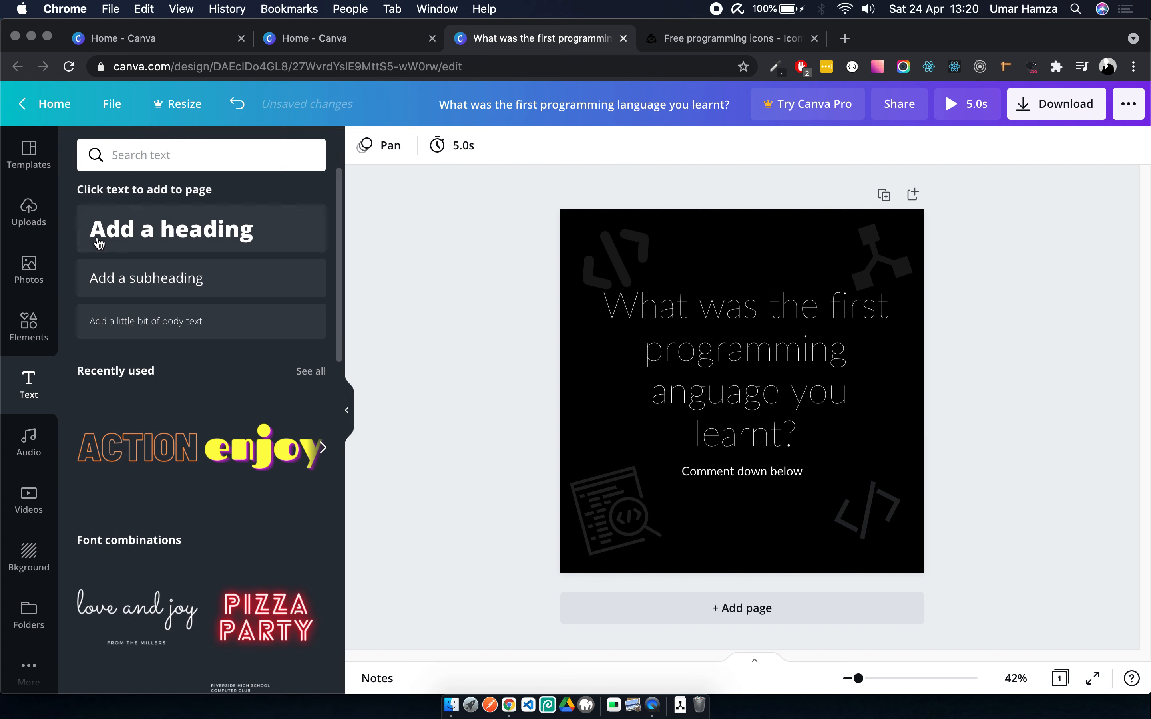
{"action": "left_click", "coordinate": [28, 327]}
{"action": "type", "text": "l"}
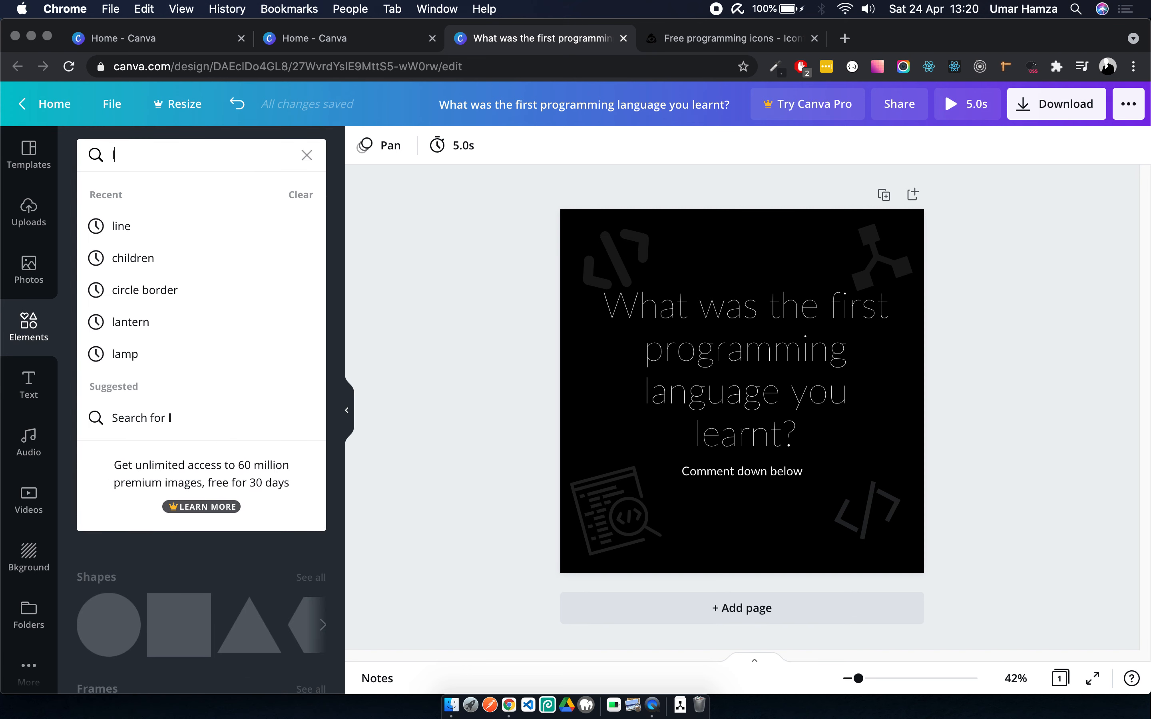
{"action": "left_click", "coordinate": [121, 226]}
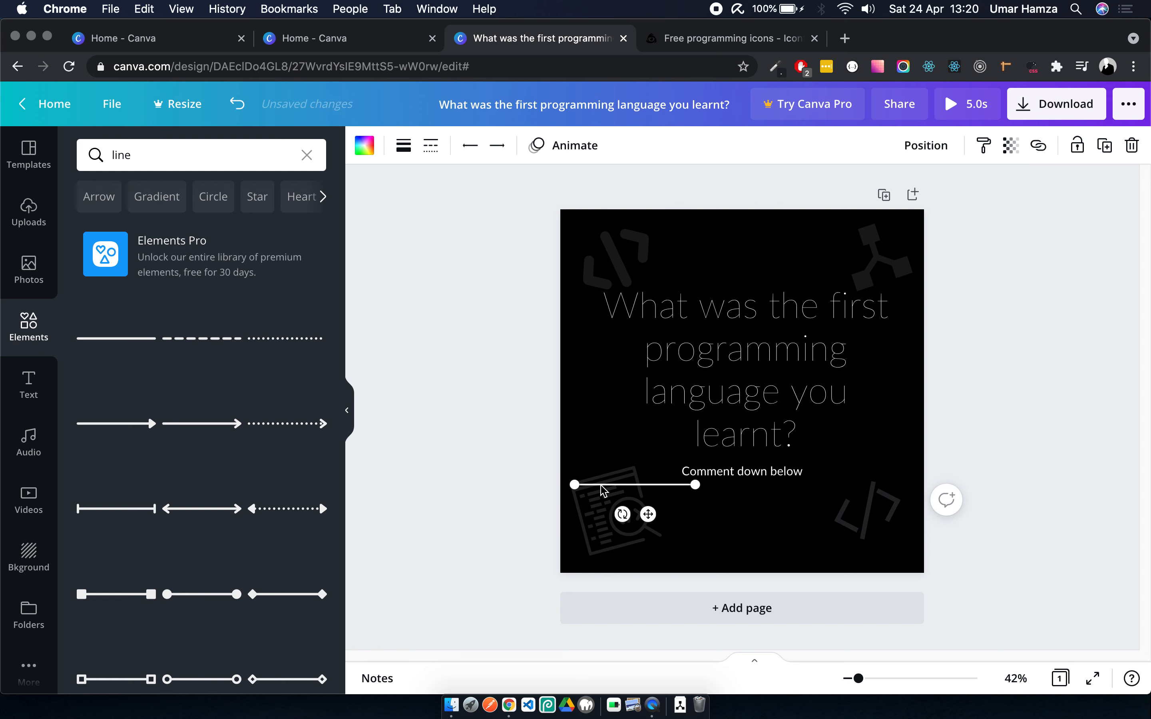
- Search Elements for 'arrow' and add a plain line arrow coloured white
{"action": "left_click", "coordinate": [184, 155]}
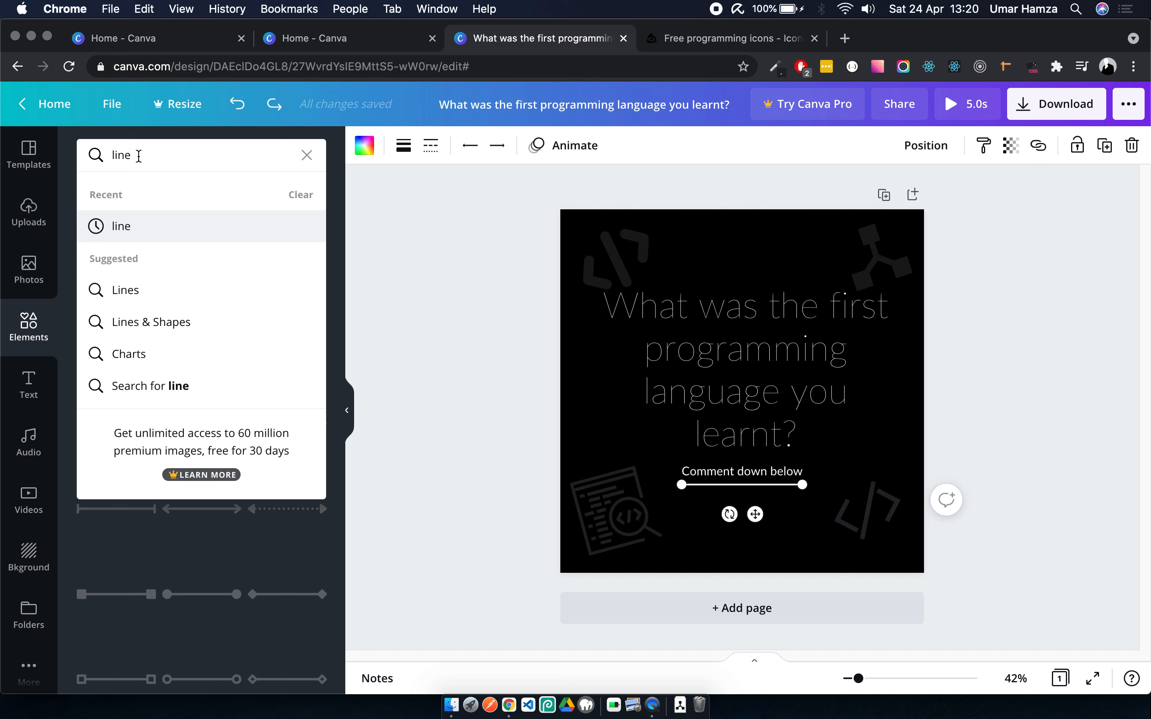
{"action": "type", "text": "arrow"}
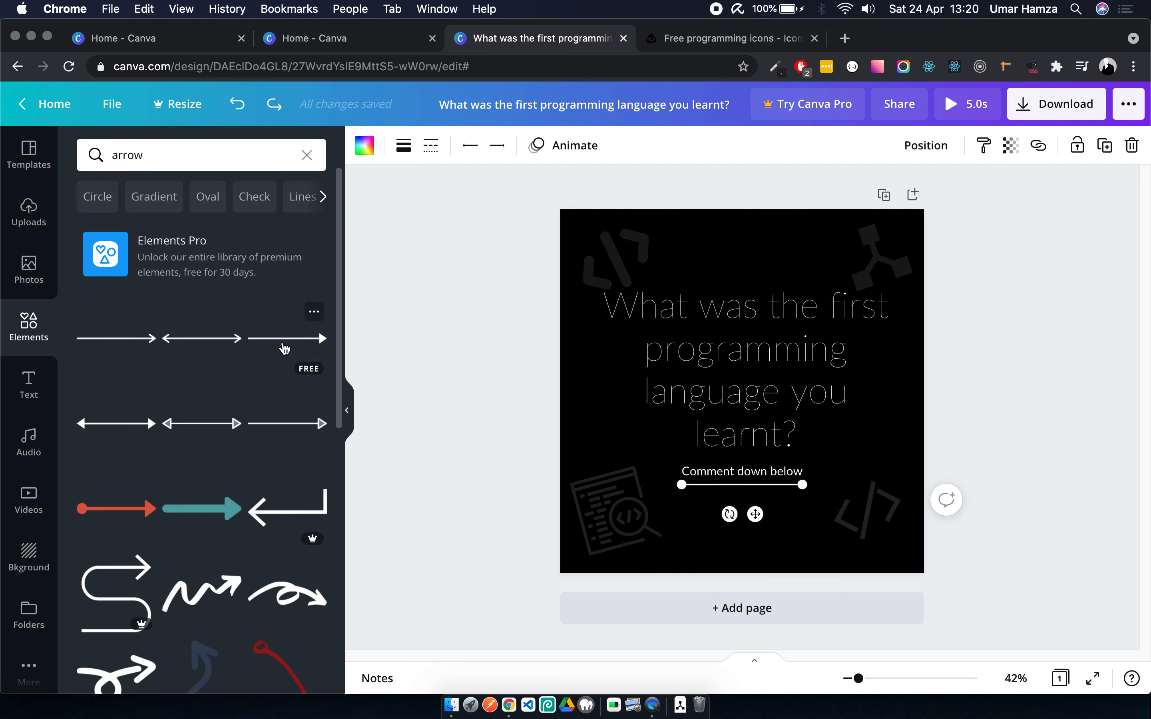
{"action": "left_click", "coordinate": [287, 338]}
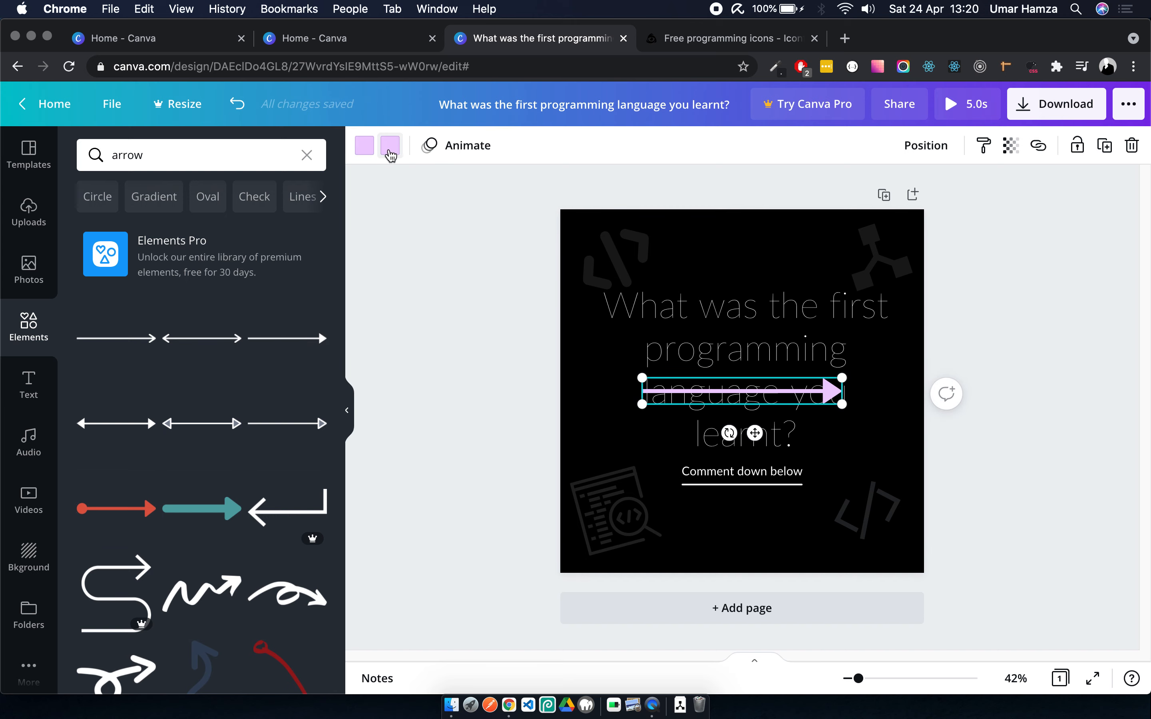
{"action": "left_click", "coordinate": [390, 146]}
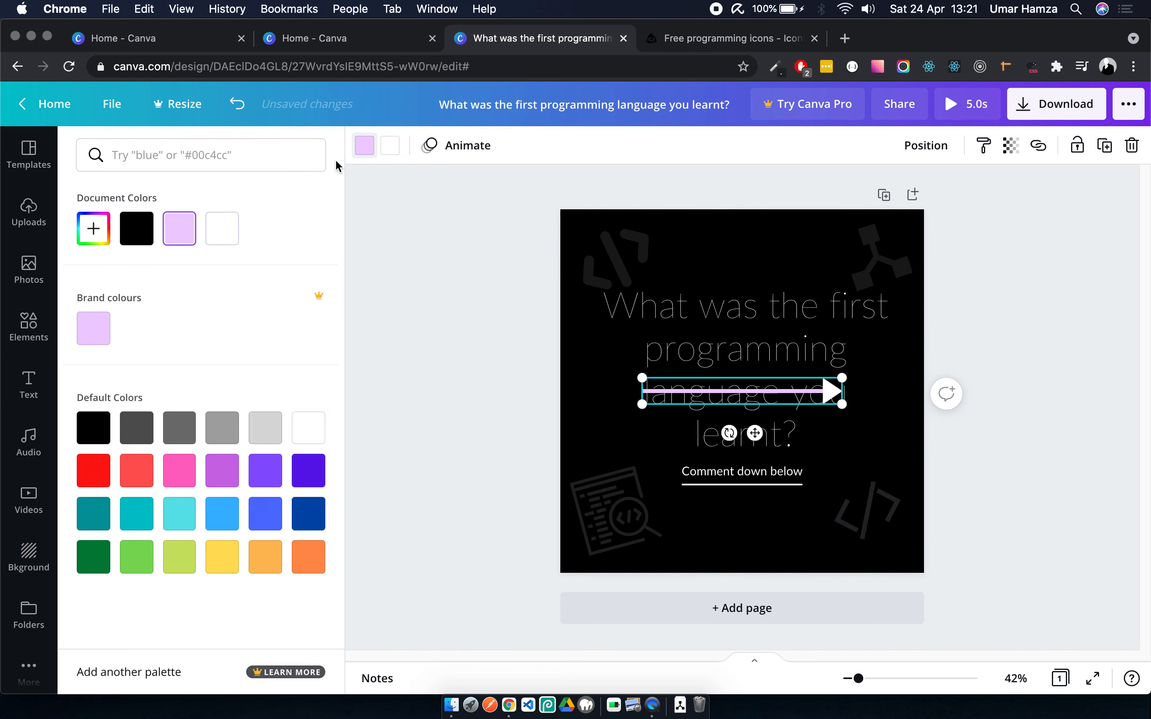
{"action": "left_click", "coordinate": [221, 228]}
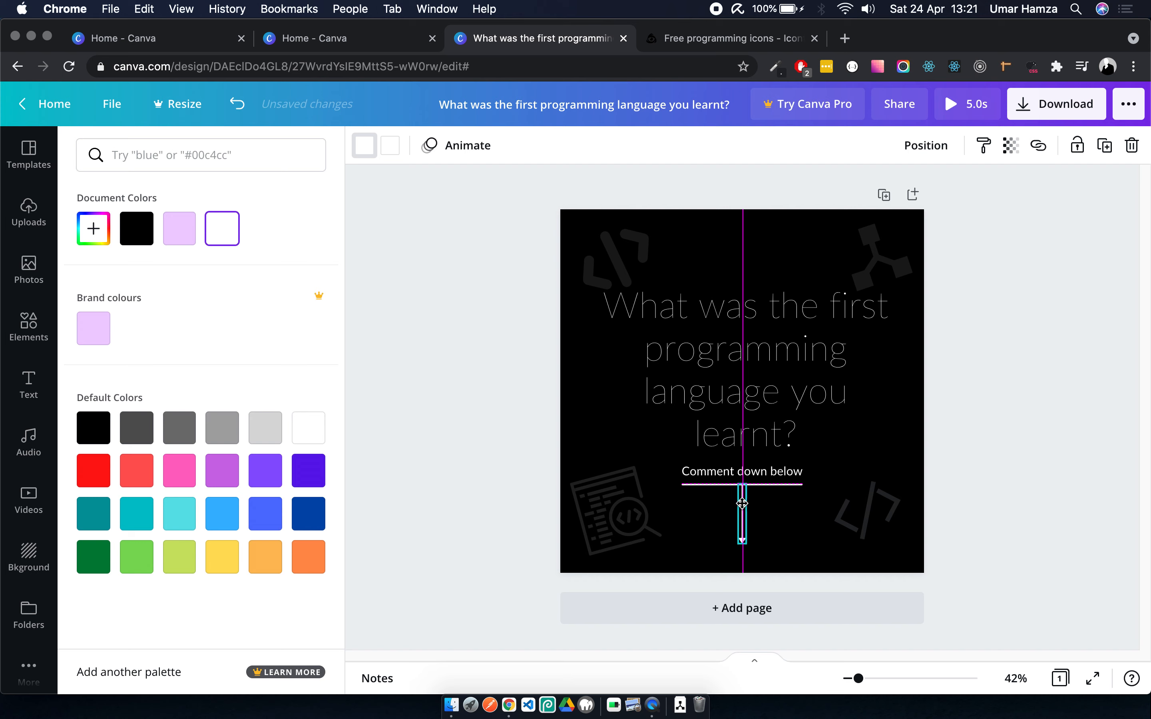
- Stand the arrow pointing down from the underline and set its line weight to the thinnest
{"action": "left_click", "coordinate": [741, 514]}
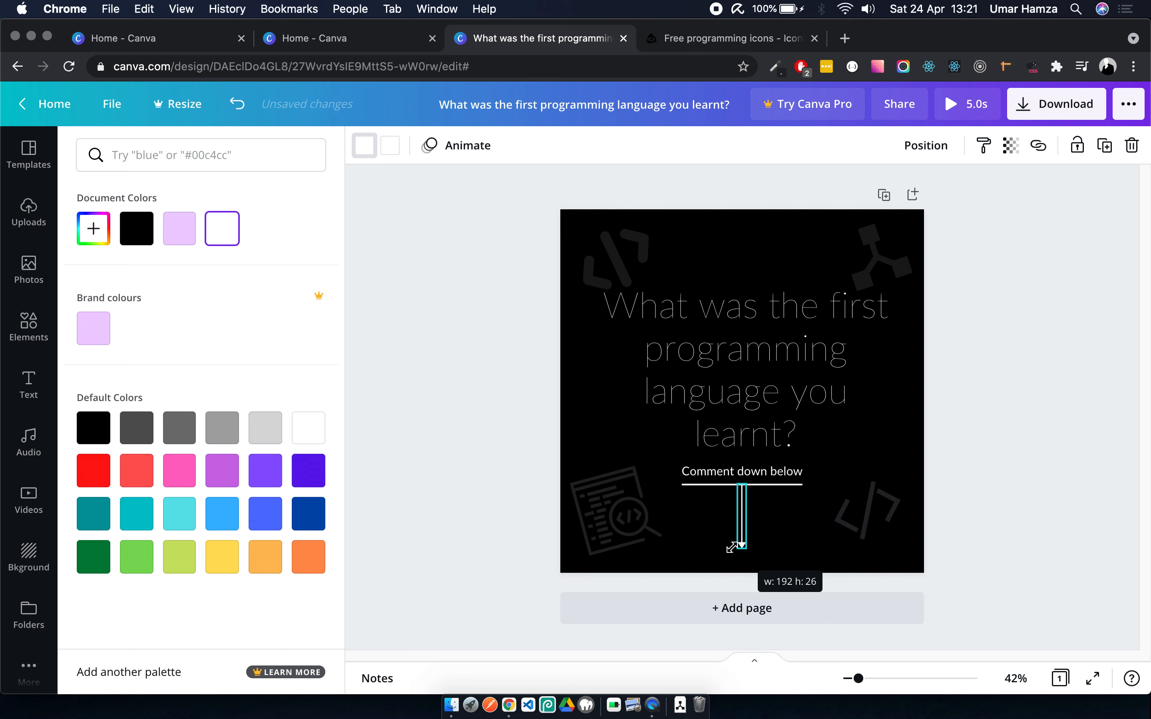
{"action": "type", "text": "arrow"}
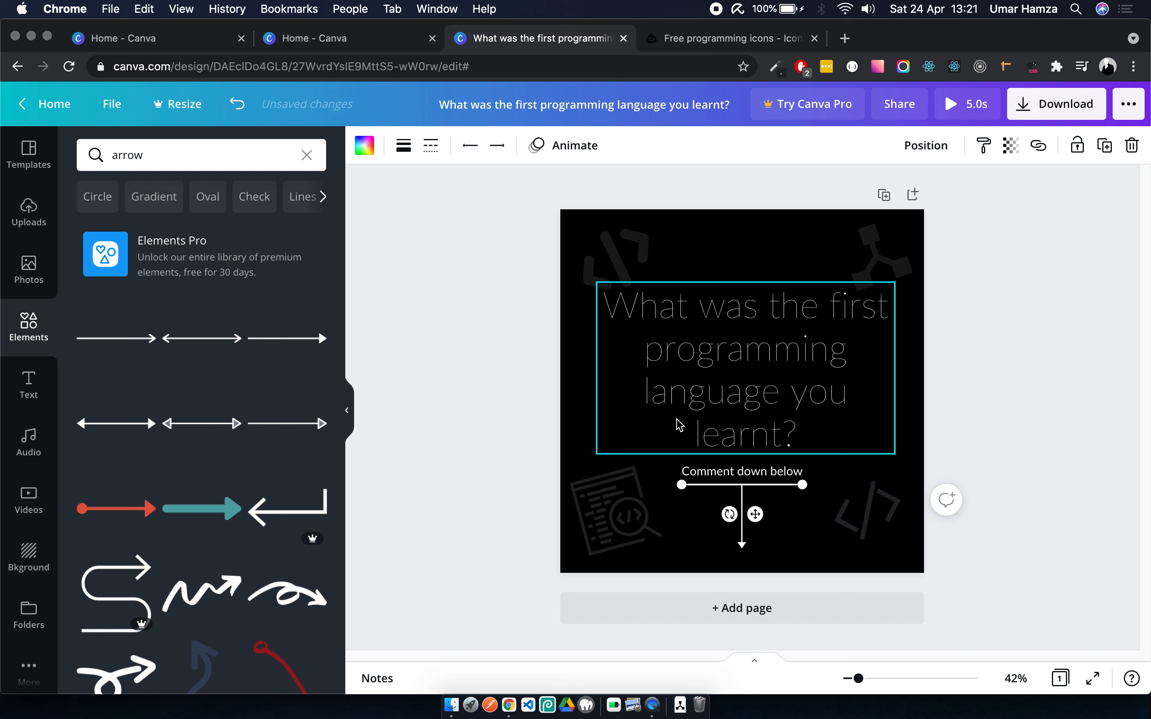
{"action": "left_click", "coordinate": [402, 145]}
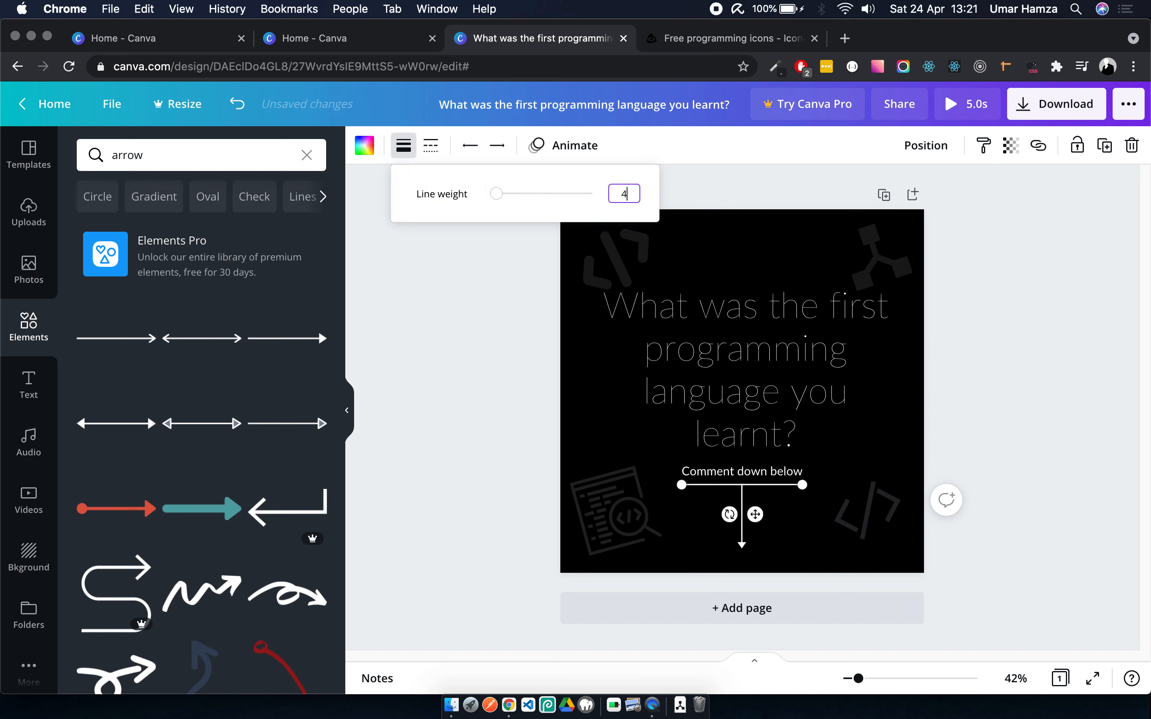
{"action": "left_click", "coordinate": [513, 445]}
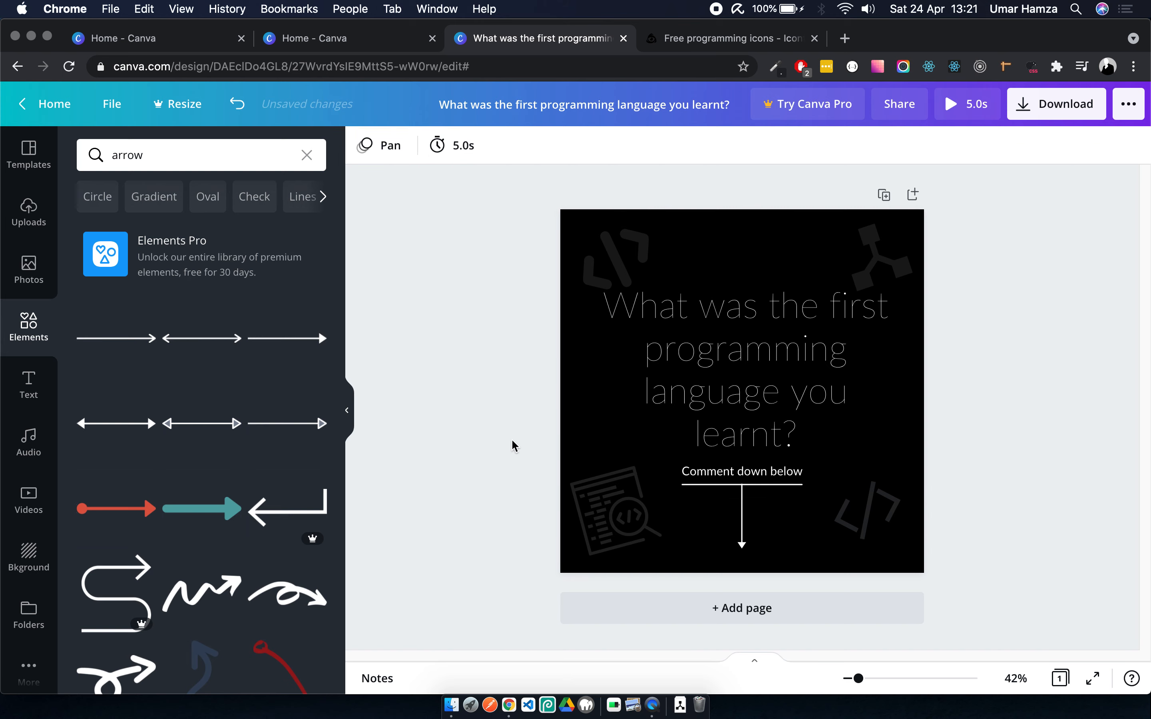
{"action": "left_click", "coordinate": [741, 517]}
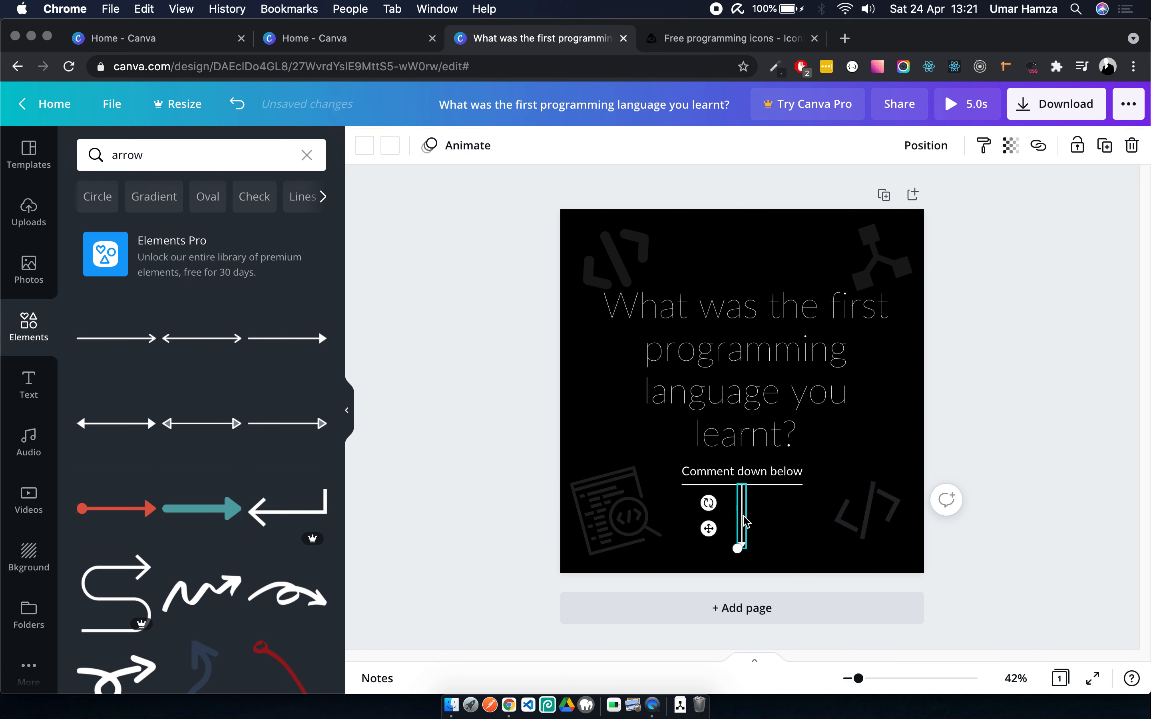
{"action": "left_click", "coordinate": [1035, 517]}
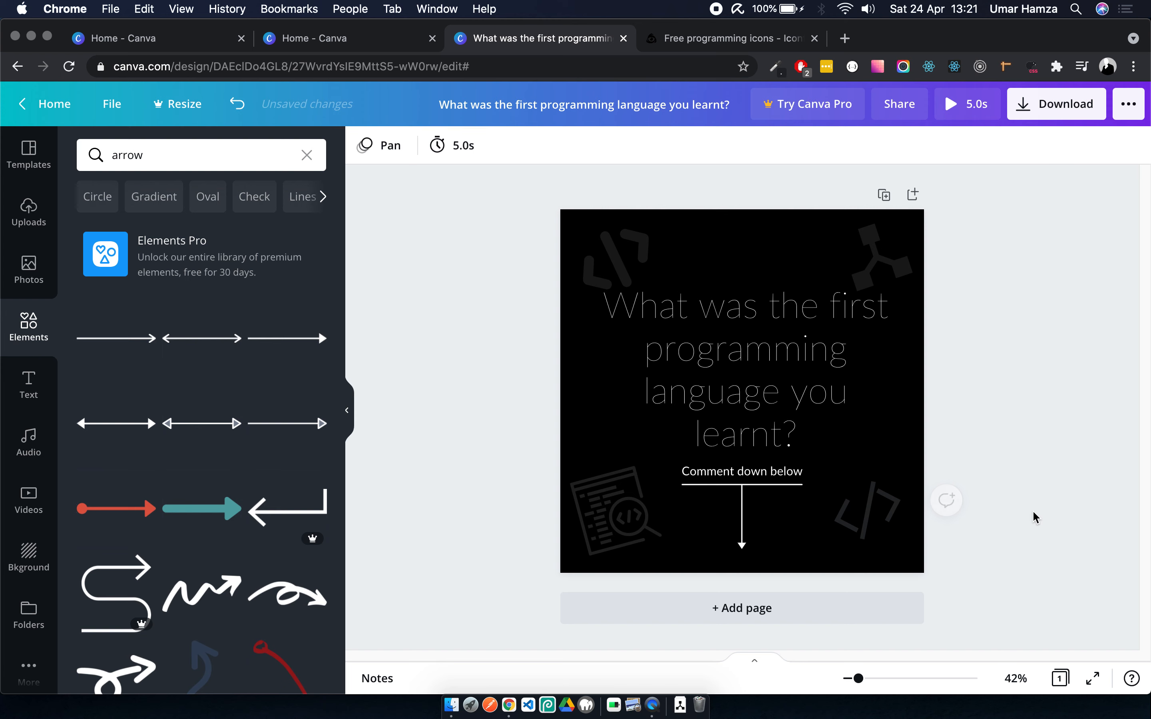
- Centre-align the question heading on the page above 'Comment down below'
{"action": "left_click", "coordinate": [707, 537]}
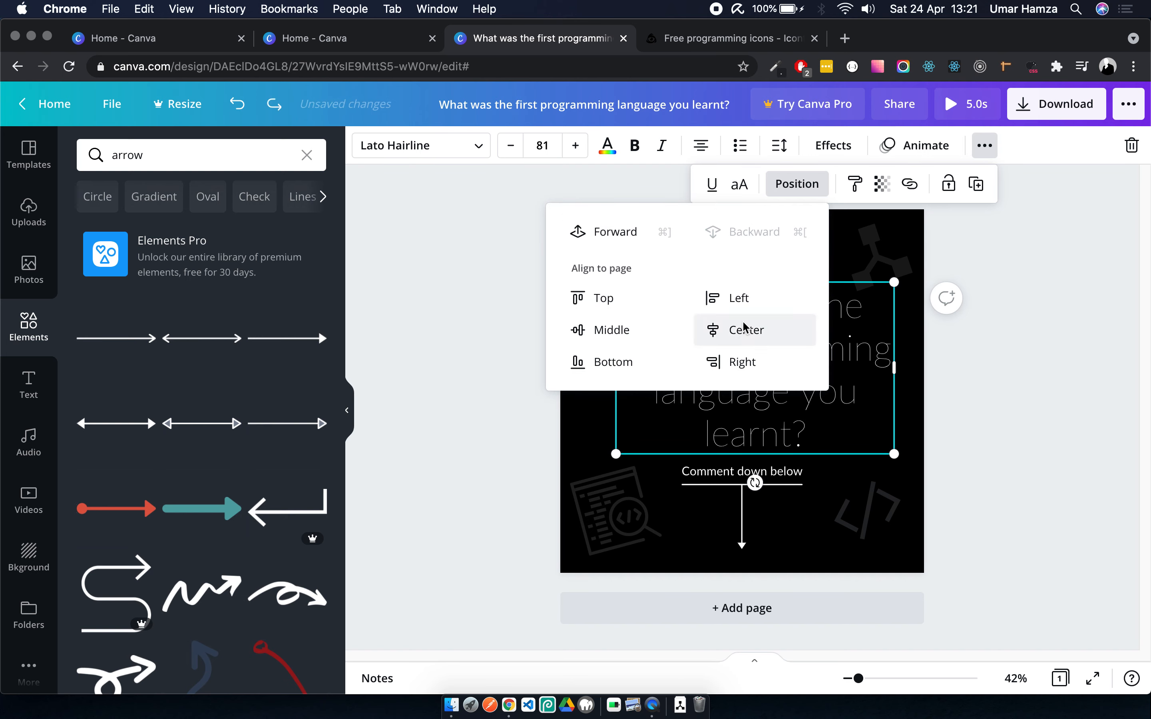
{"action": "left_click", "coordinate": [745, 329]}
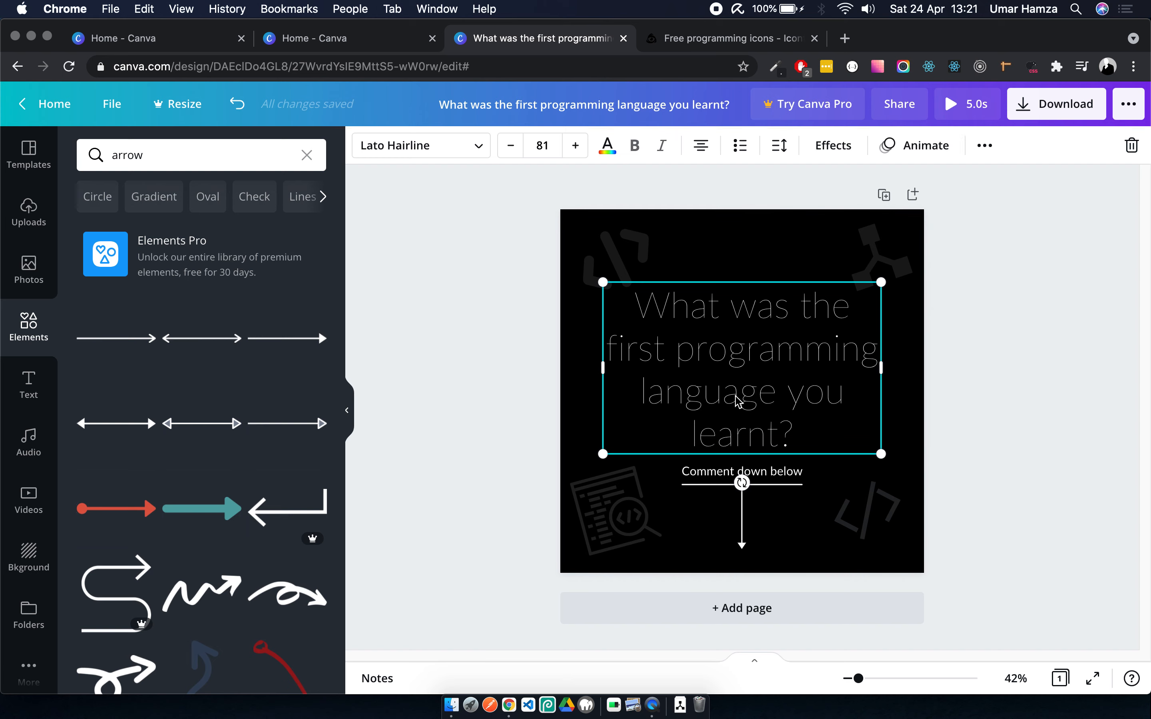
{"action": "left_click", "coordinate": [965, 407]}
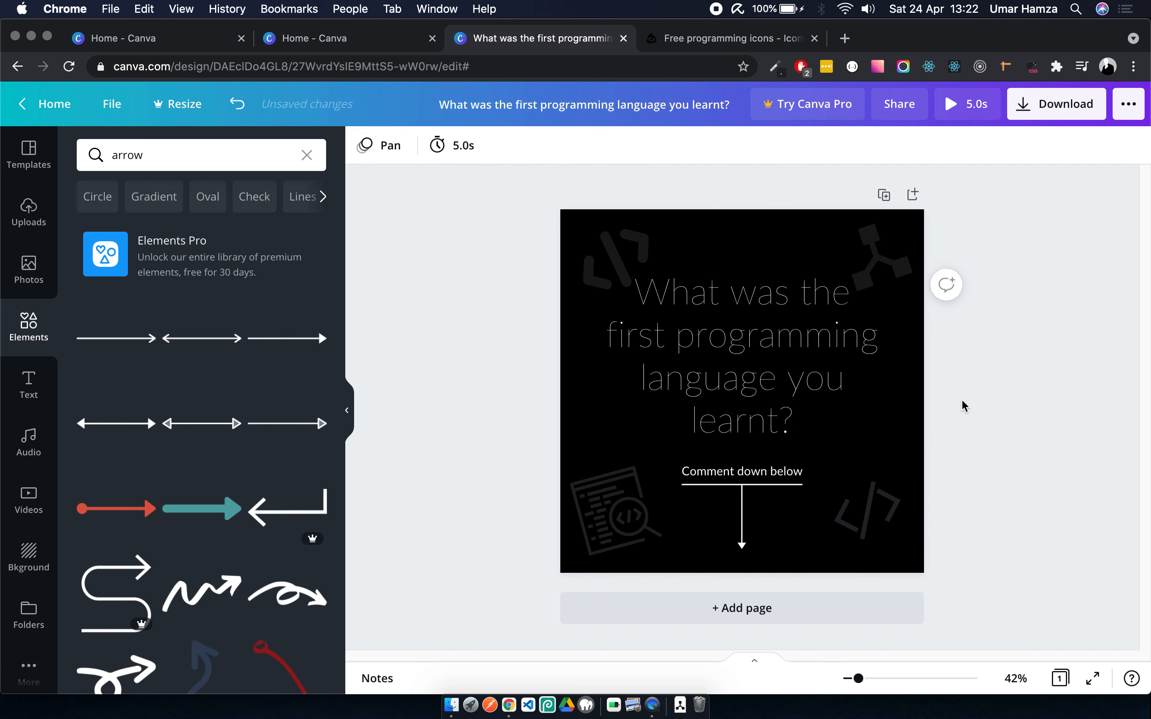
{"action": "left_click", "coordinate": [742, 470]}
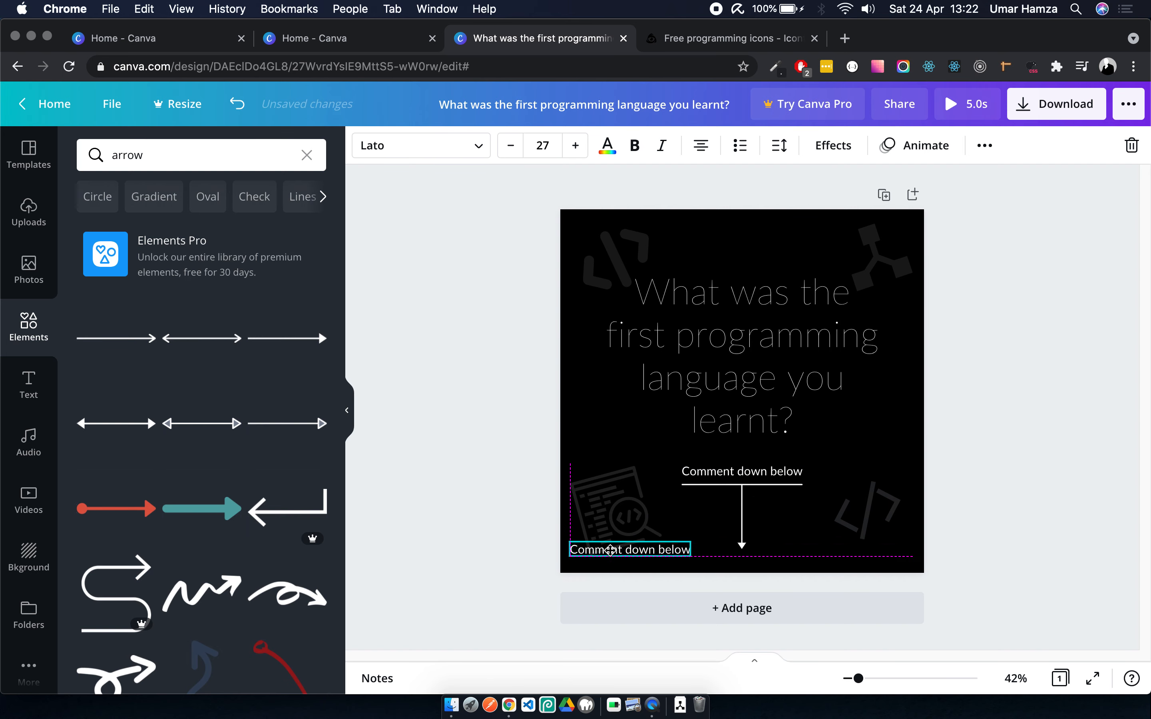
{"action": "left_click", "coordinate": [629, 549]}
{"action": "type", "text": "@hmzcreatives"}
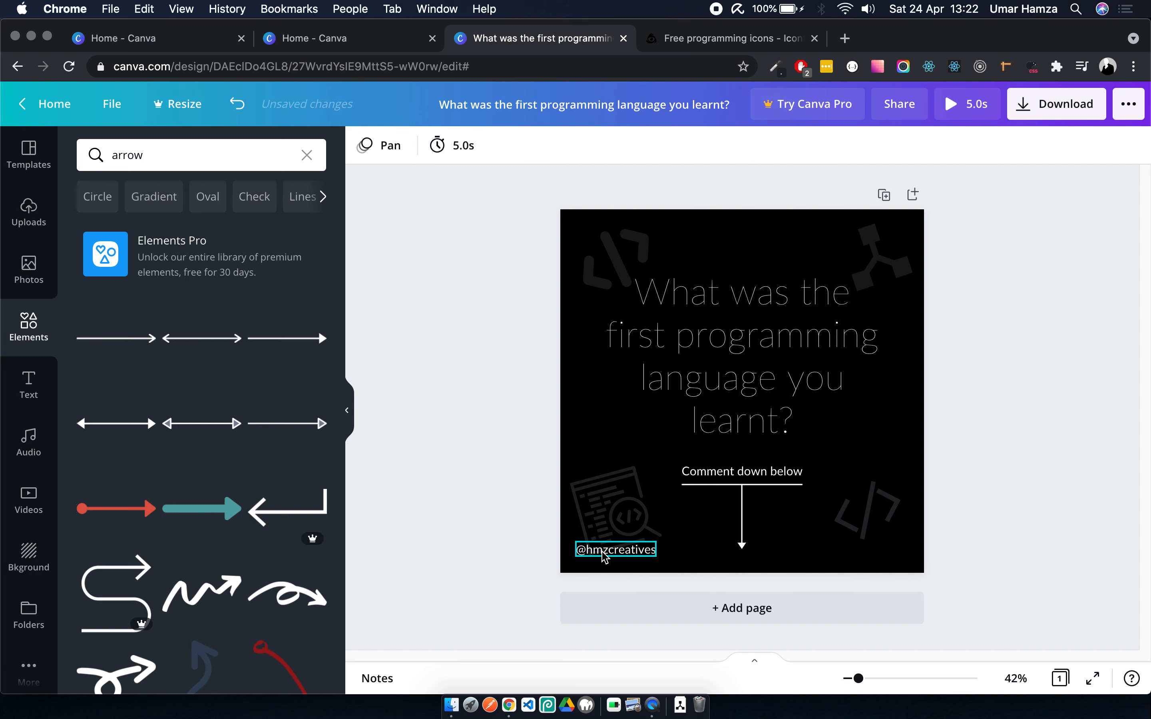
{"action": "left_click", "coordinate": [576, 577]}
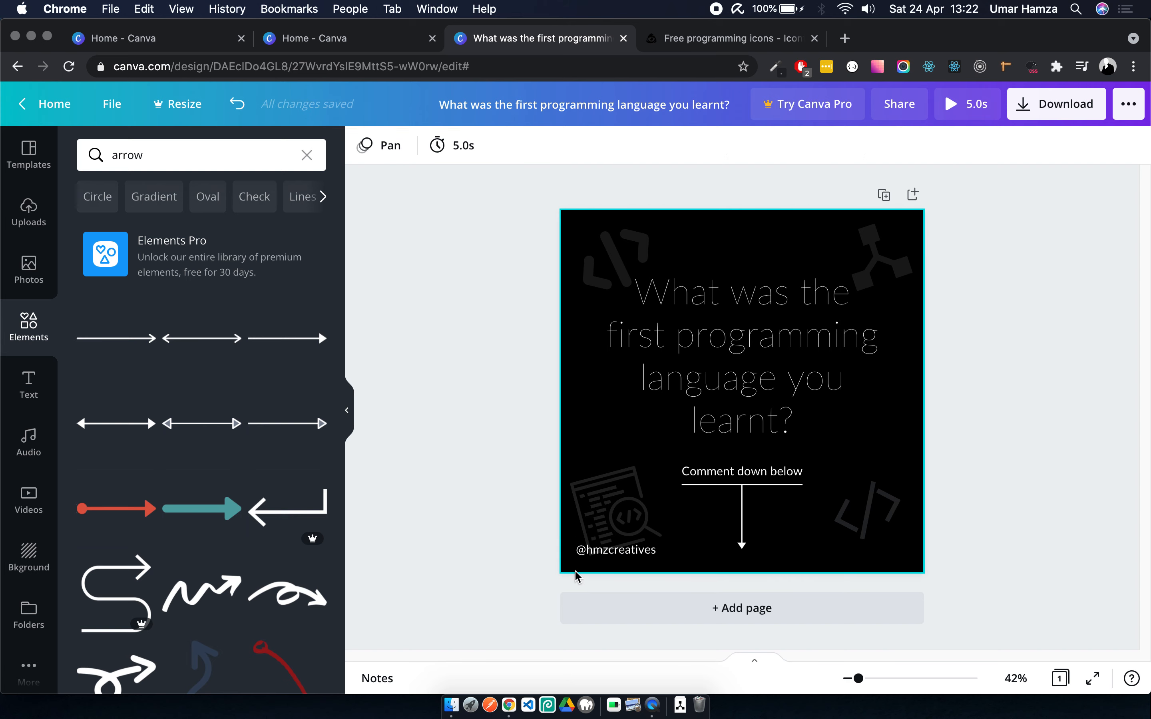
{"action": "left_click", "coordinate": [615, 550]}
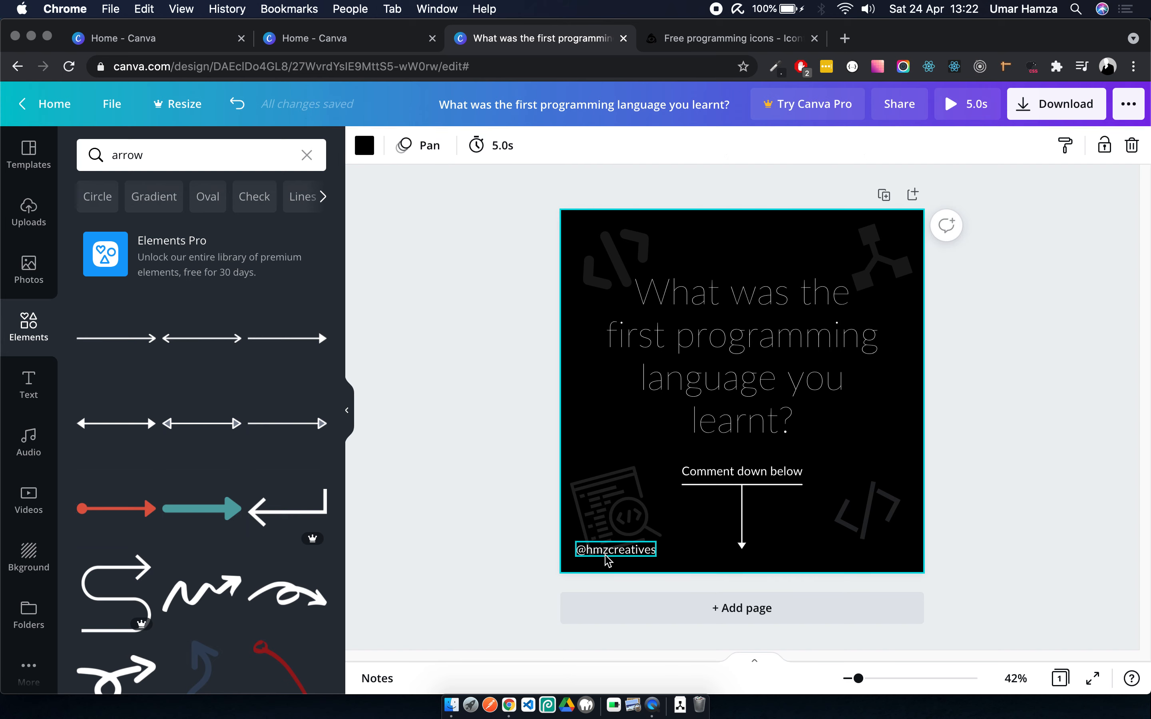
{"action": "left_click", "coordinate": [616, 549]}
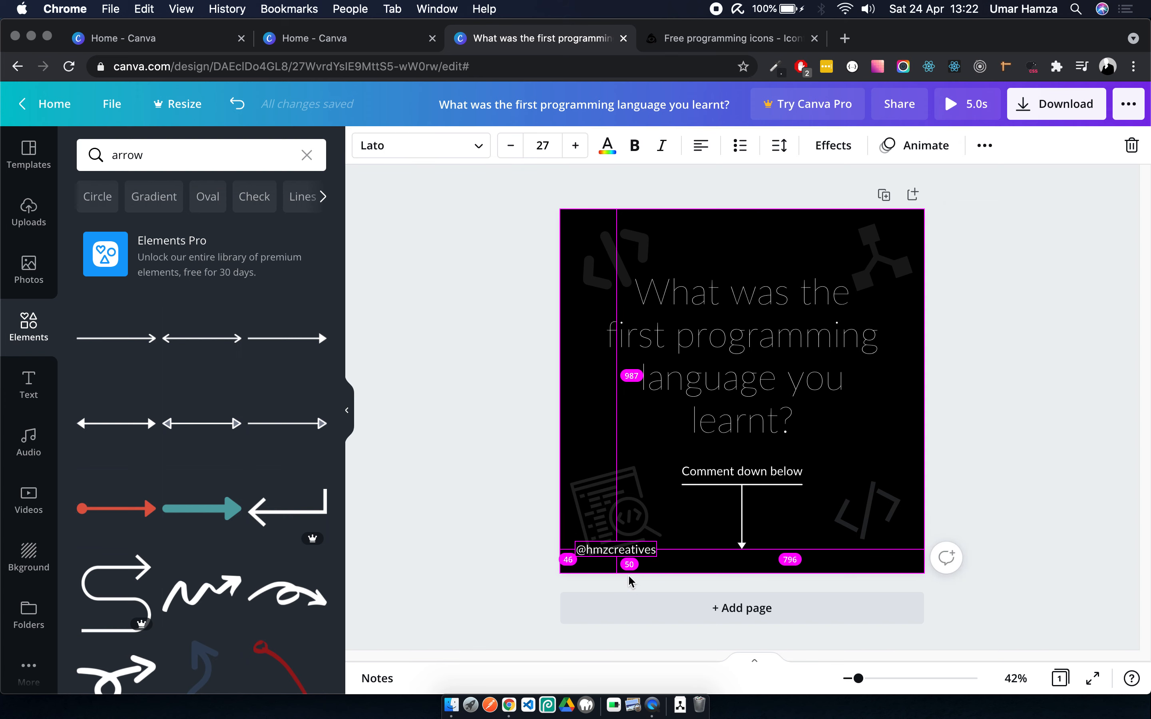
- Copy the handle to the bottom-right corner and change it to '#hmzcreatives'
{"action": "left_click", "coordinate": [615, 549]}
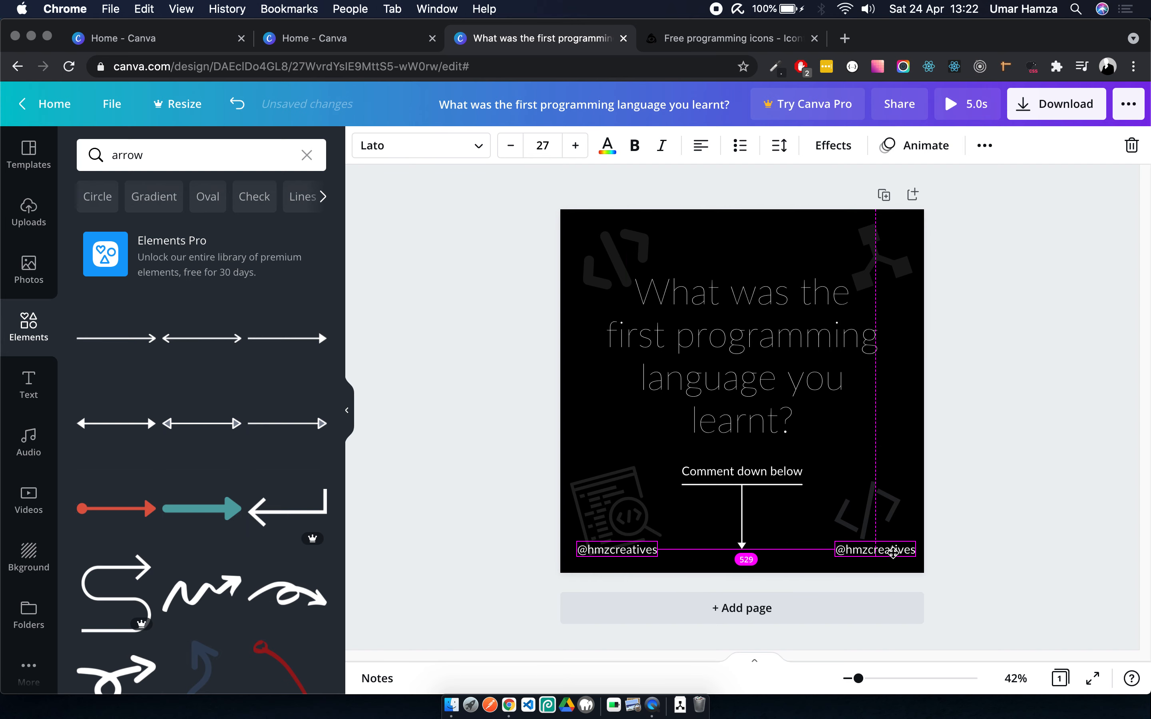
{"action": "left_click", "coordinate": [876, 550]}
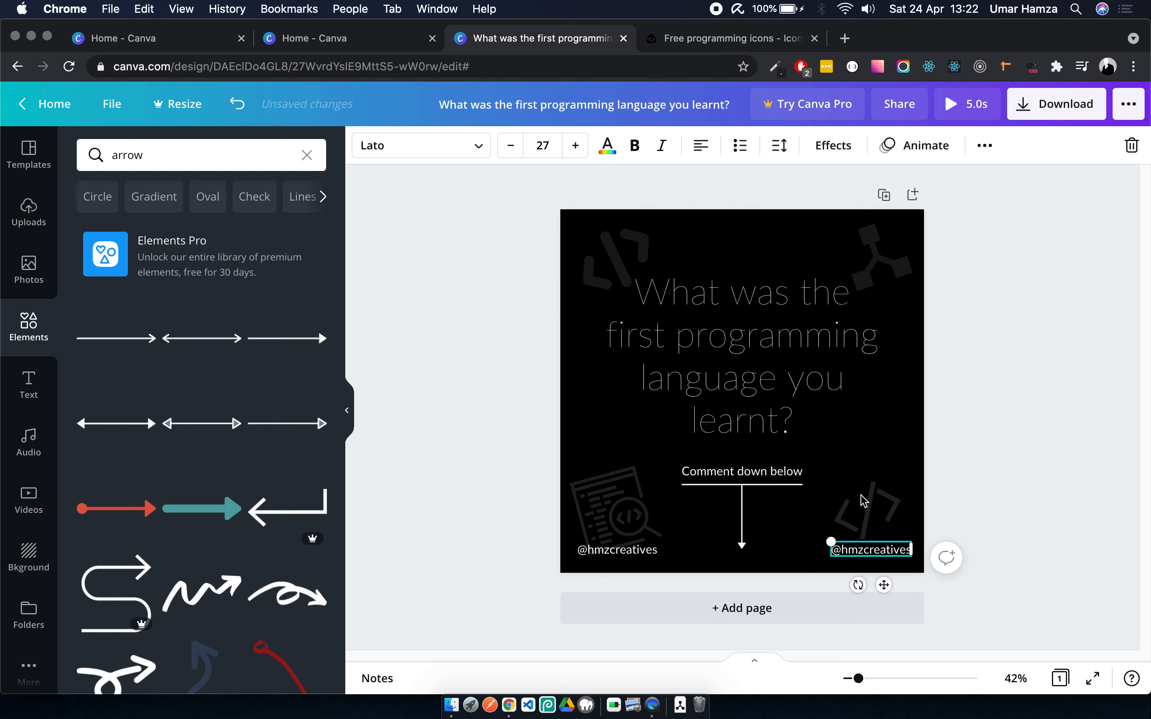
{"action": "left_click", "coordinate": [741, 334]}
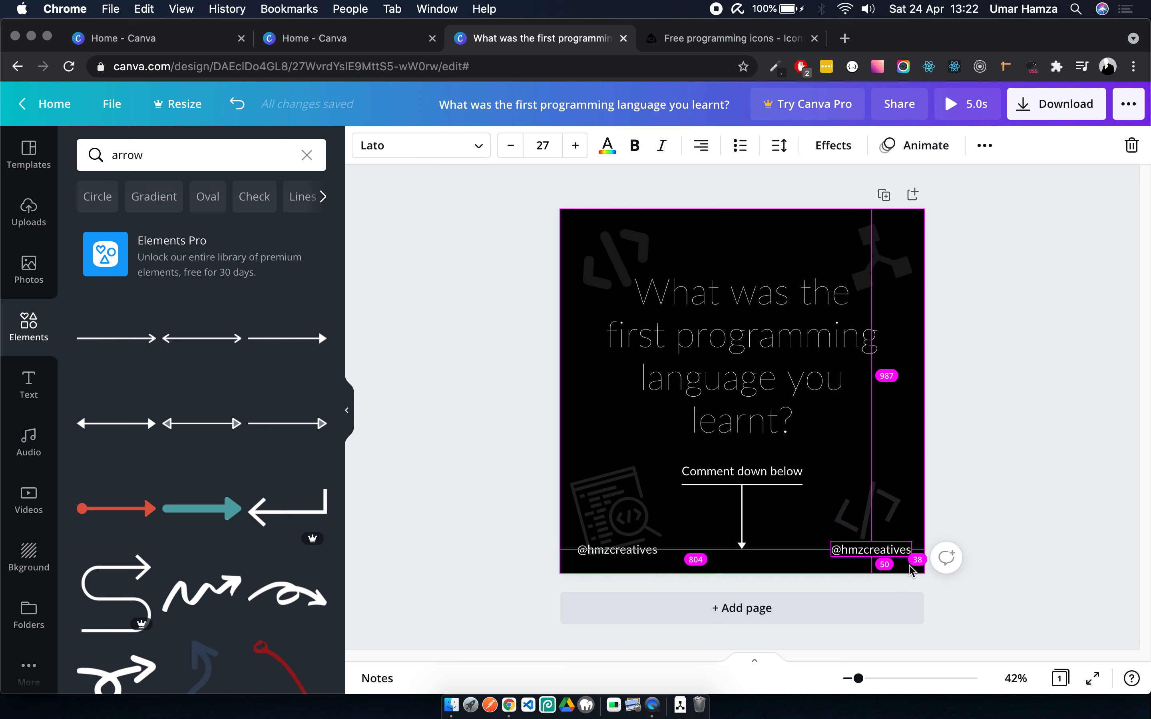
{"action": "left_click", "coordinate": [871, 550]}
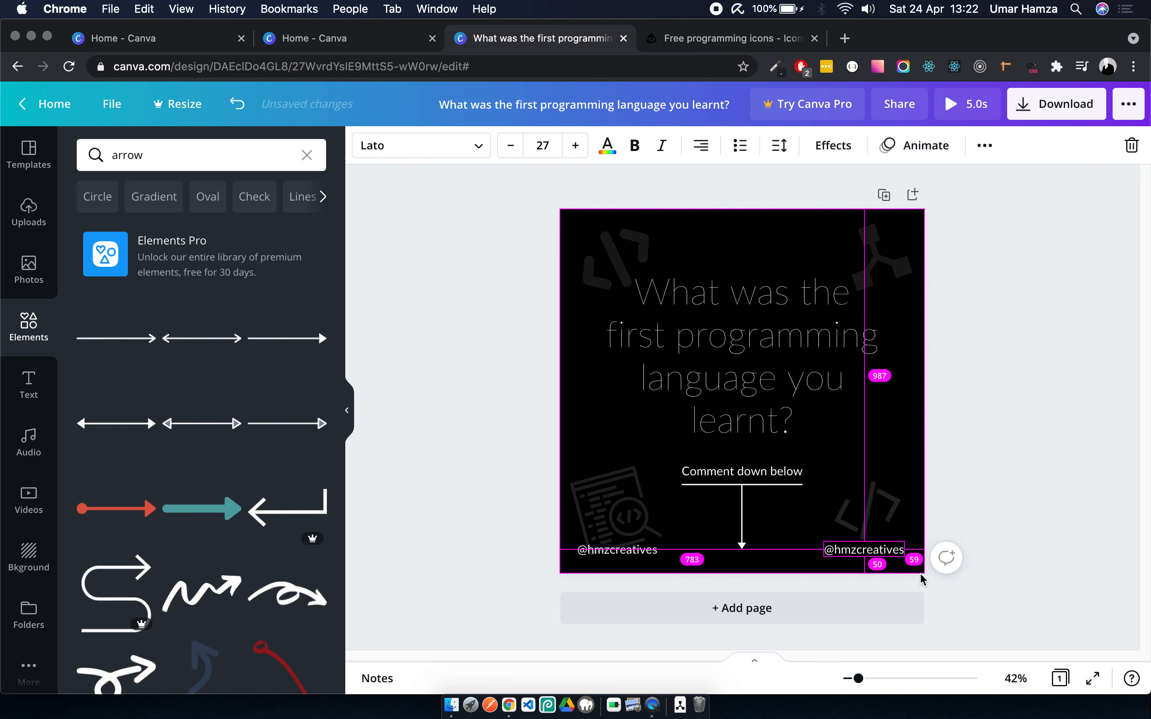
{"action": "left_click", "coordinate": [865, 550]}
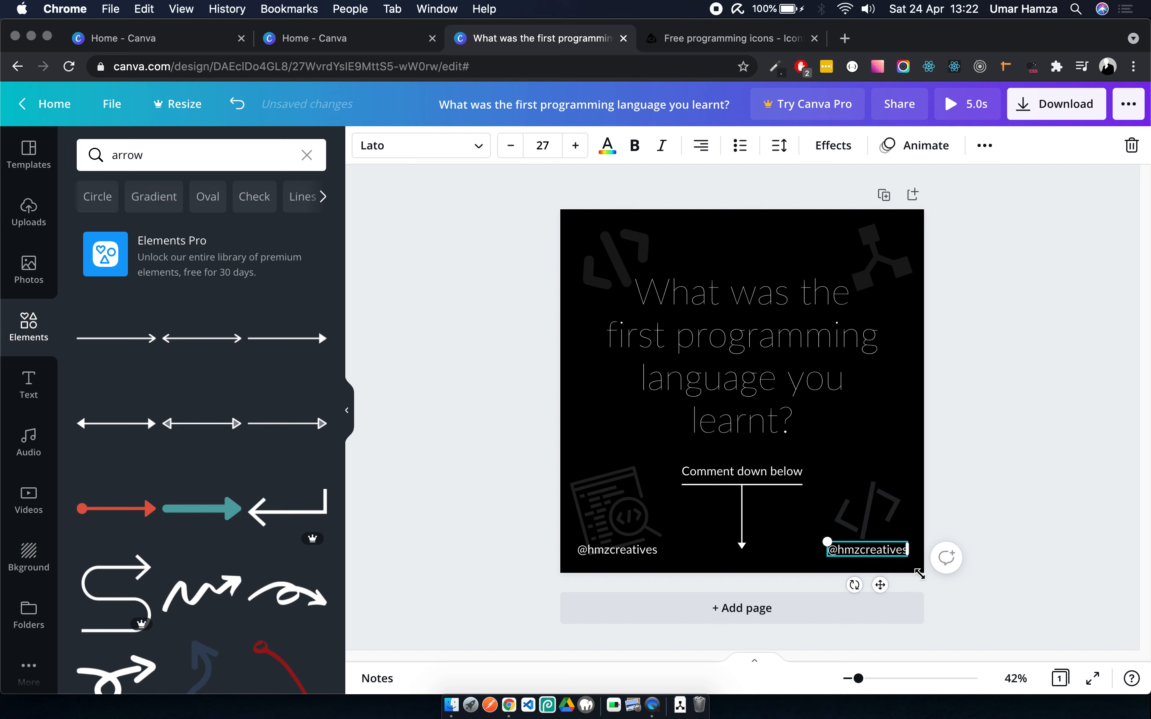
{"action": "mouse_move", "coordinate": [918, 589]}
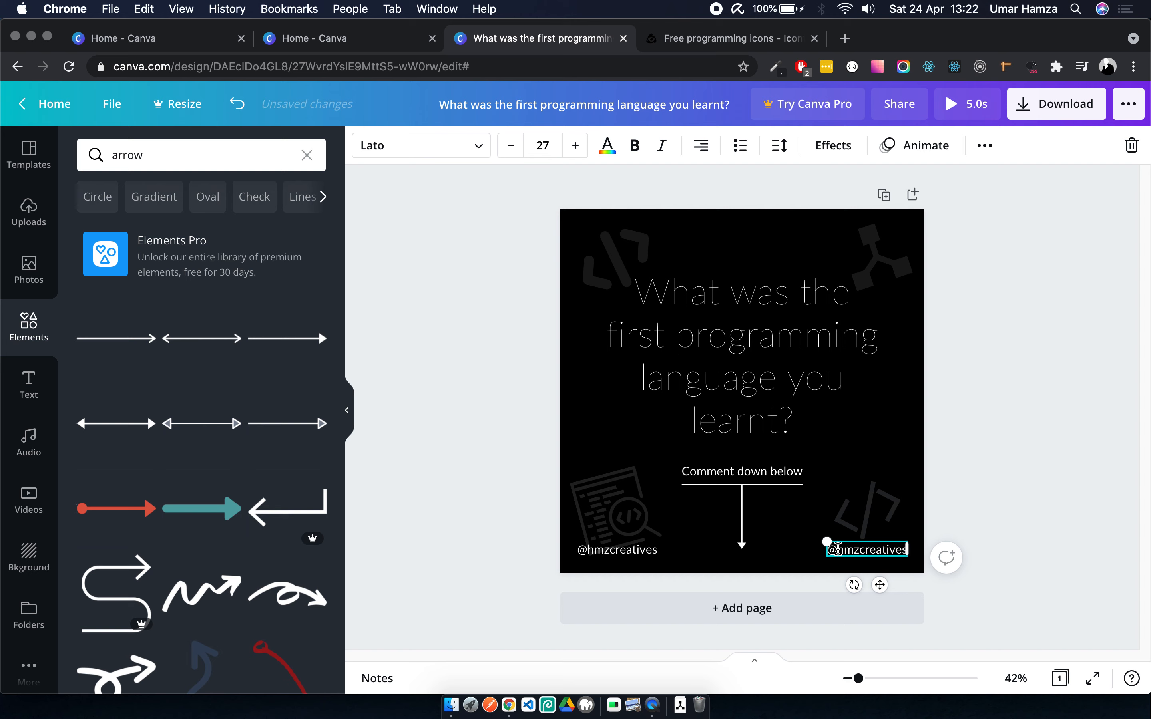
{"action": "left_click", "coordinate": [935, 555]}
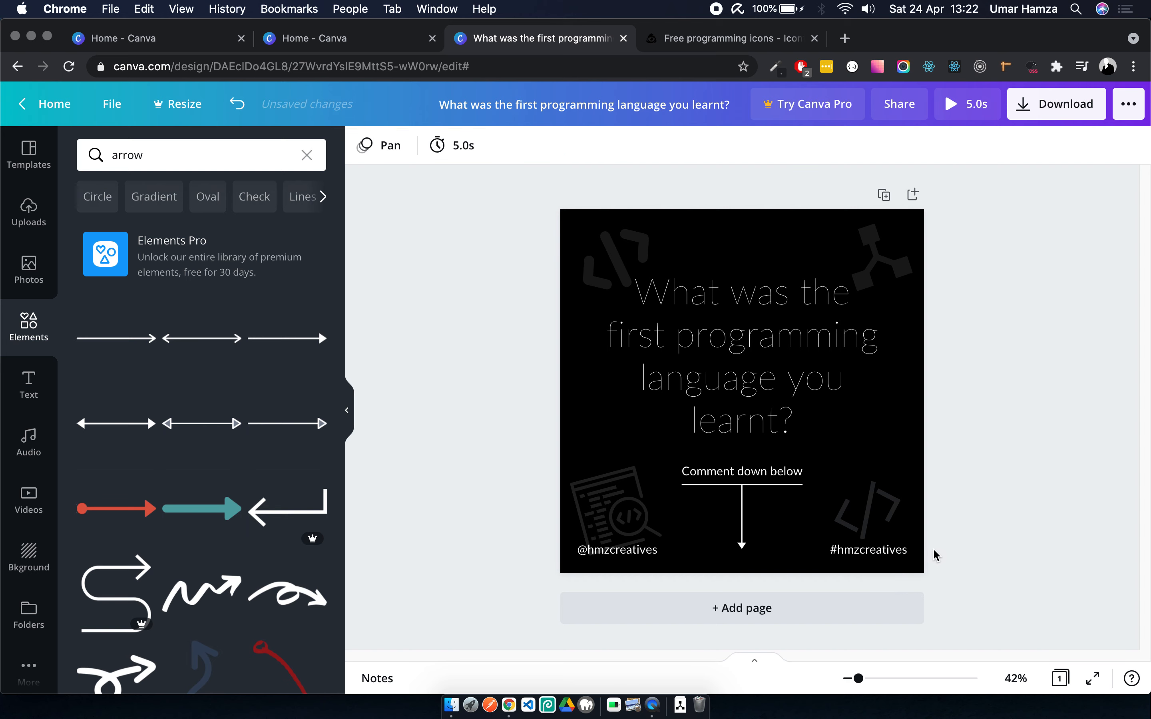
- Nudge the question heading slightly upward on the post
{"action": "left_click", "coordinate": [742, 356]}
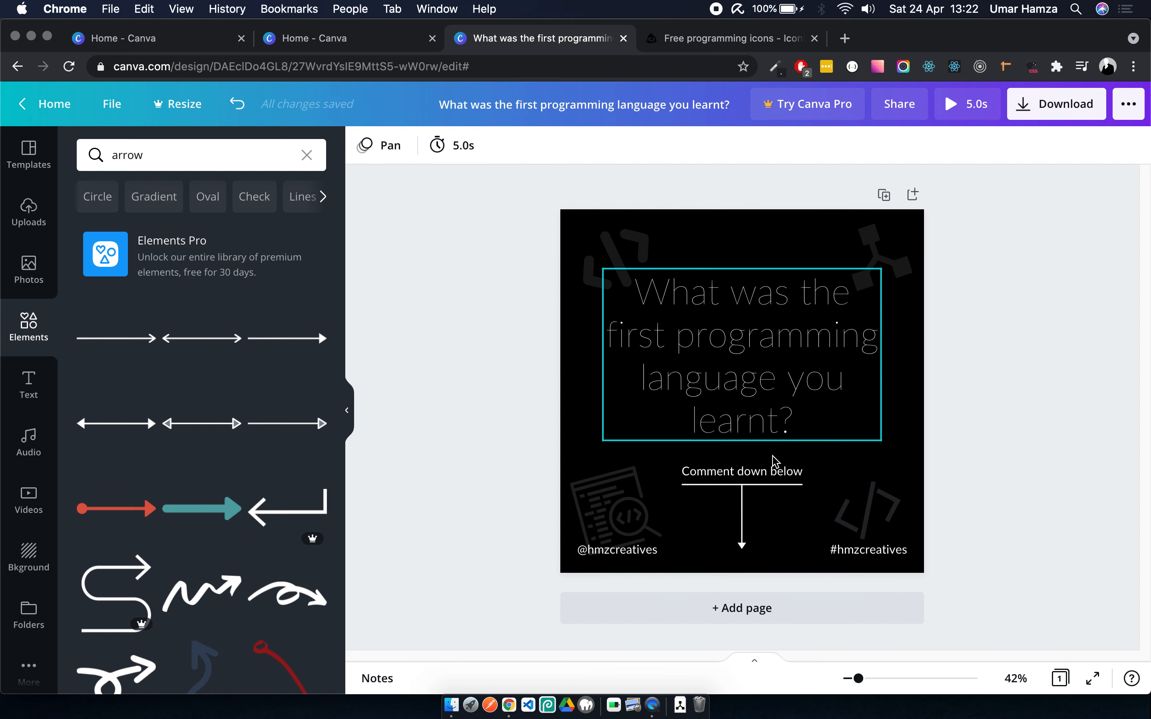
{"action": "left_click", "coordinate": [742, 514]}
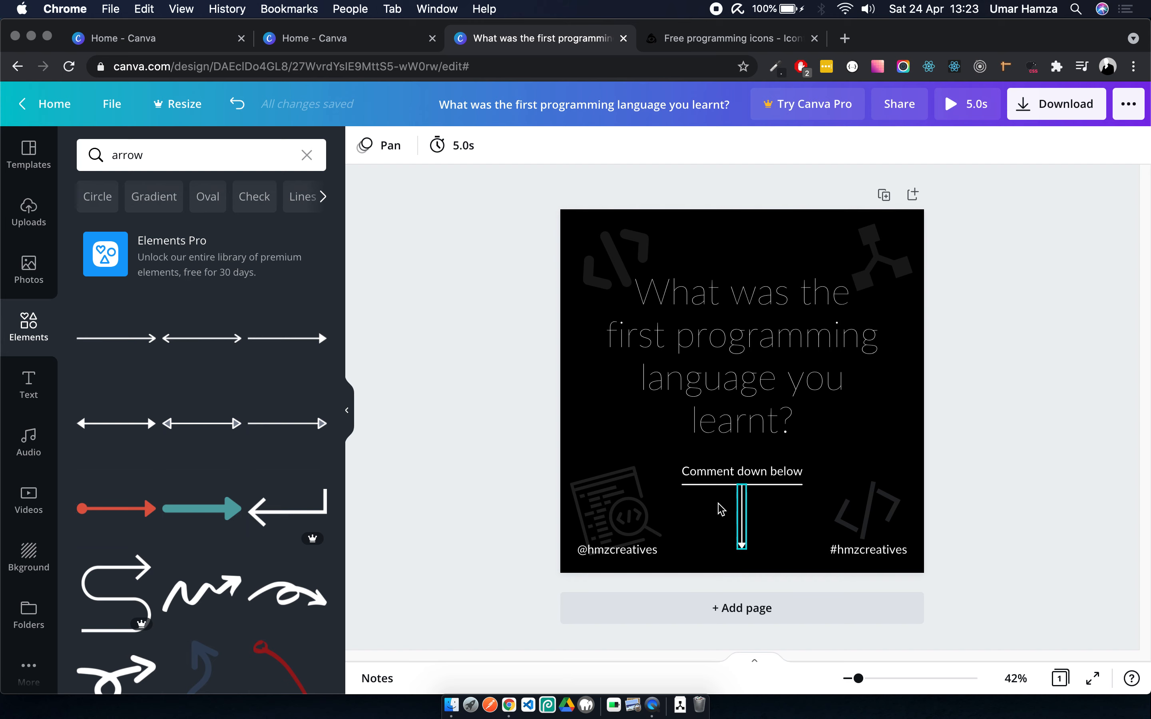
{"action": "left_click", "coordinate": [742, 355]}
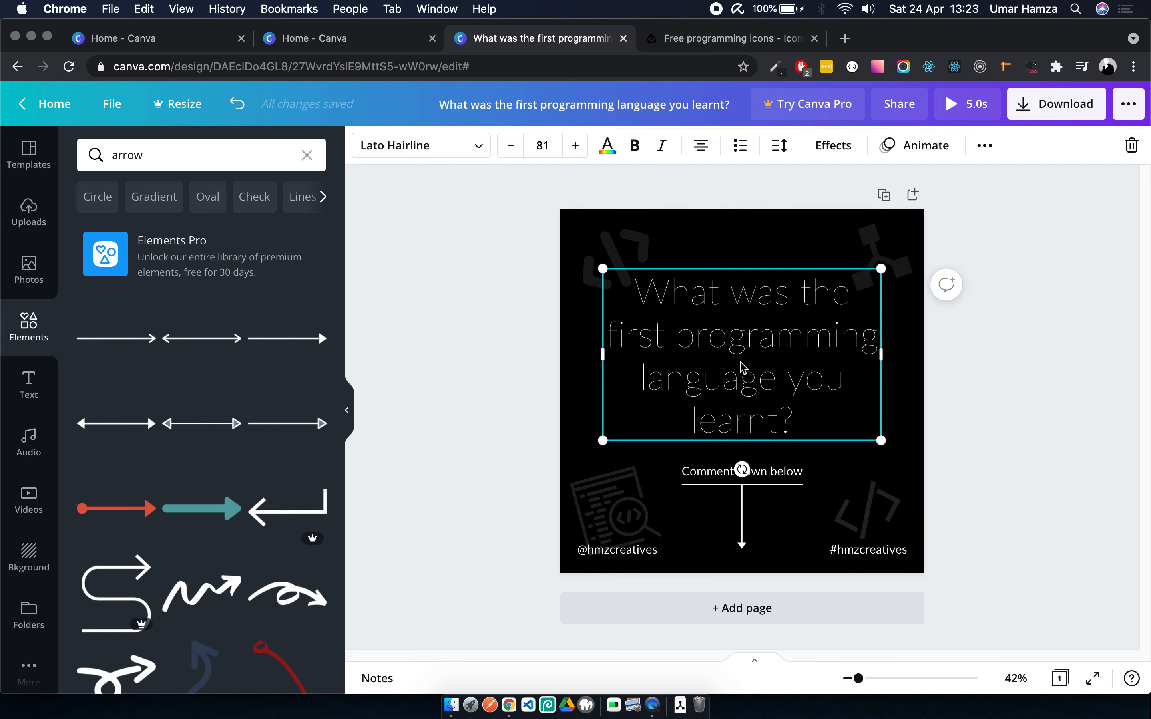
{"action": "left_click", "coordinate": [625, 243]}
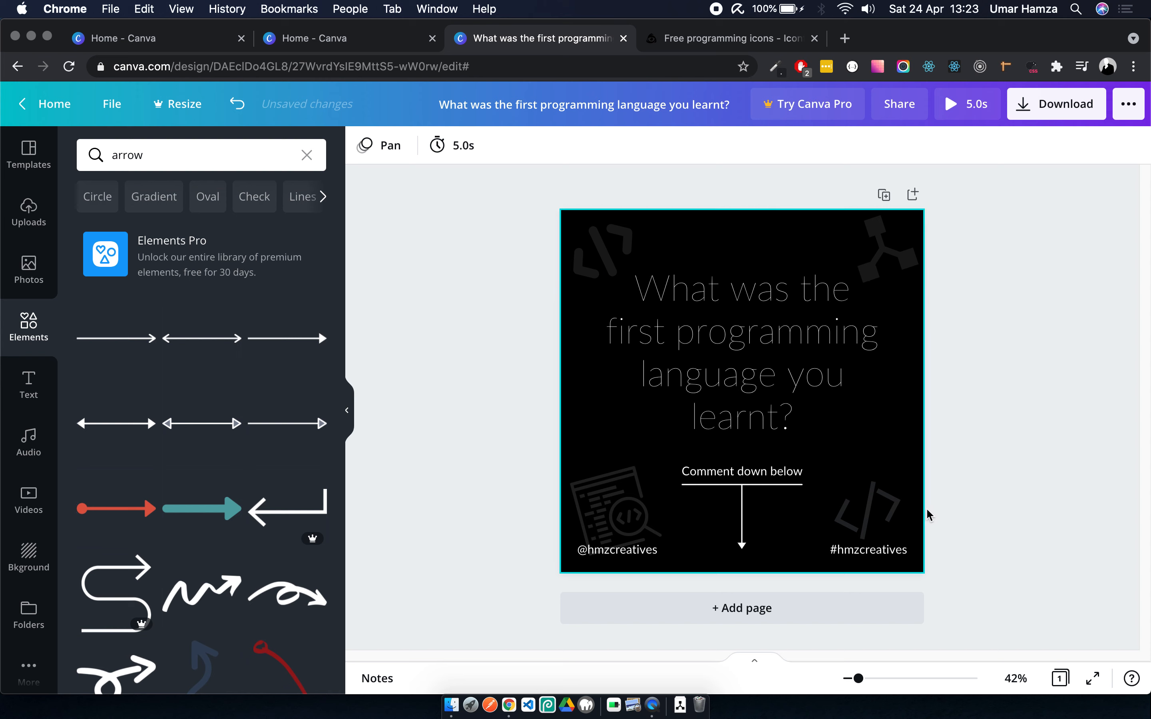
- Move the bottom-right code icon clear of the hashtag and bring up the File menu
{"action": "left_click", "coordinate": [617, 514]}
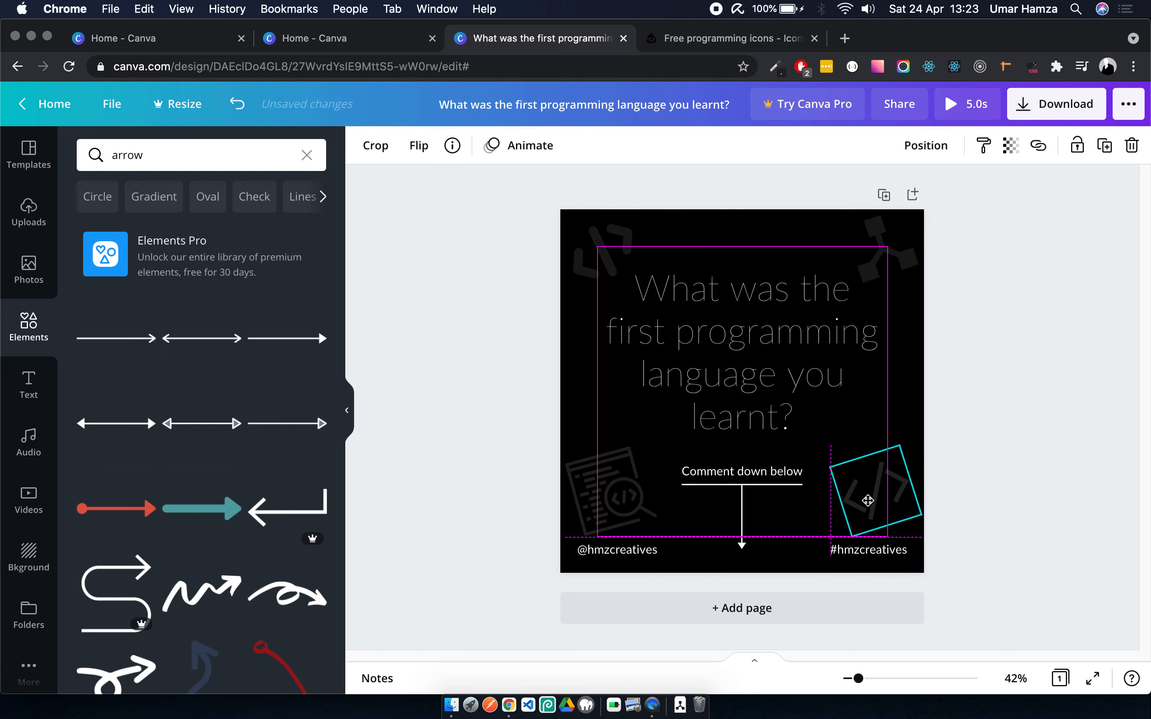
{"action": "left_click", "coordinate": [536, 346]}
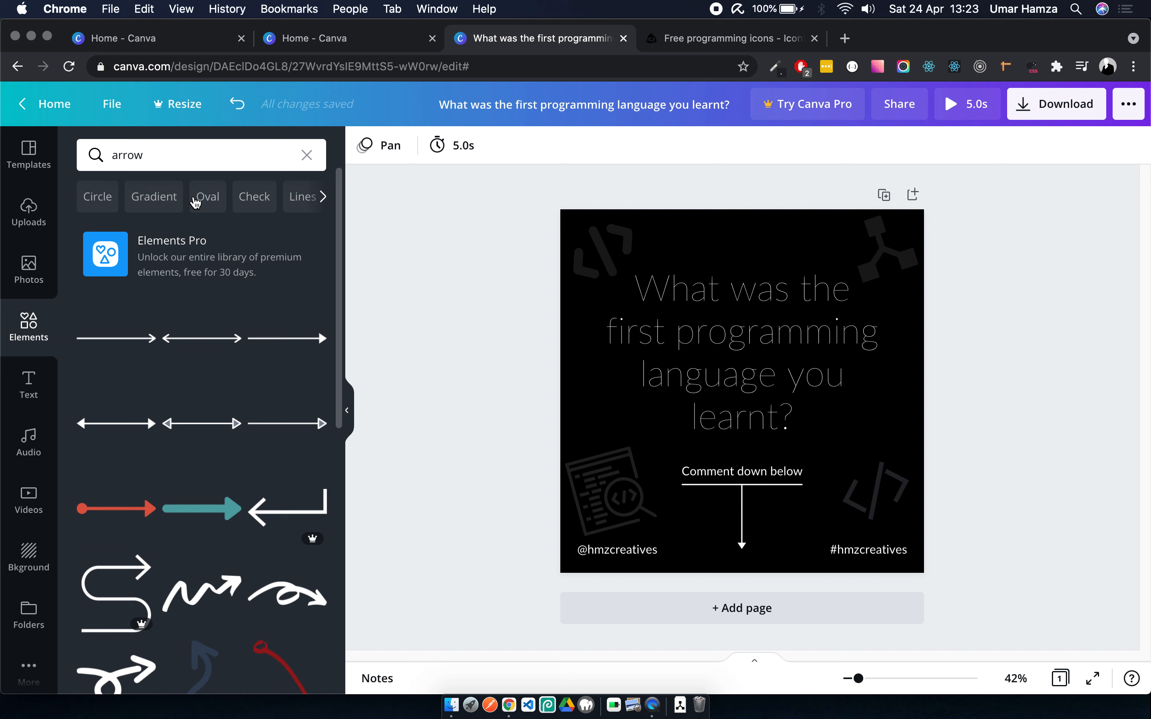
{"action": "left_click", "coordinate": [112, 103]}
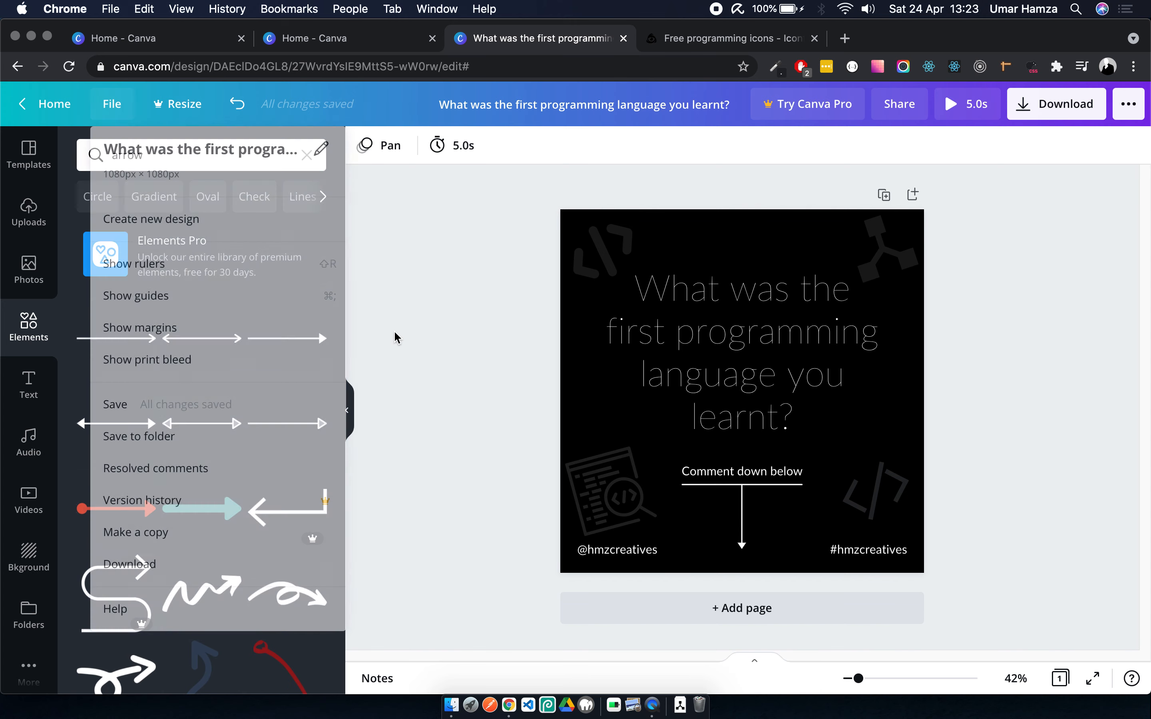